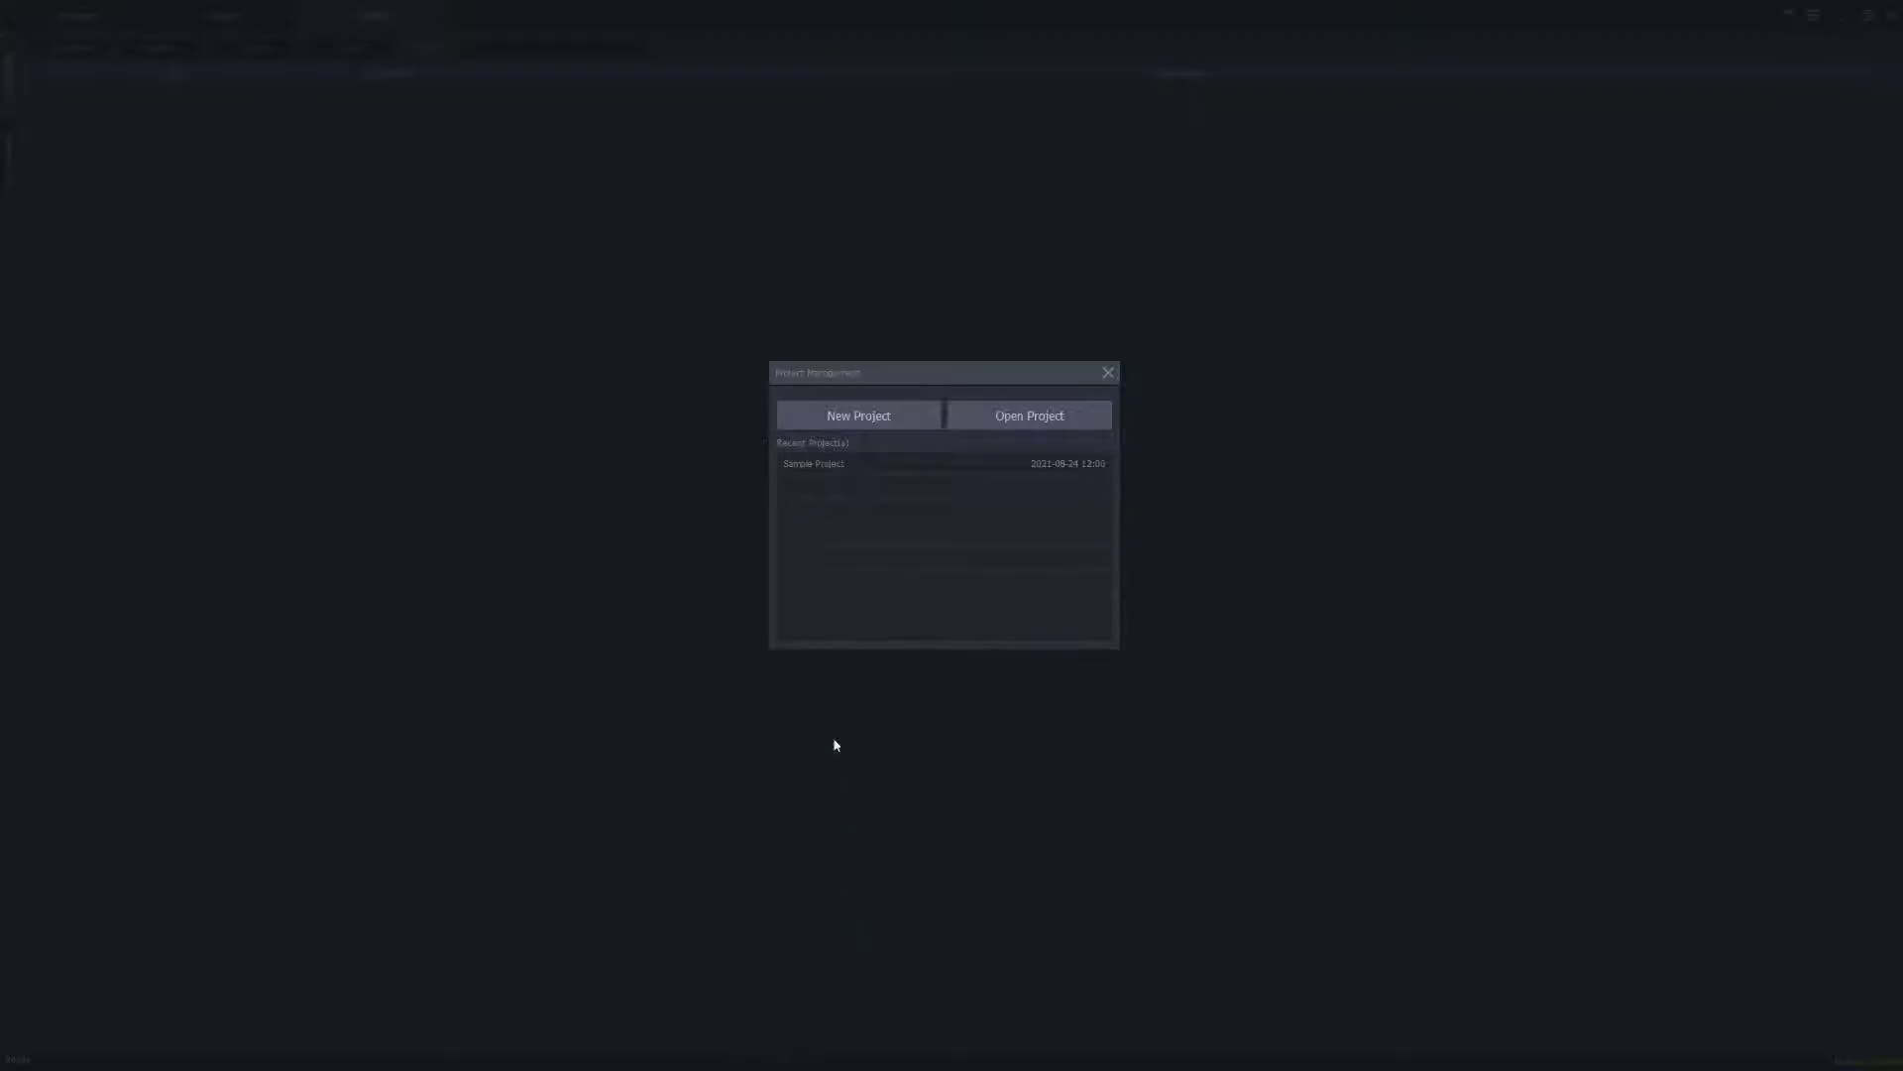
Open the Sample Project from Recent Projects and head to the main menu
double_click(813, 464)
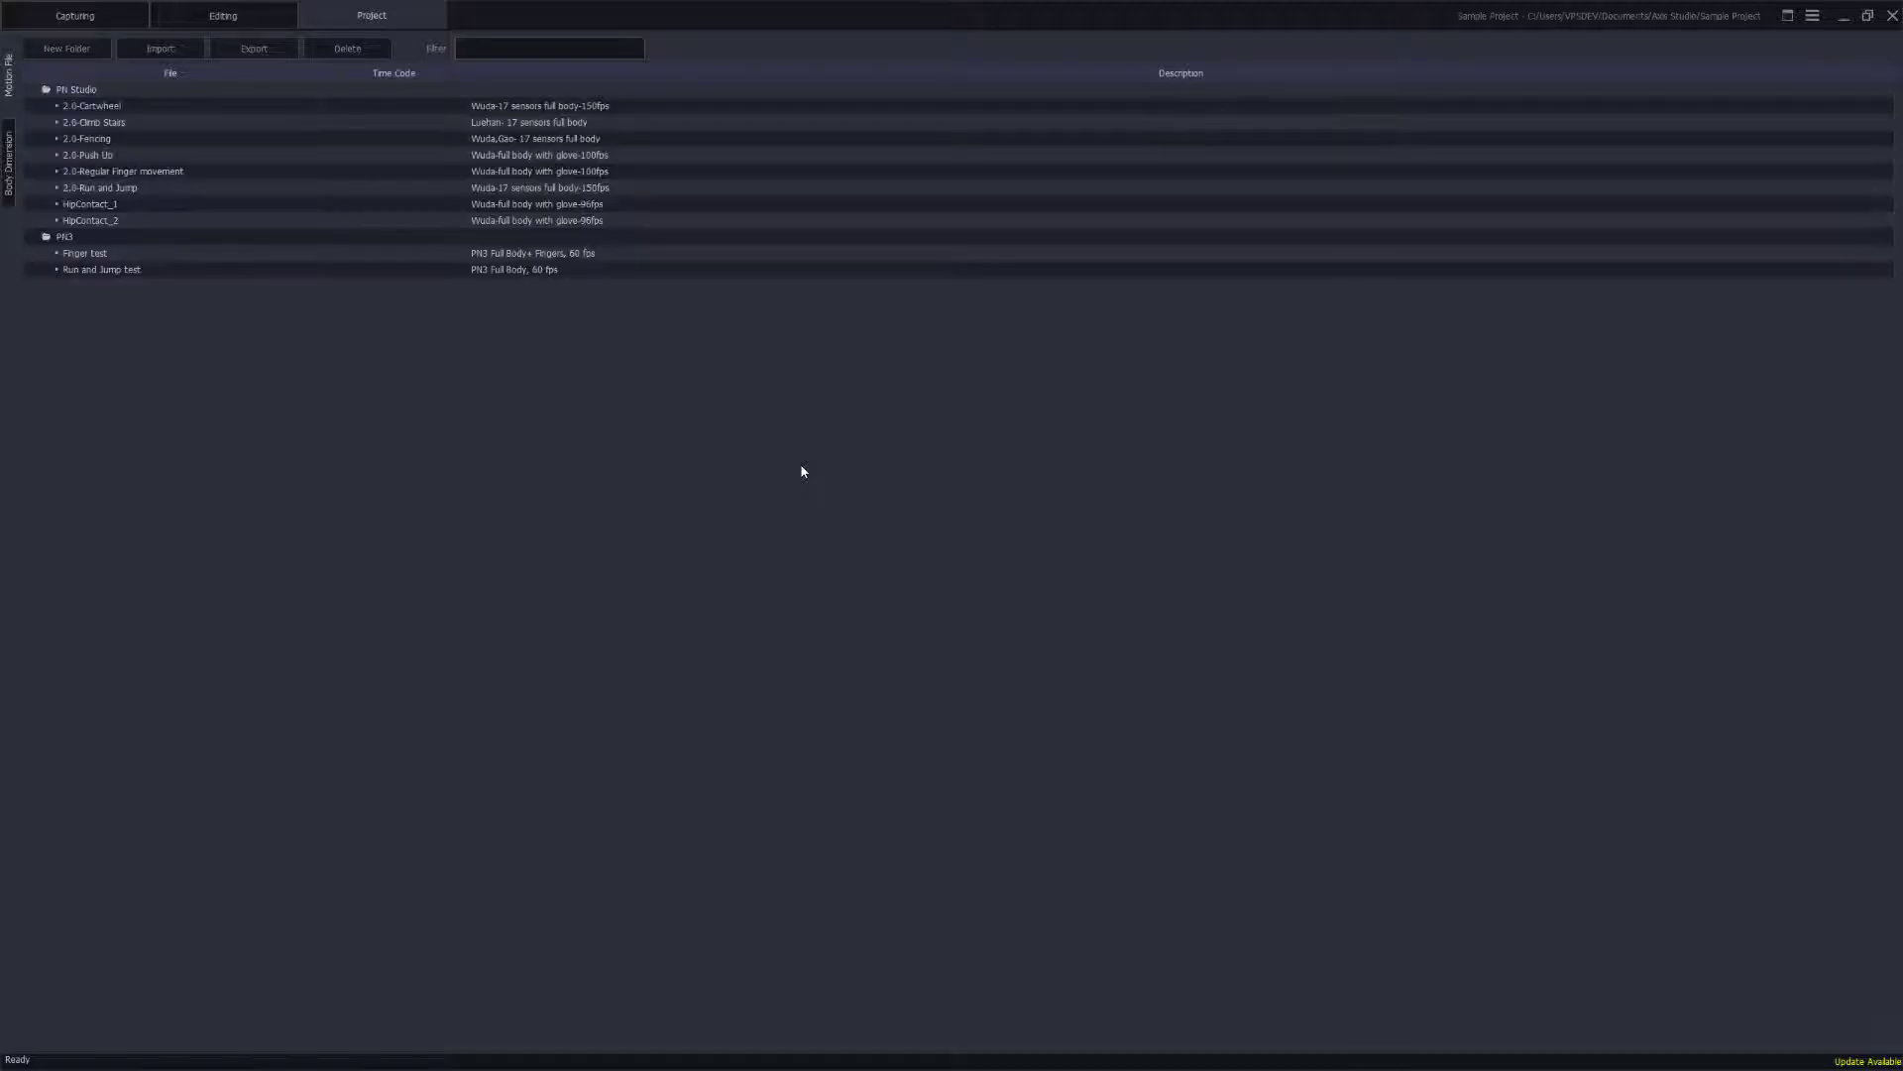
mouse_move(1356, 464)
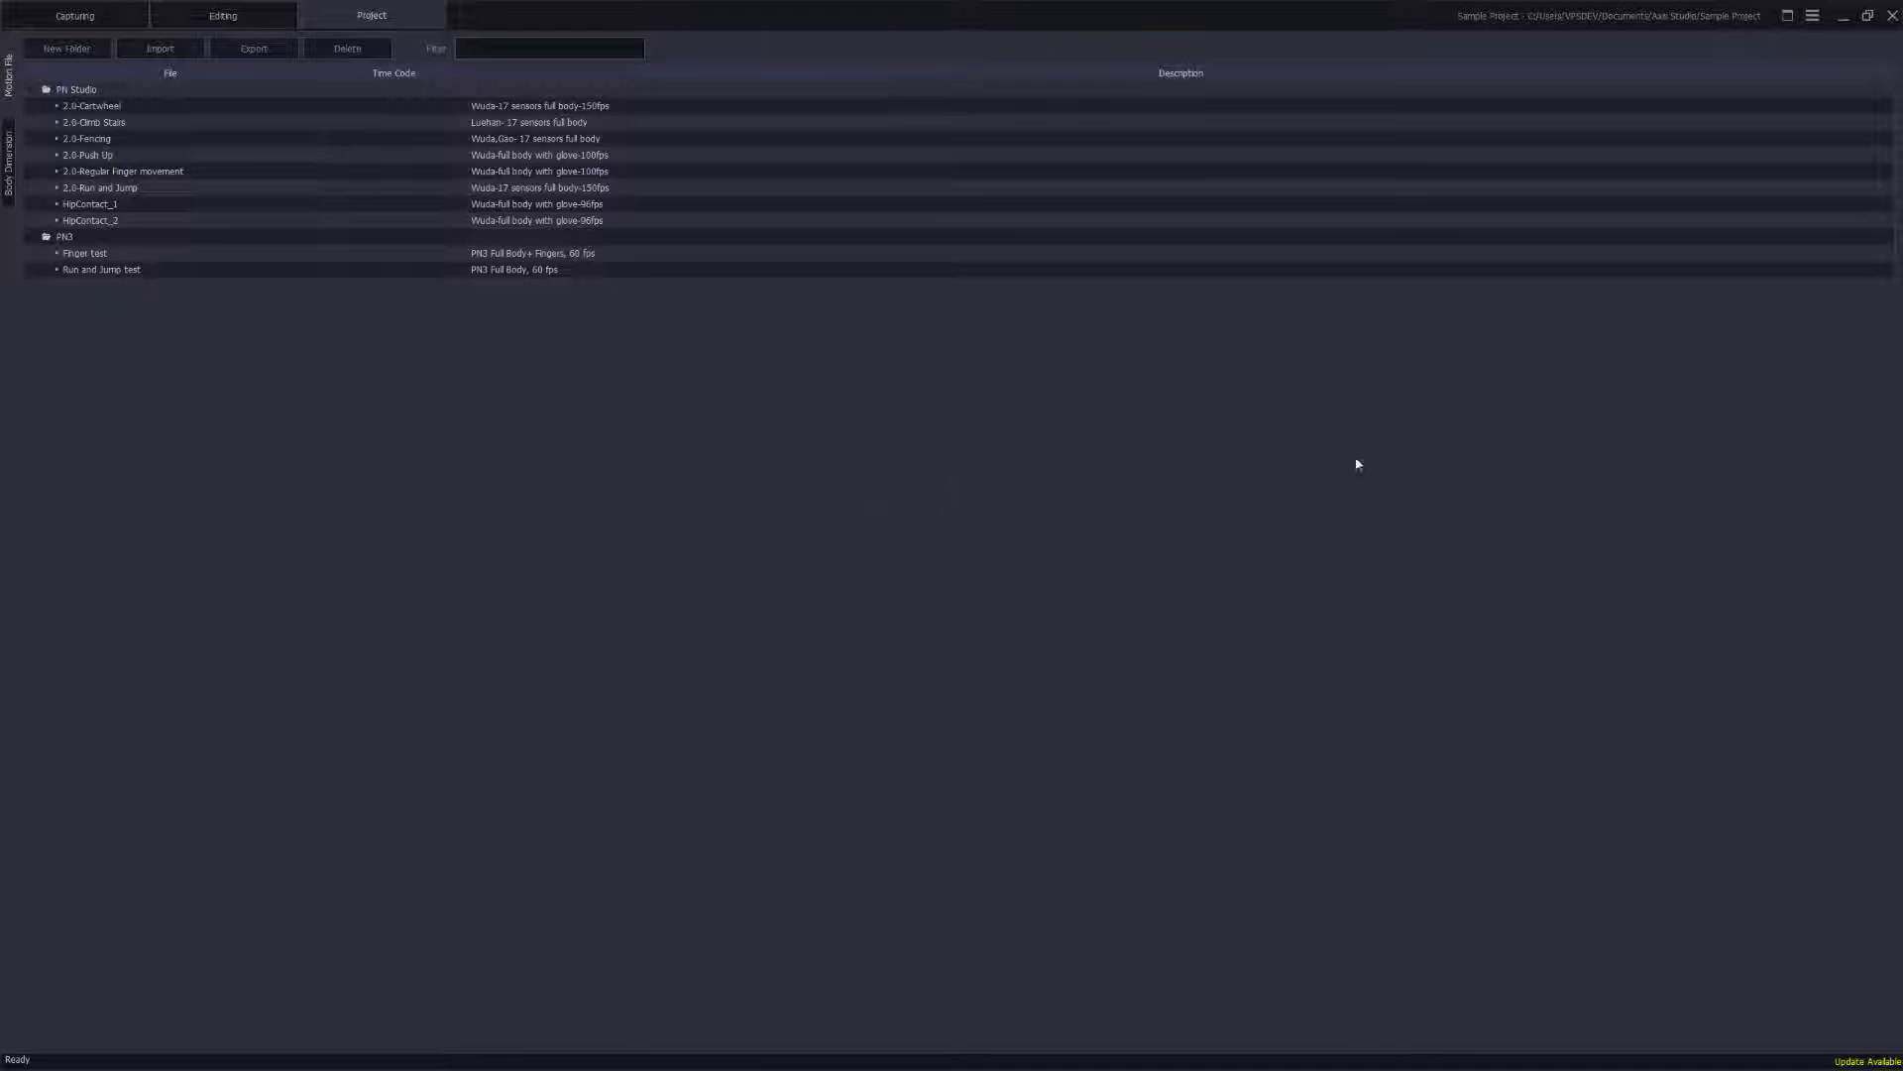
left_click(1810, 16)
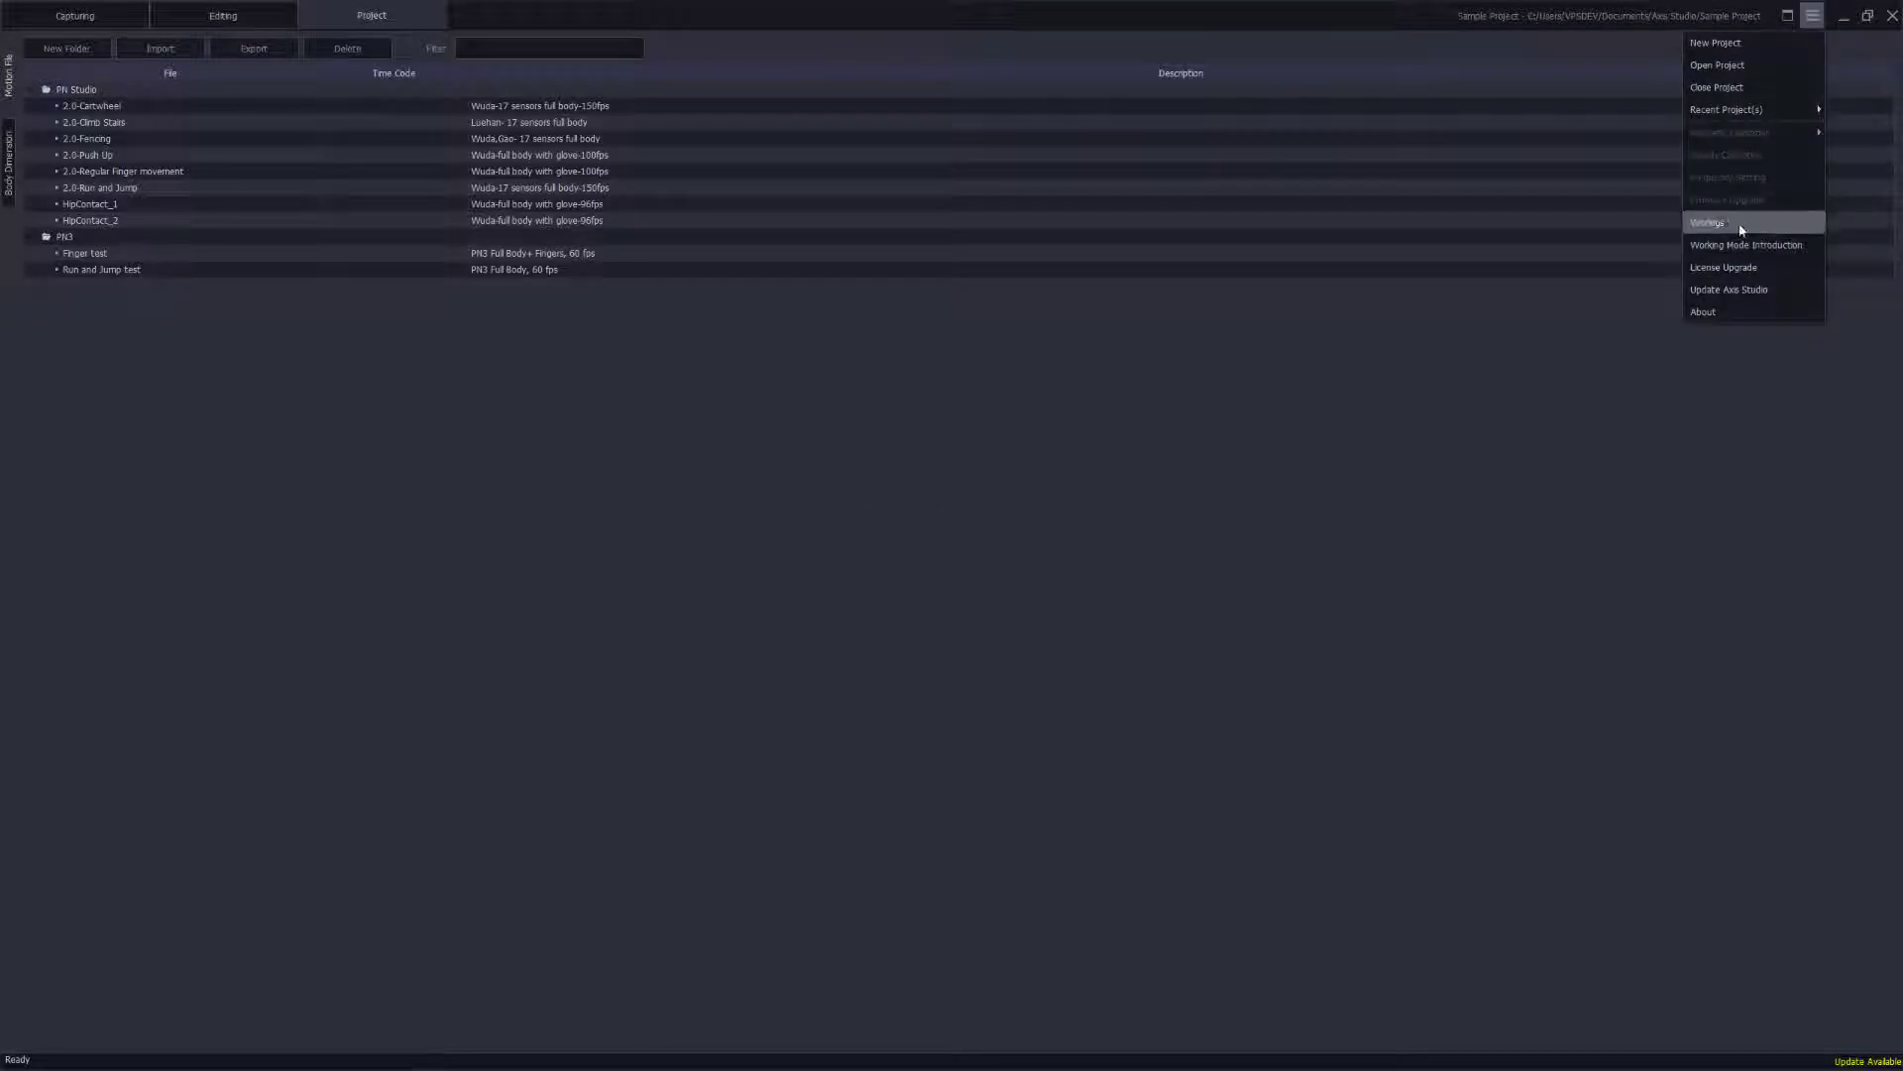
In Settings > BVH Broadcasting, enable Displacement for BVH Edit and set Frame Format Type to String
left_click(1710, 222)
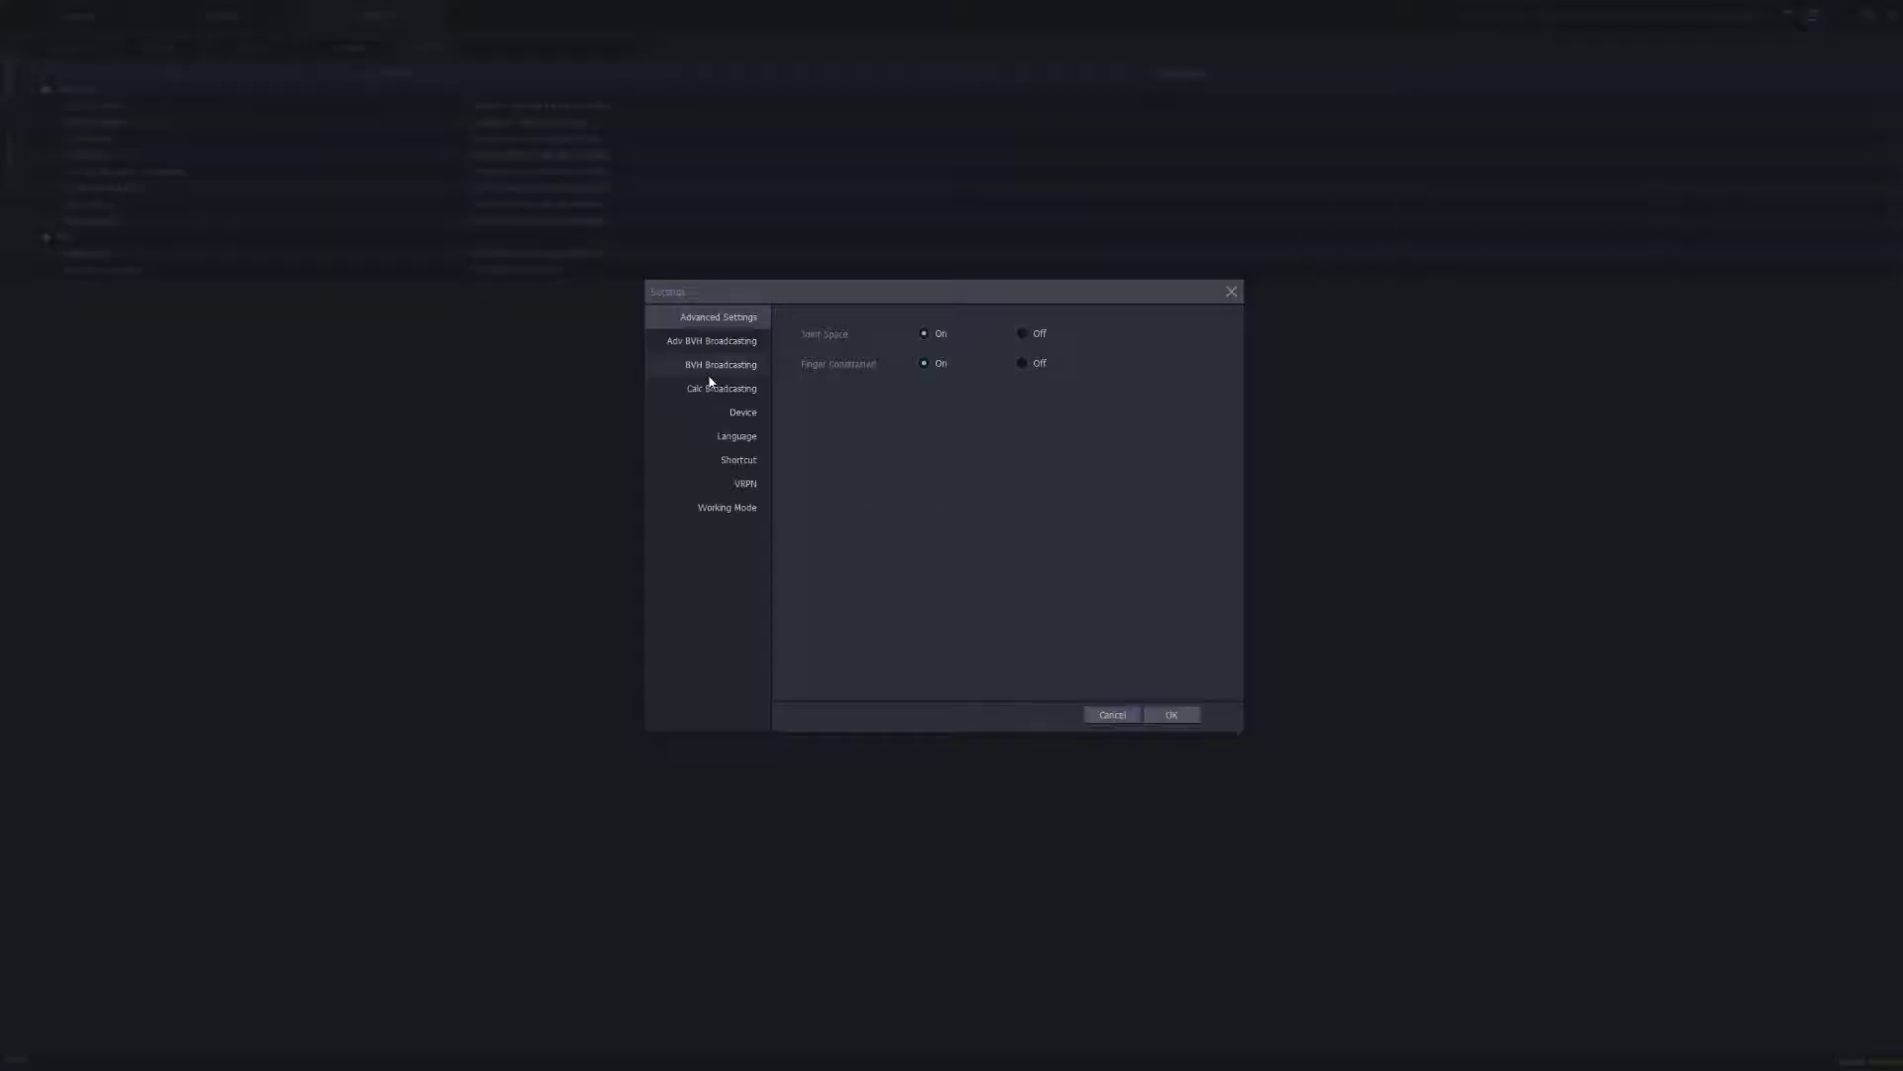
left_click(718, 365)
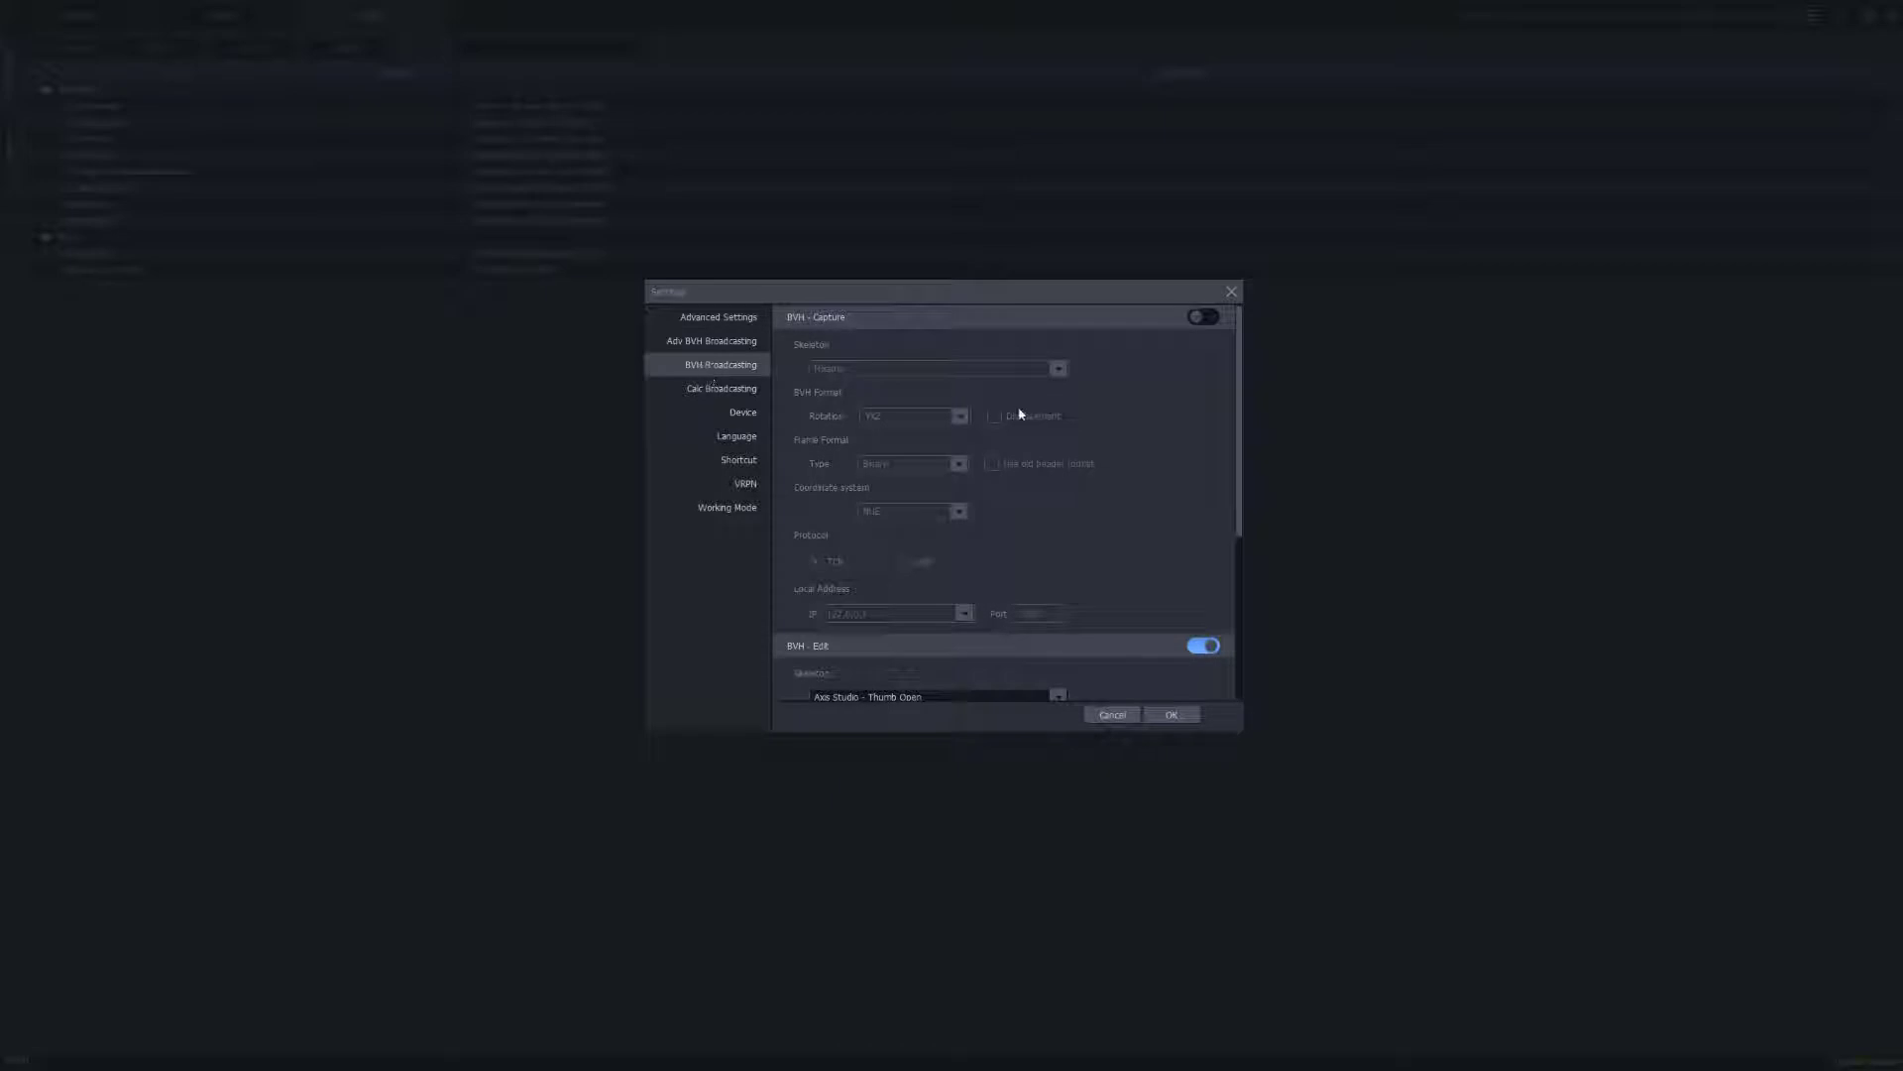
mouse_move(1237, 414)
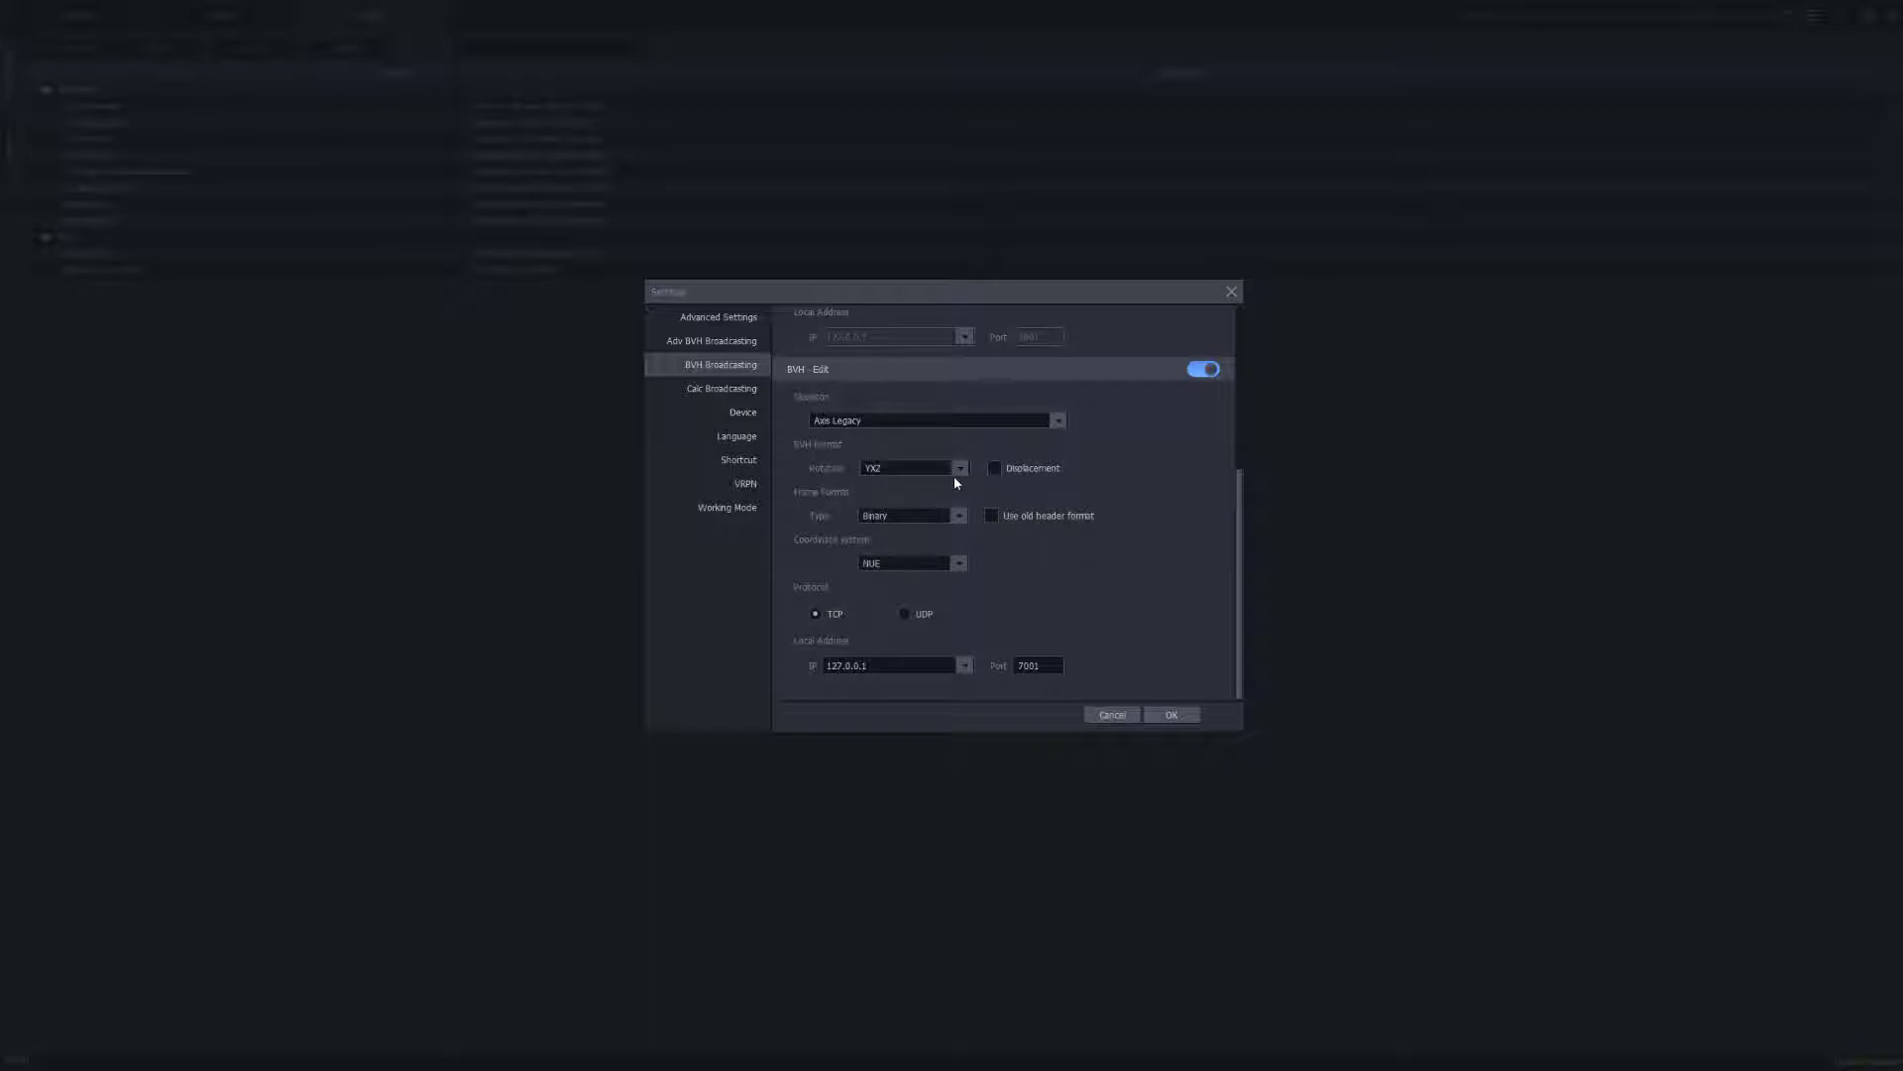
left_click(995, 468)
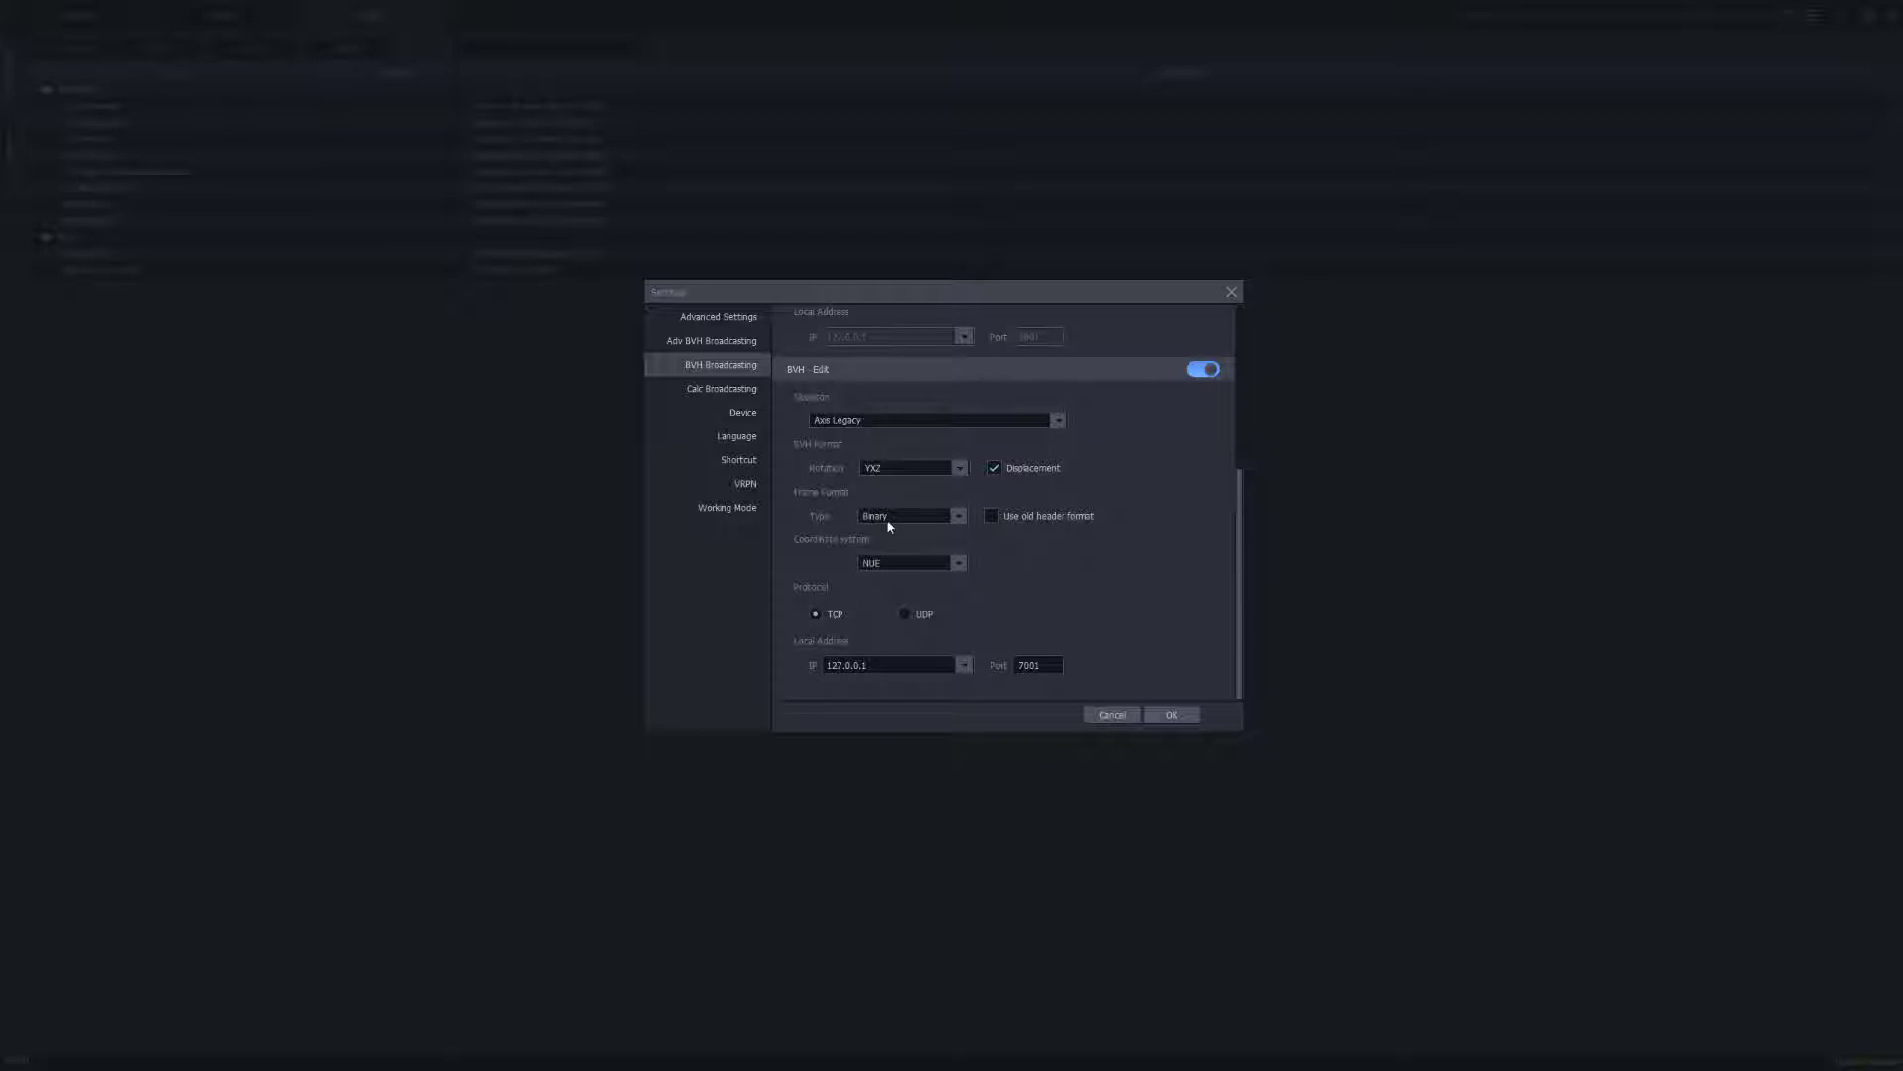
left_click(960, 515)
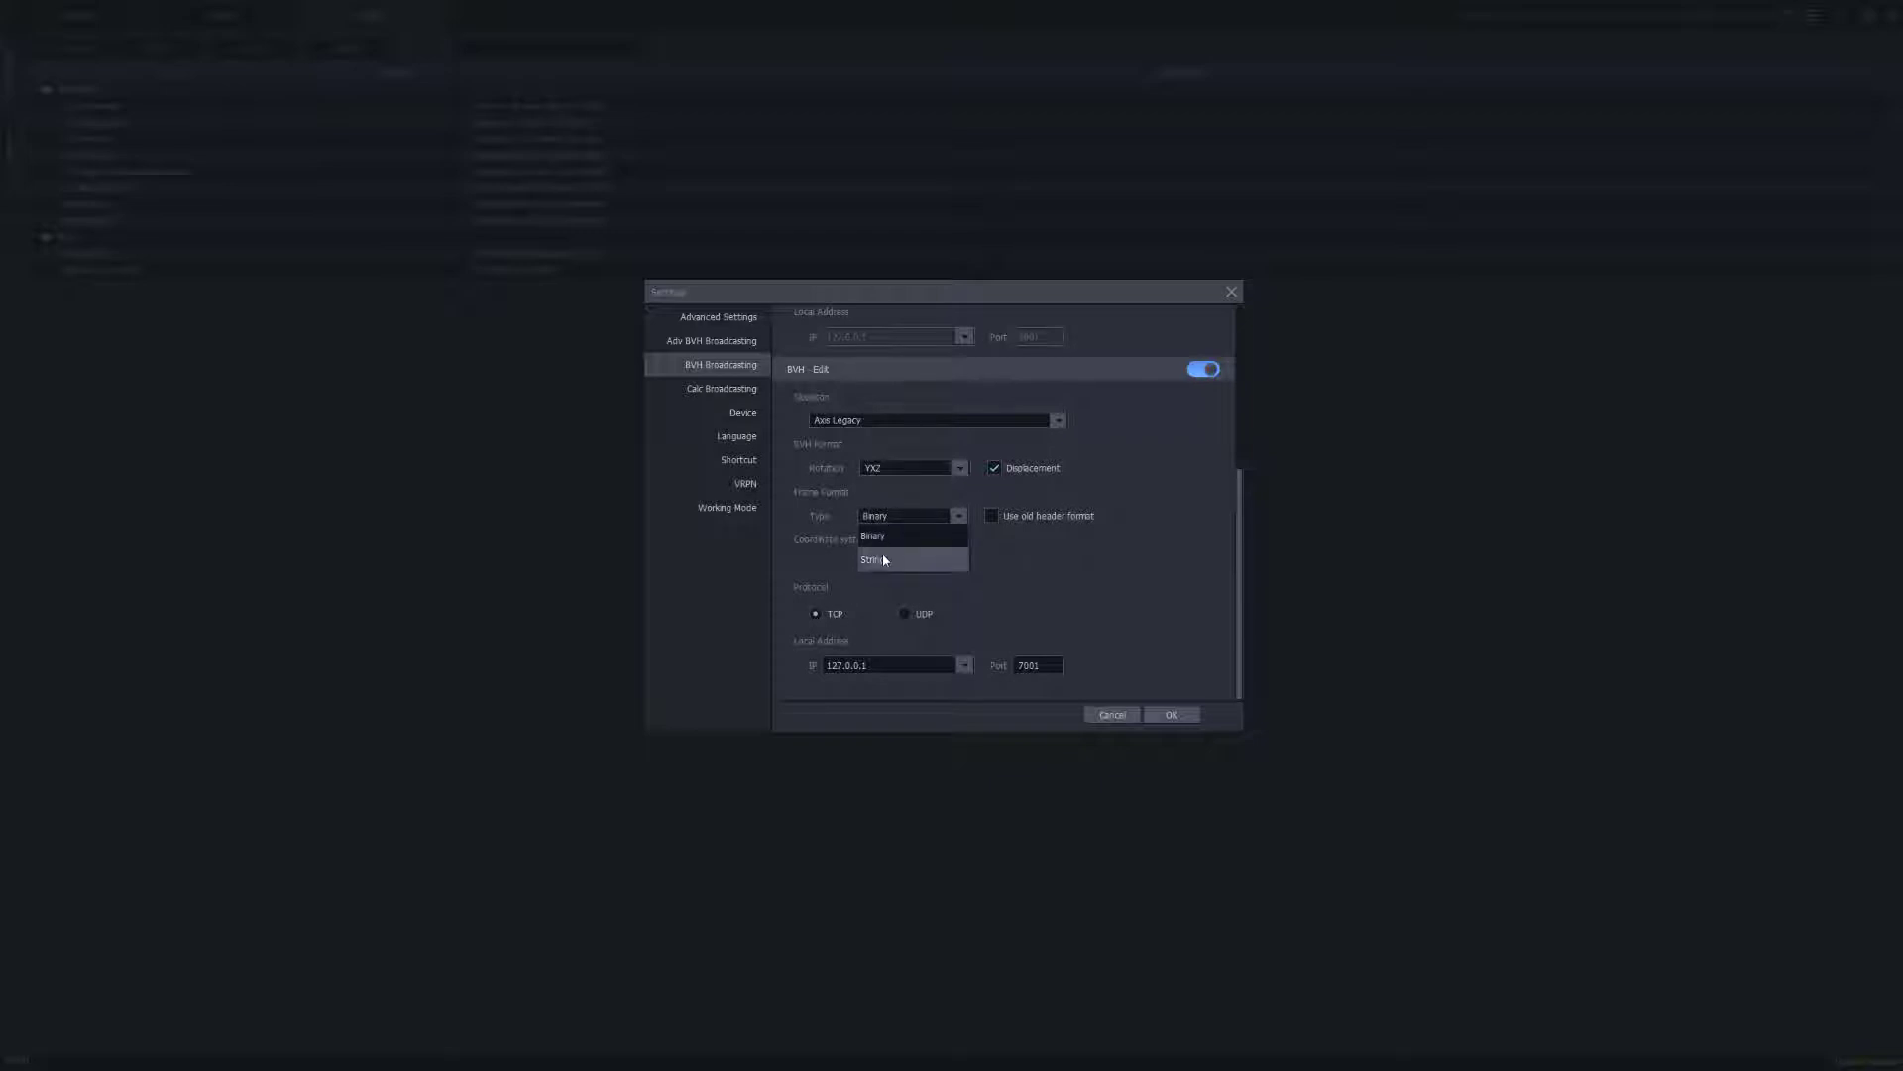
left_click(873, 559)
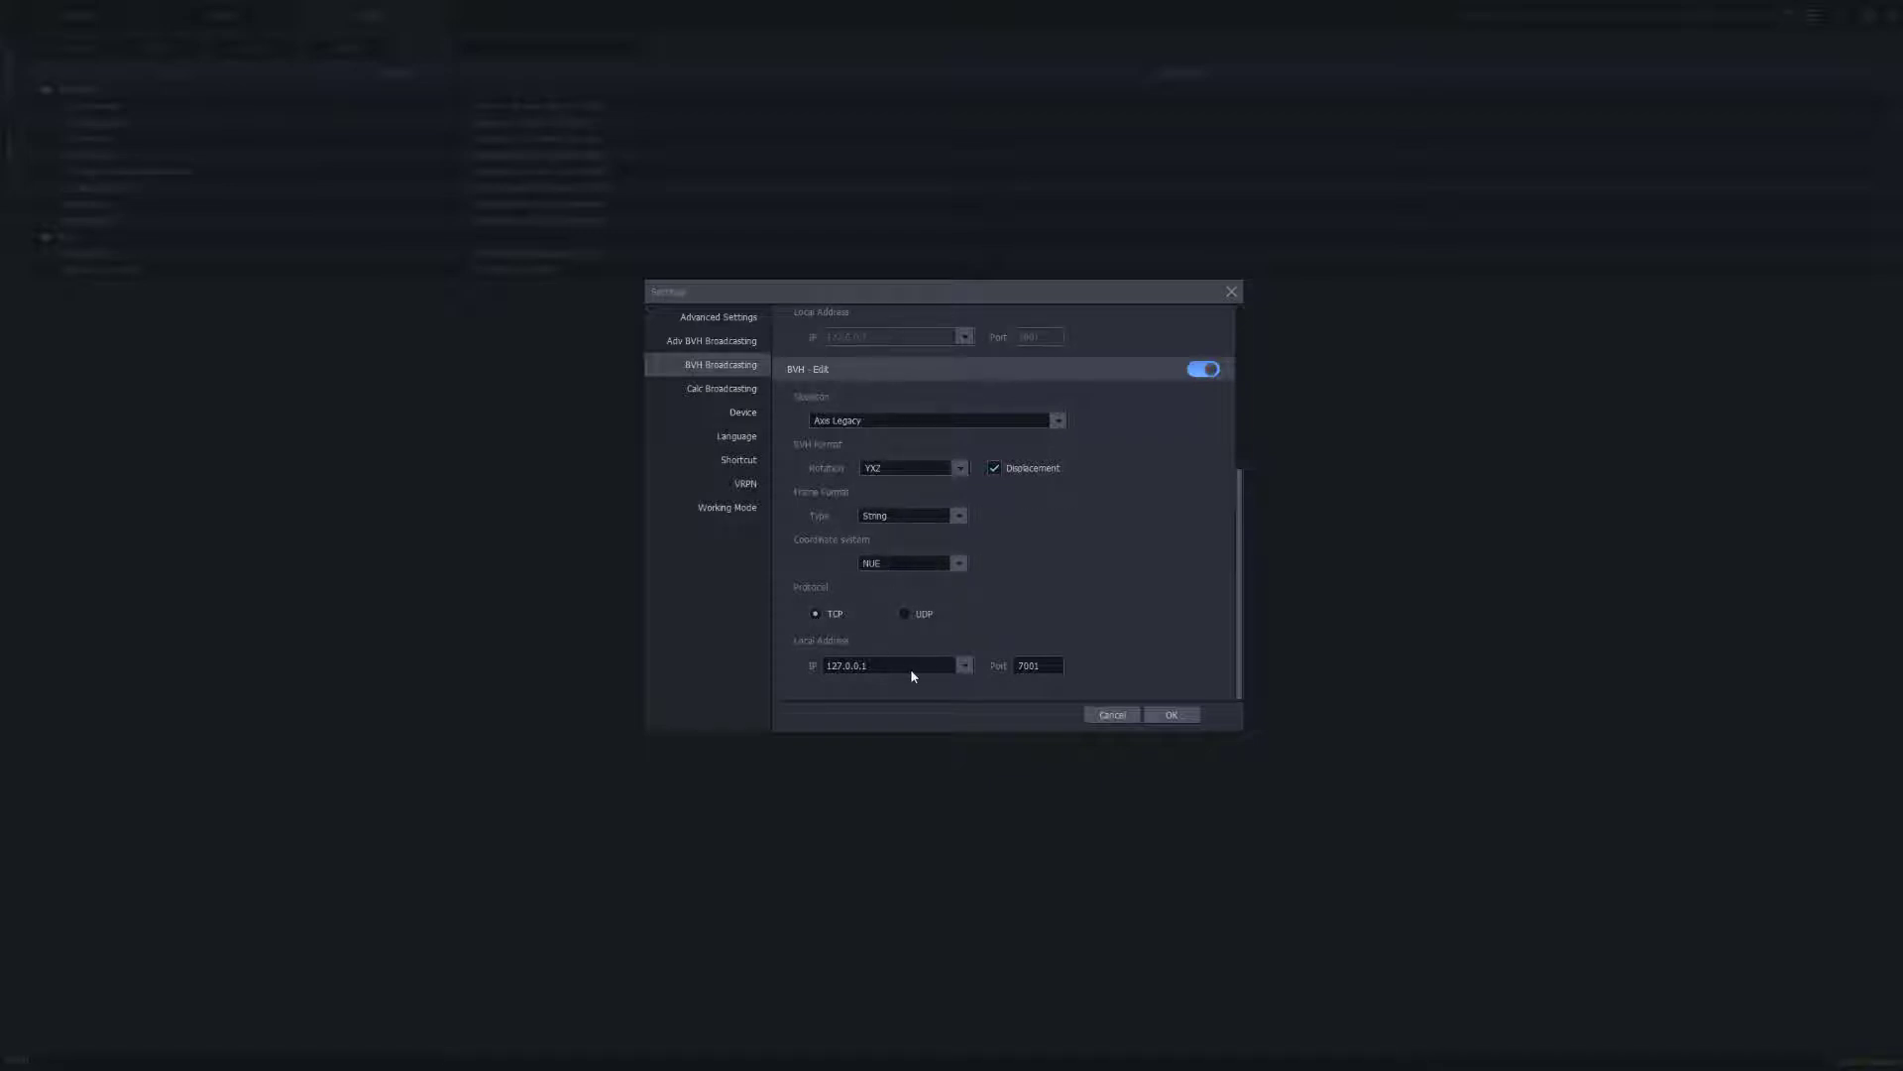
mouse_move(888, 674)
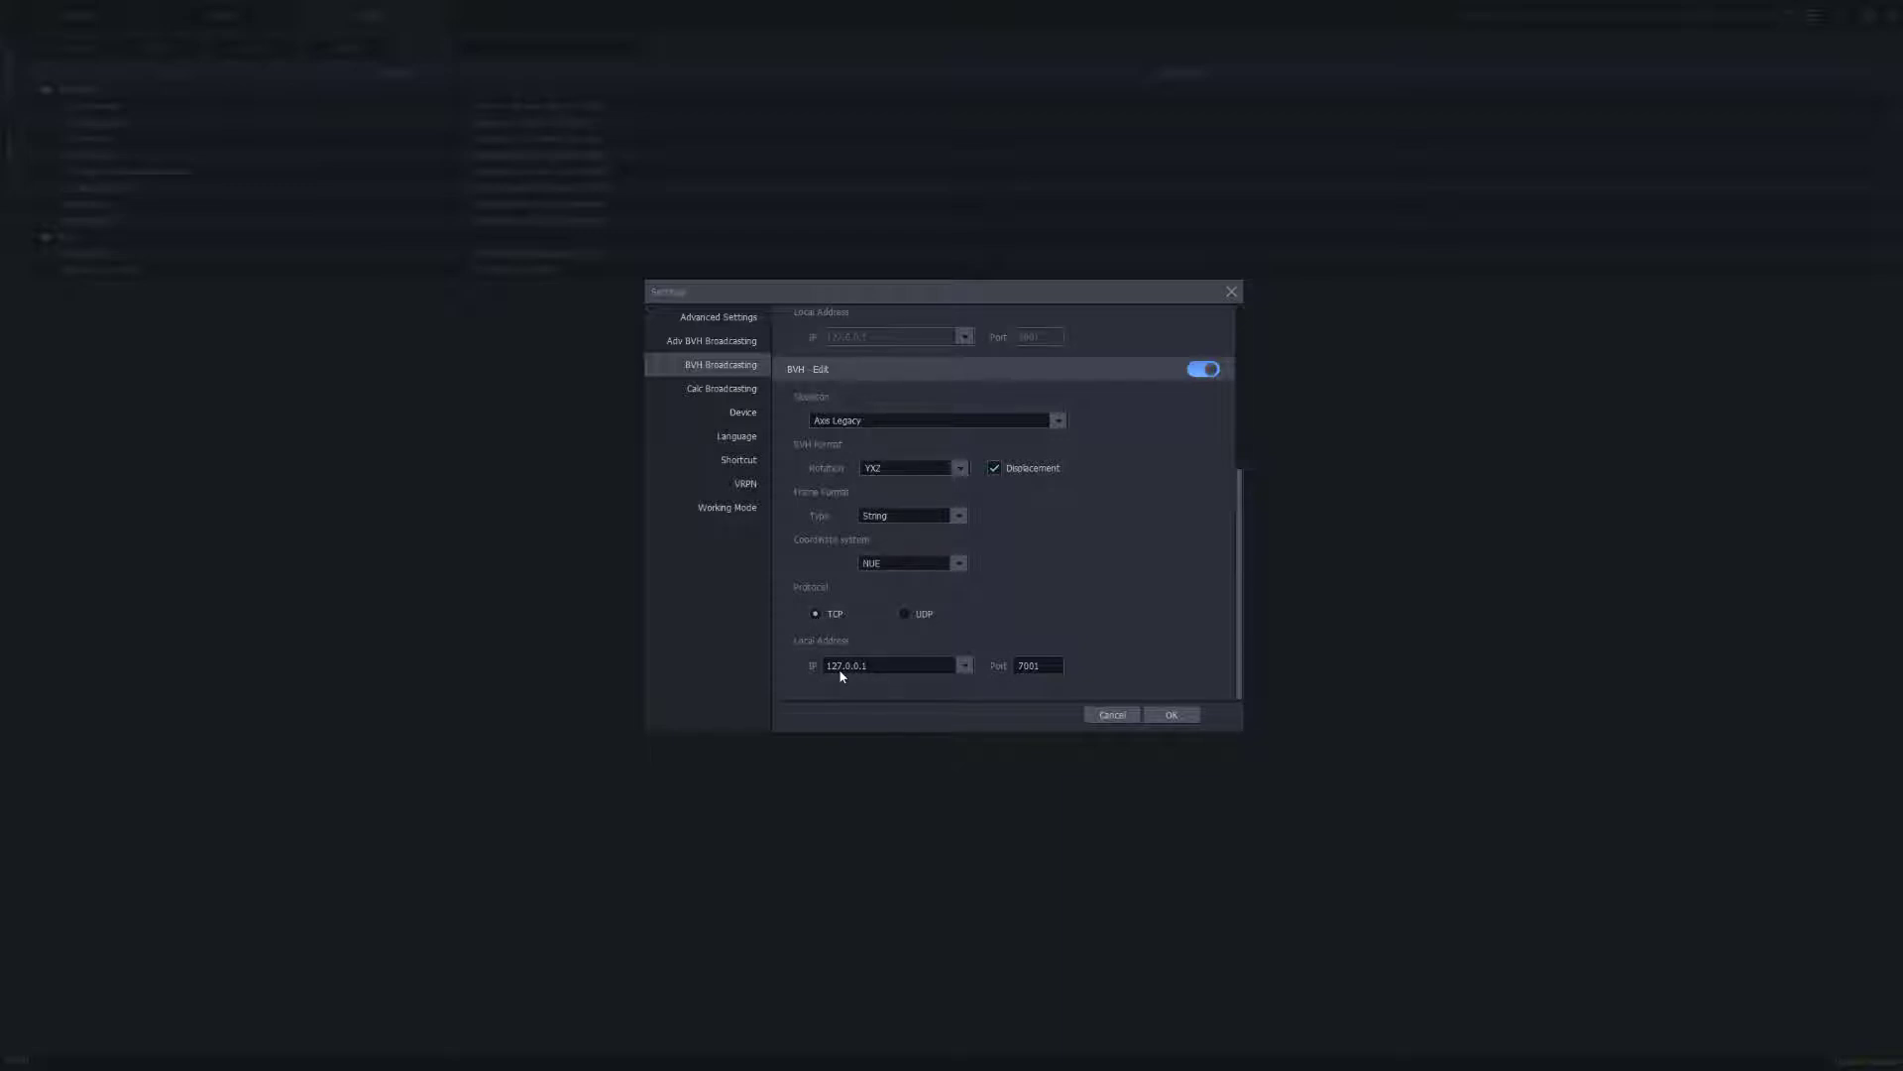
left_click(1037, 667)
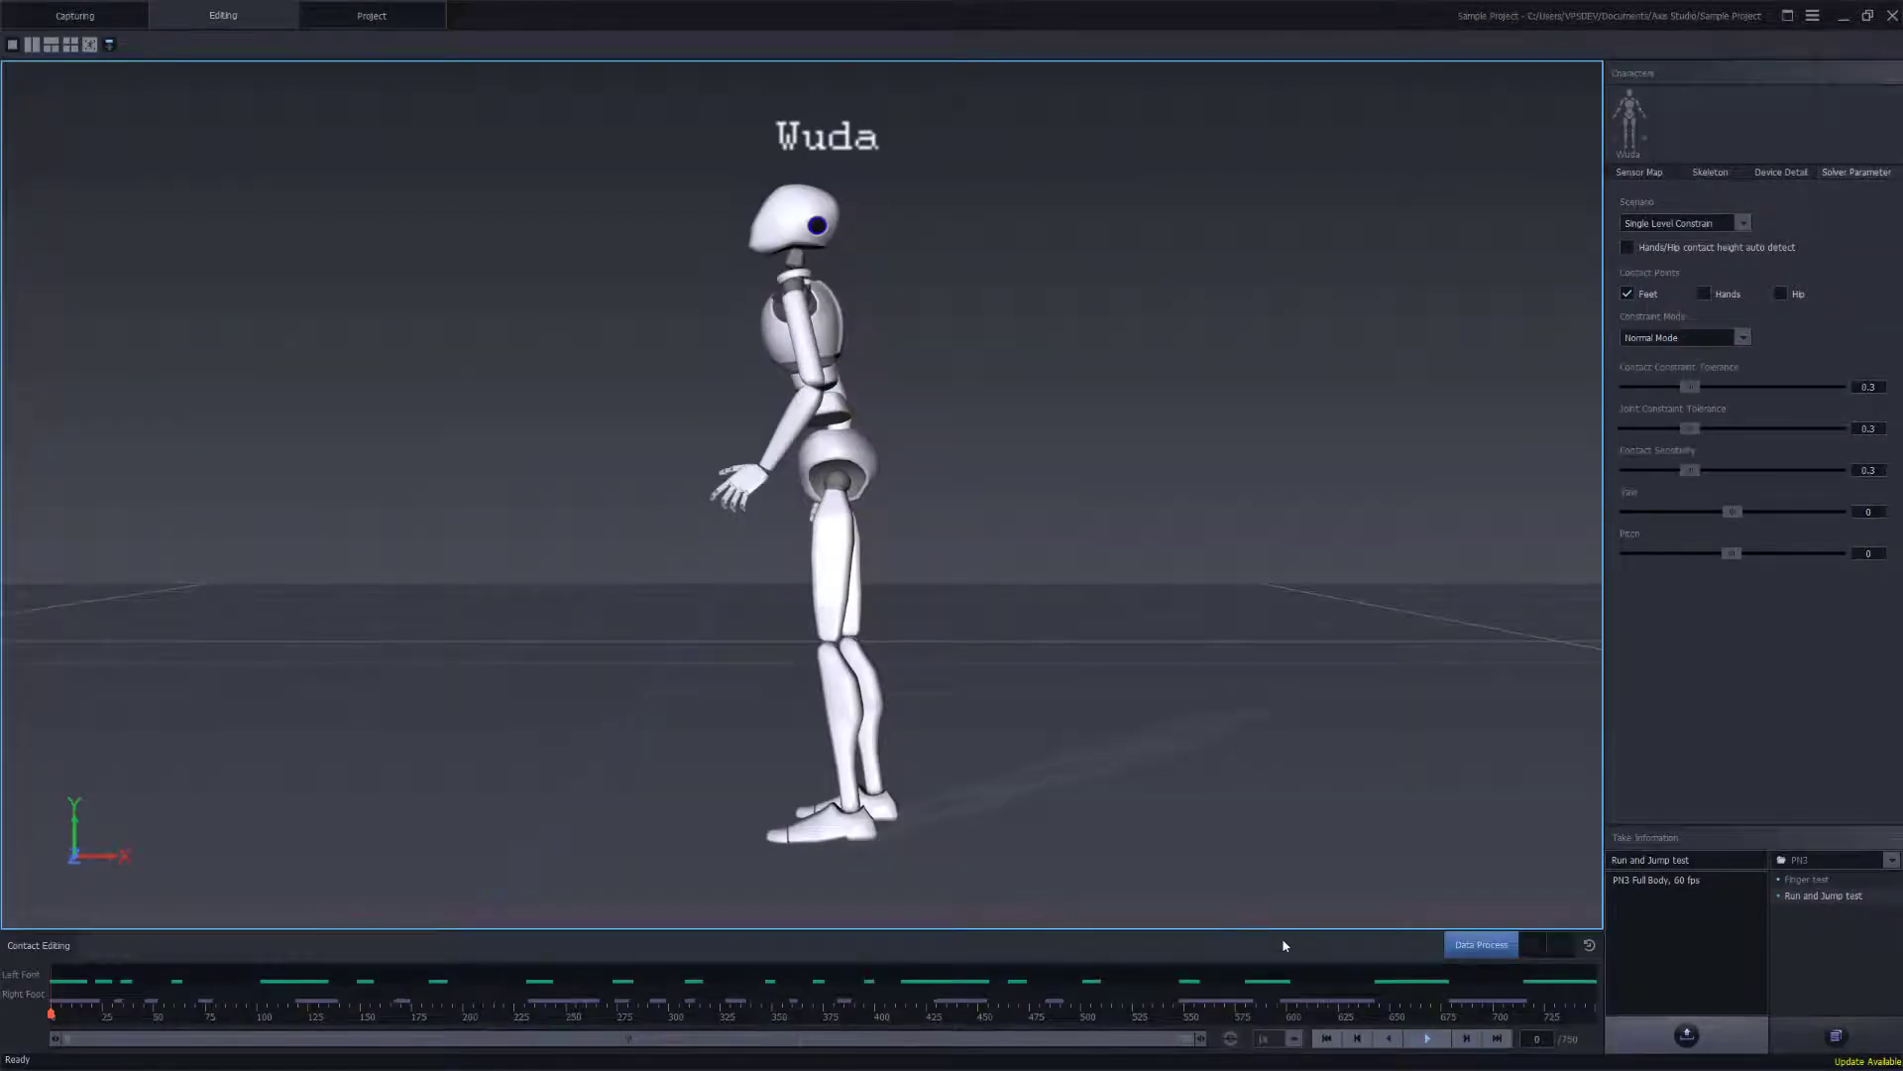
Show the Run and Jump test take on the mannequin in the Editing view
left_click(1427, 1067)
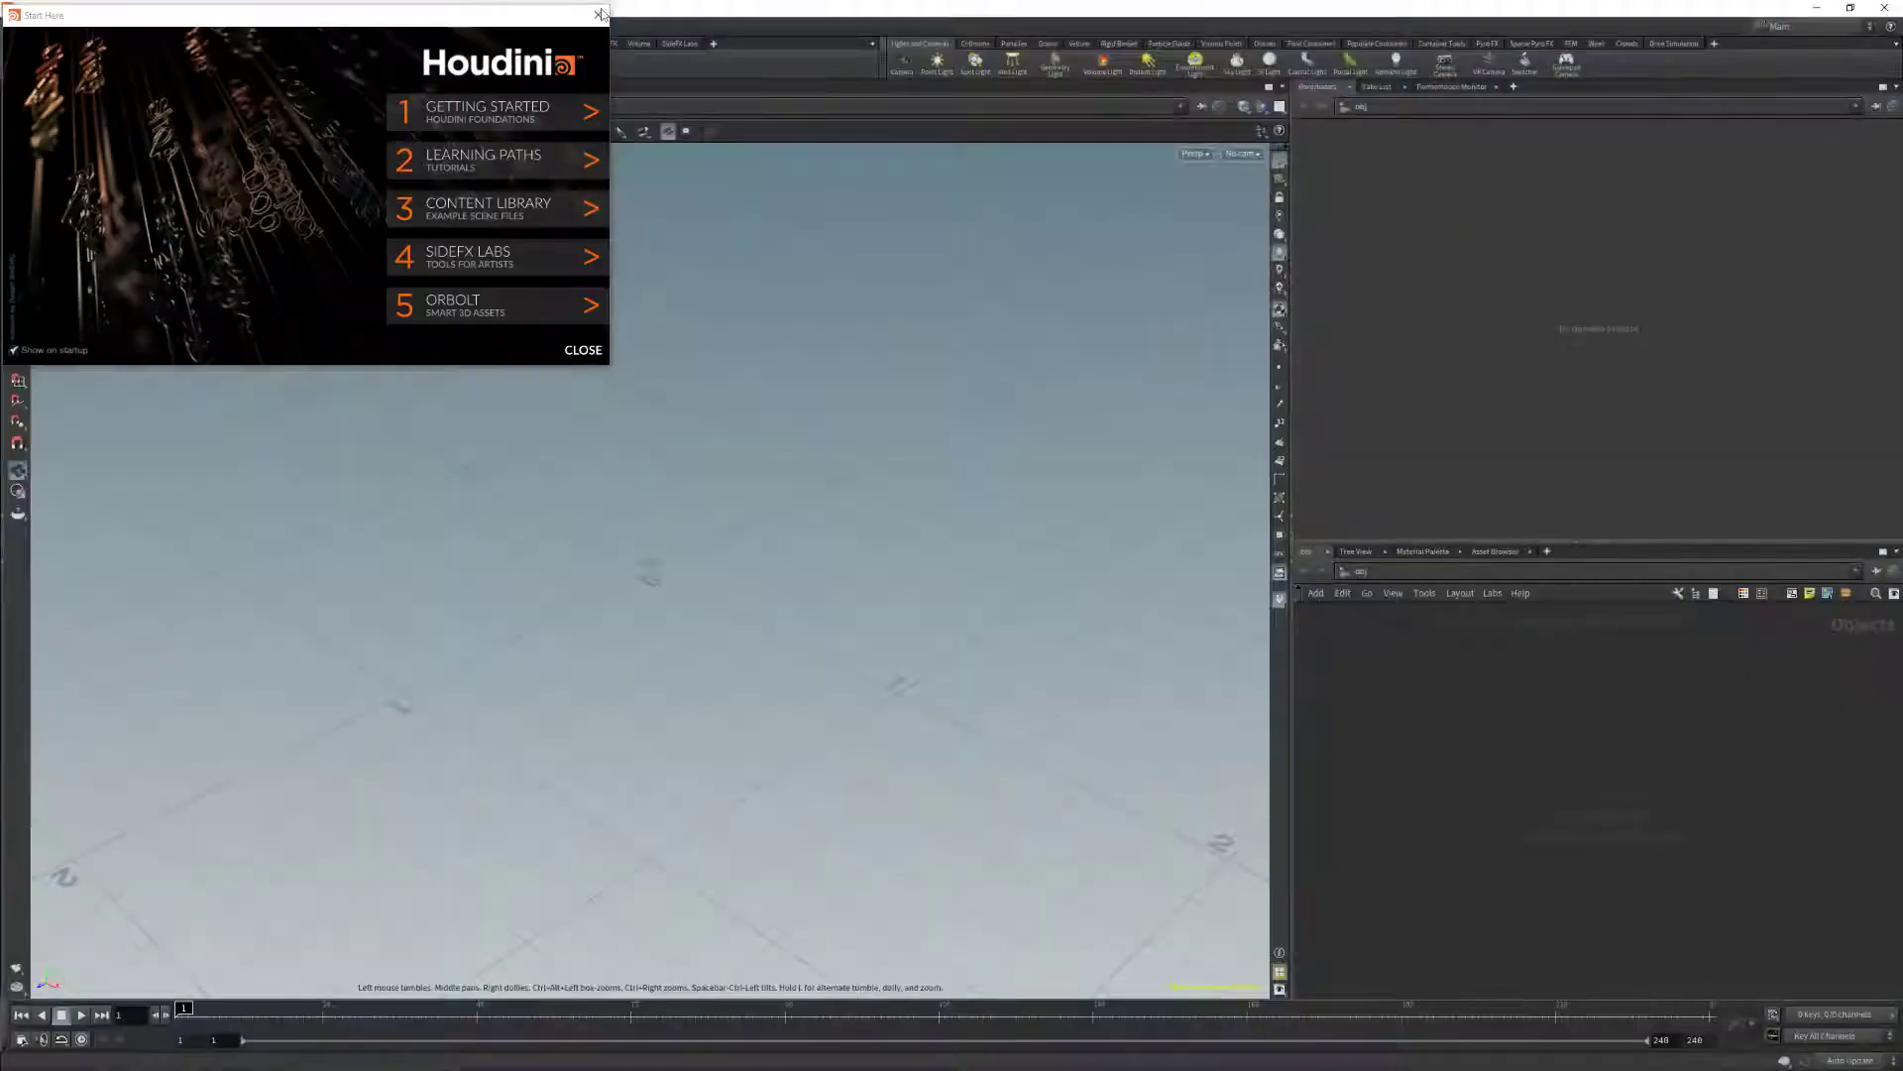
Dismiss the Start Here window, create a Geometry object and start searching for an FBX node inside it
left_click(595, 15)
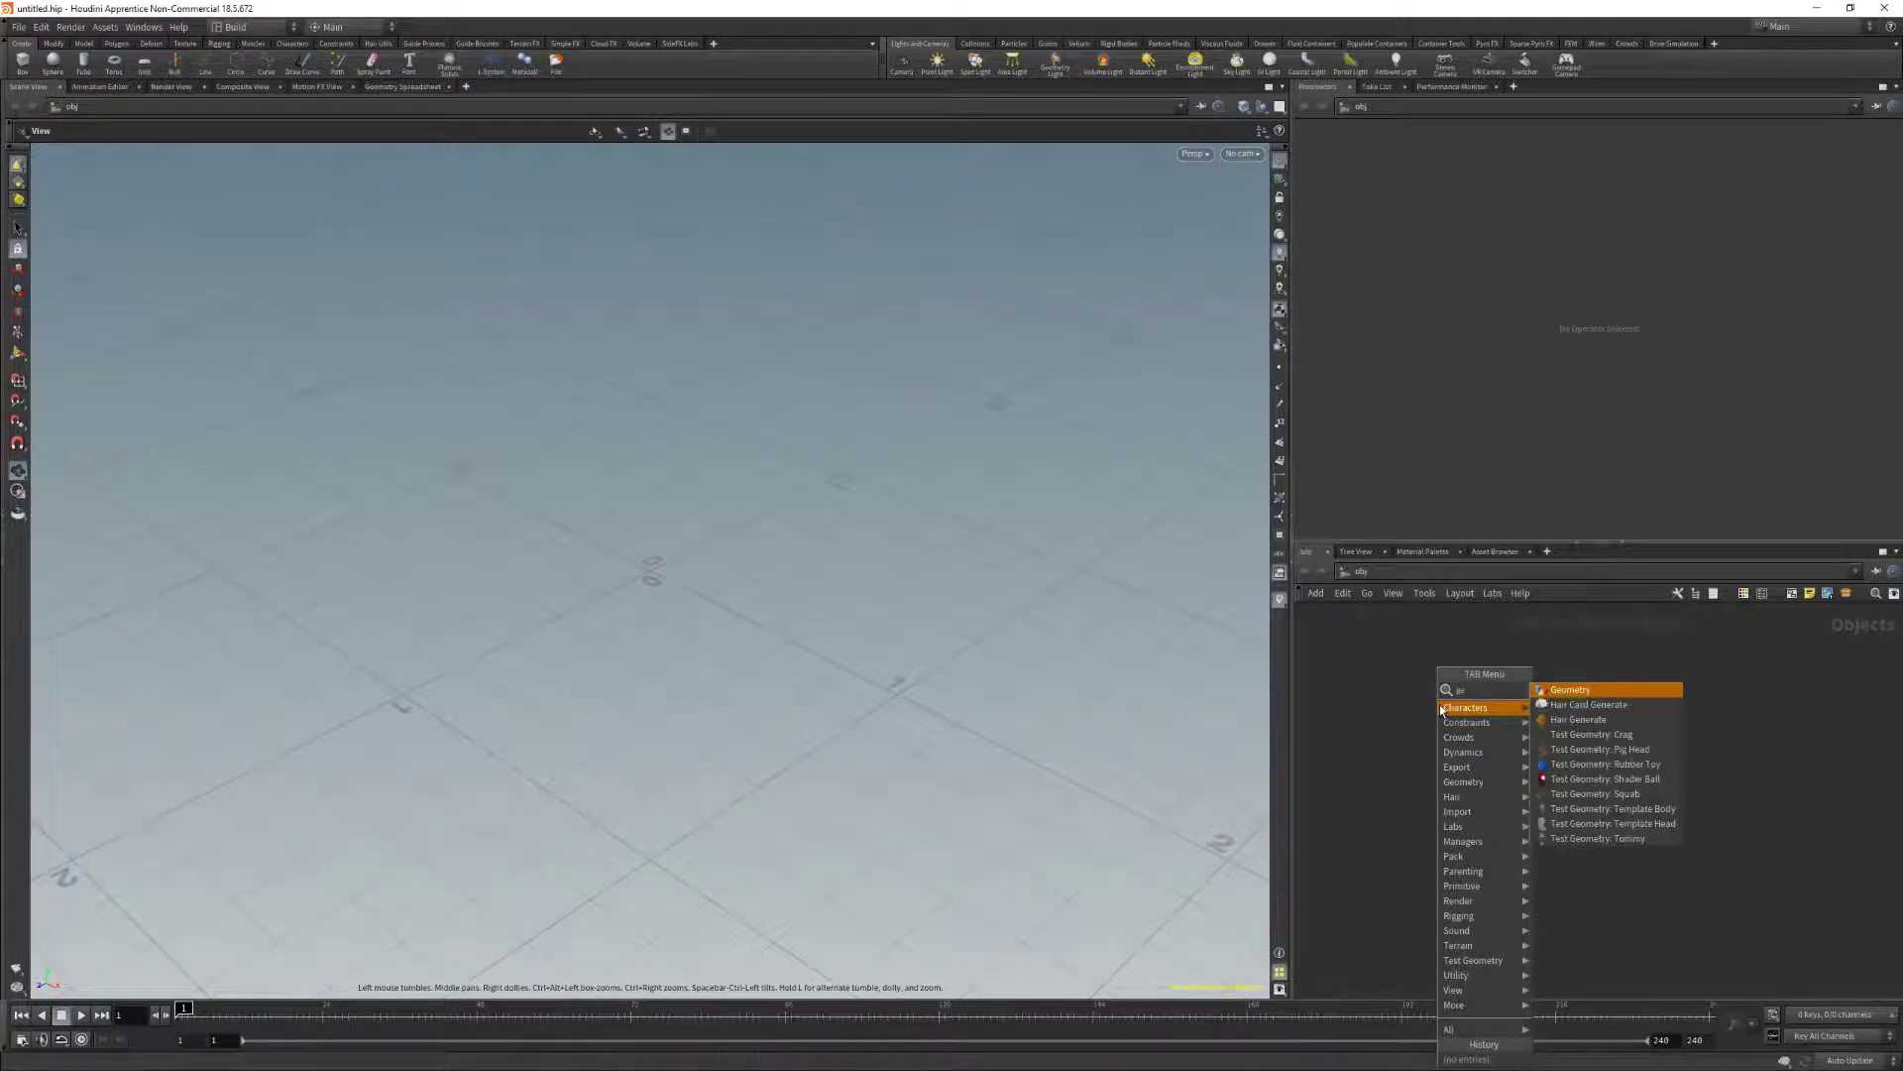
left_click(1571, 690)
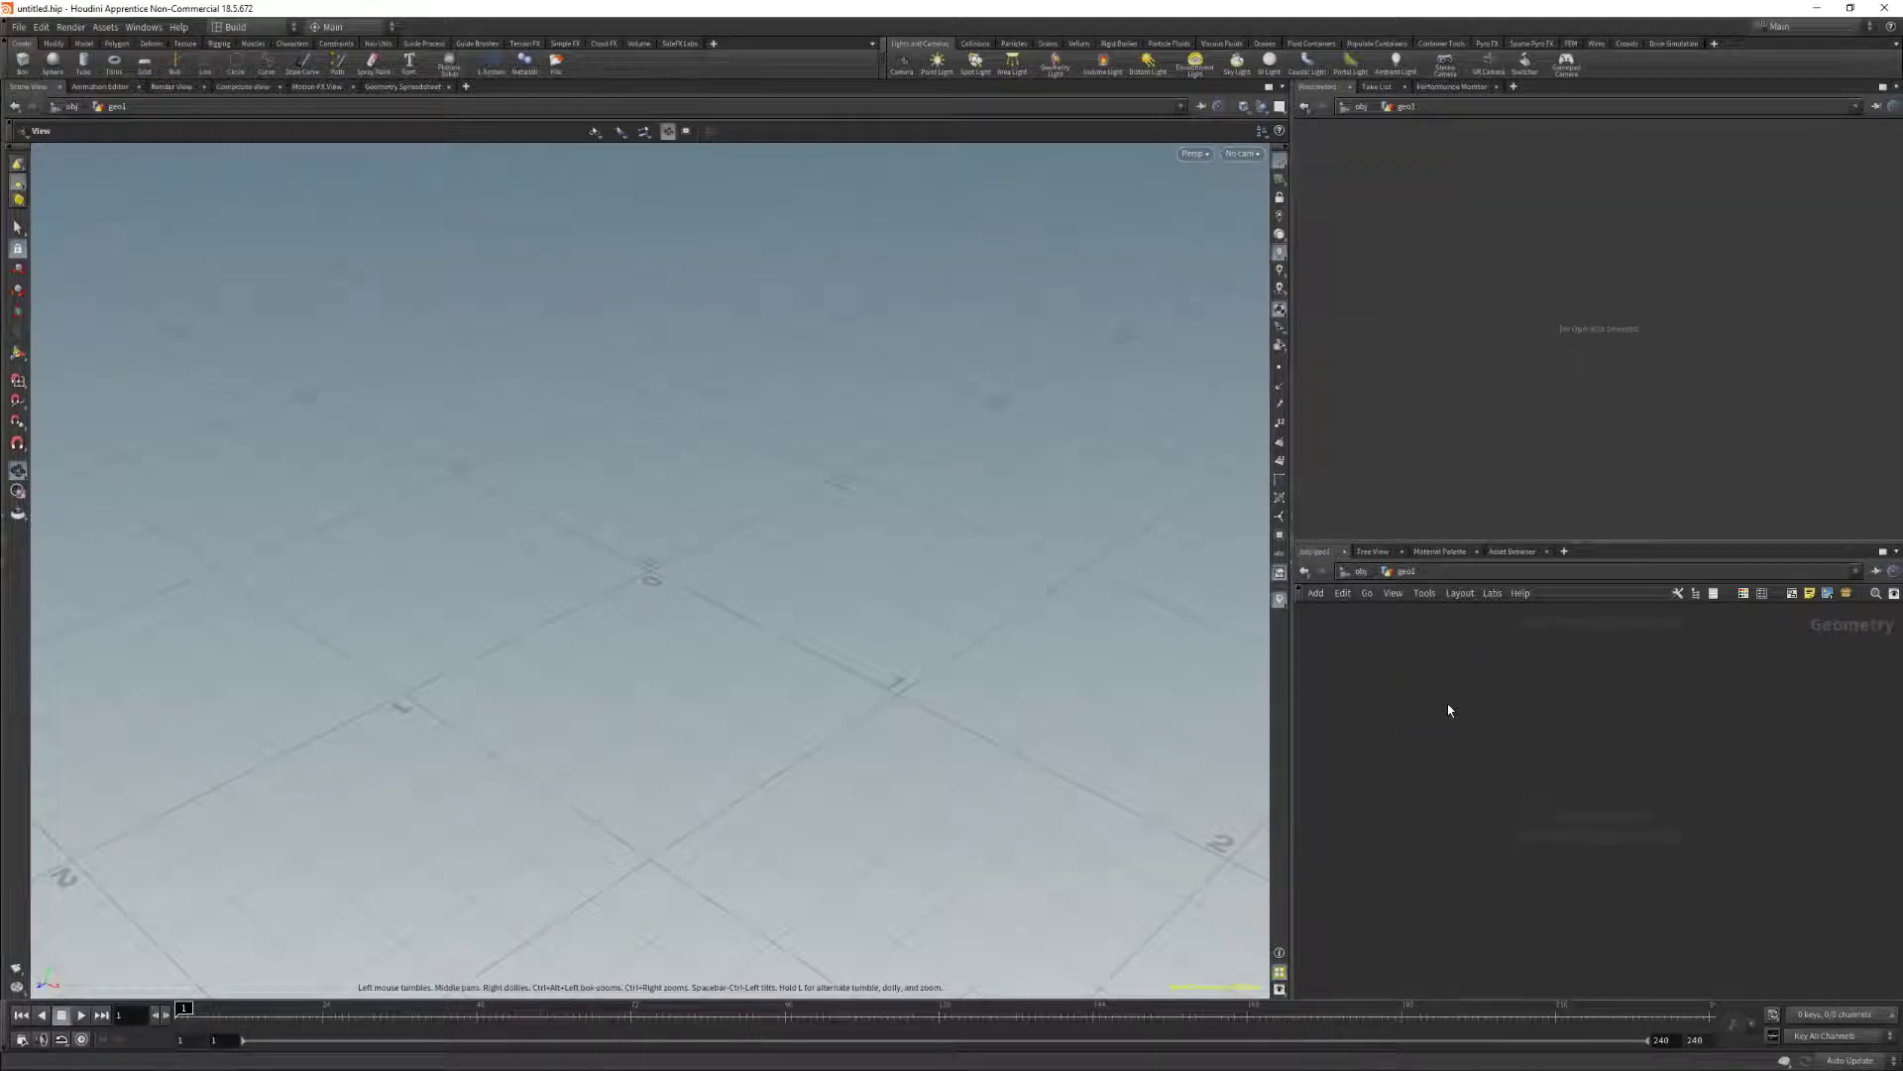
key("Tab")
type("fbx")
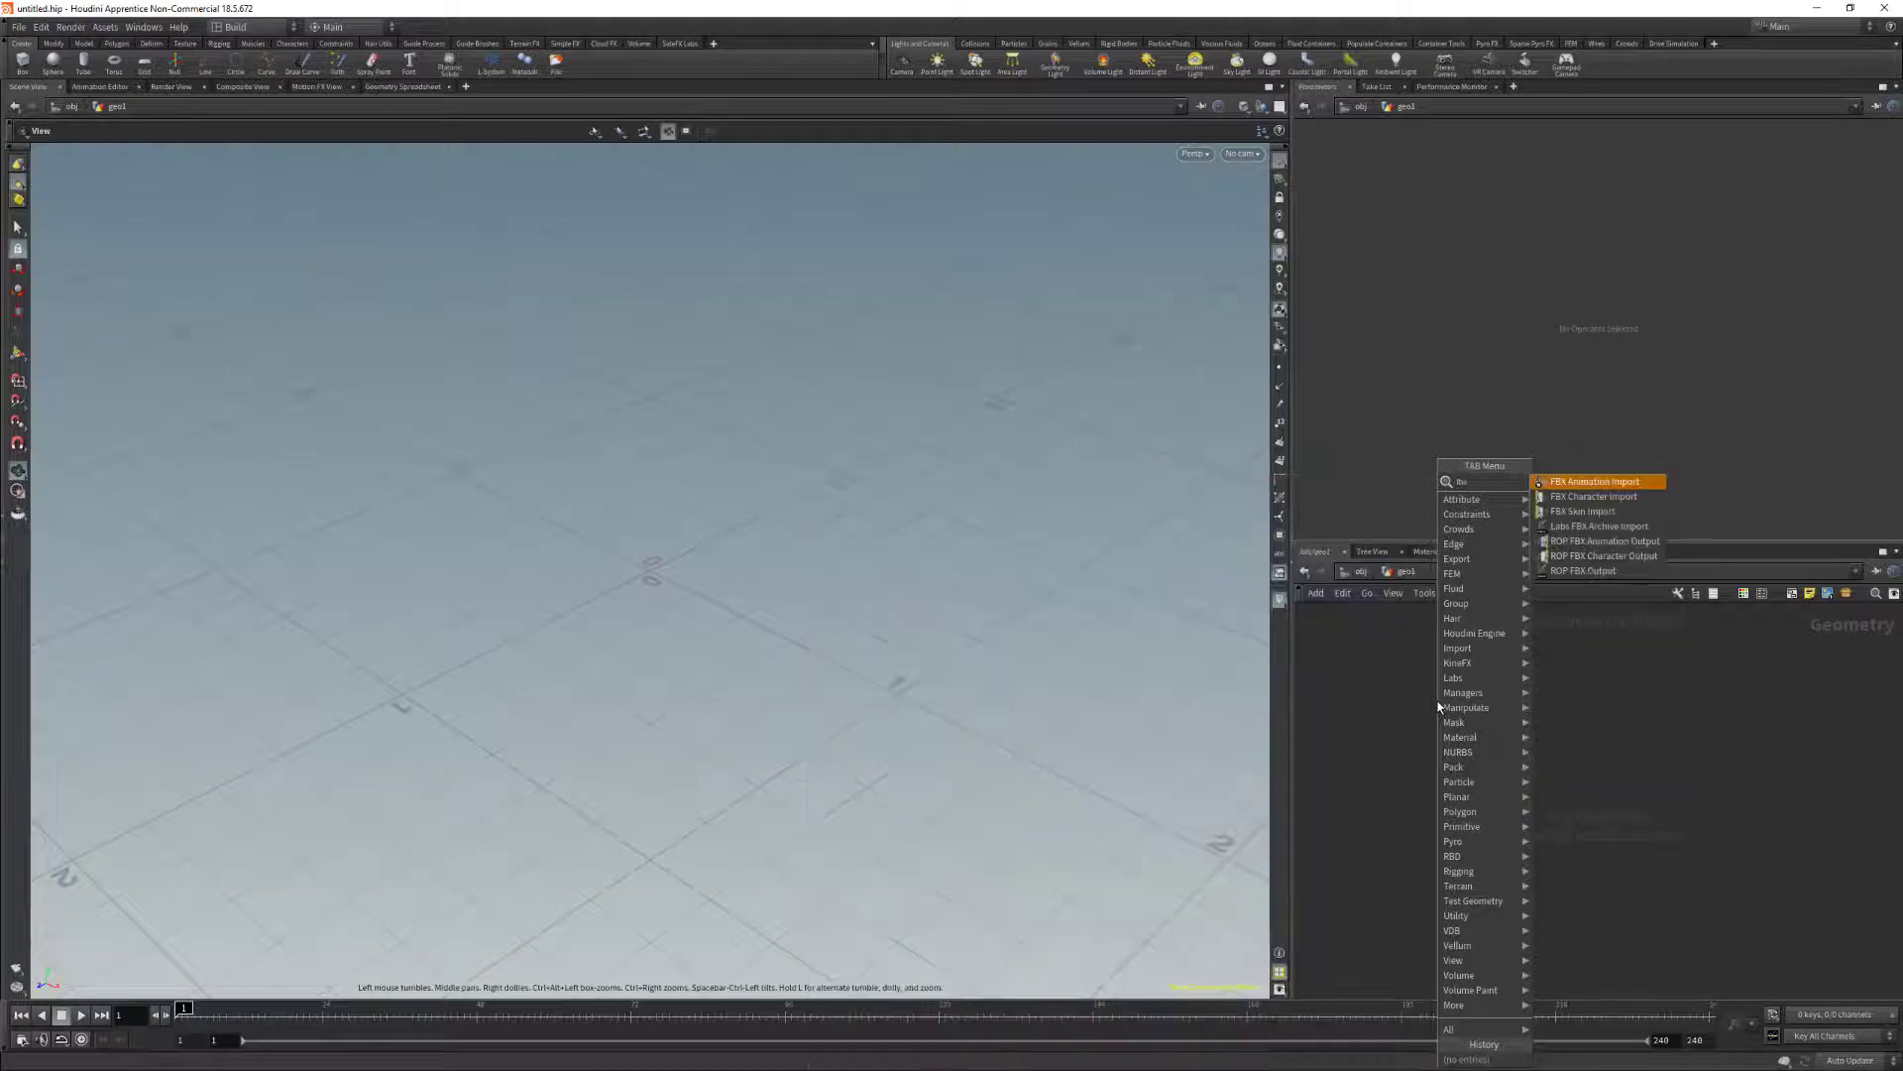
mouse_move(1595, 496)
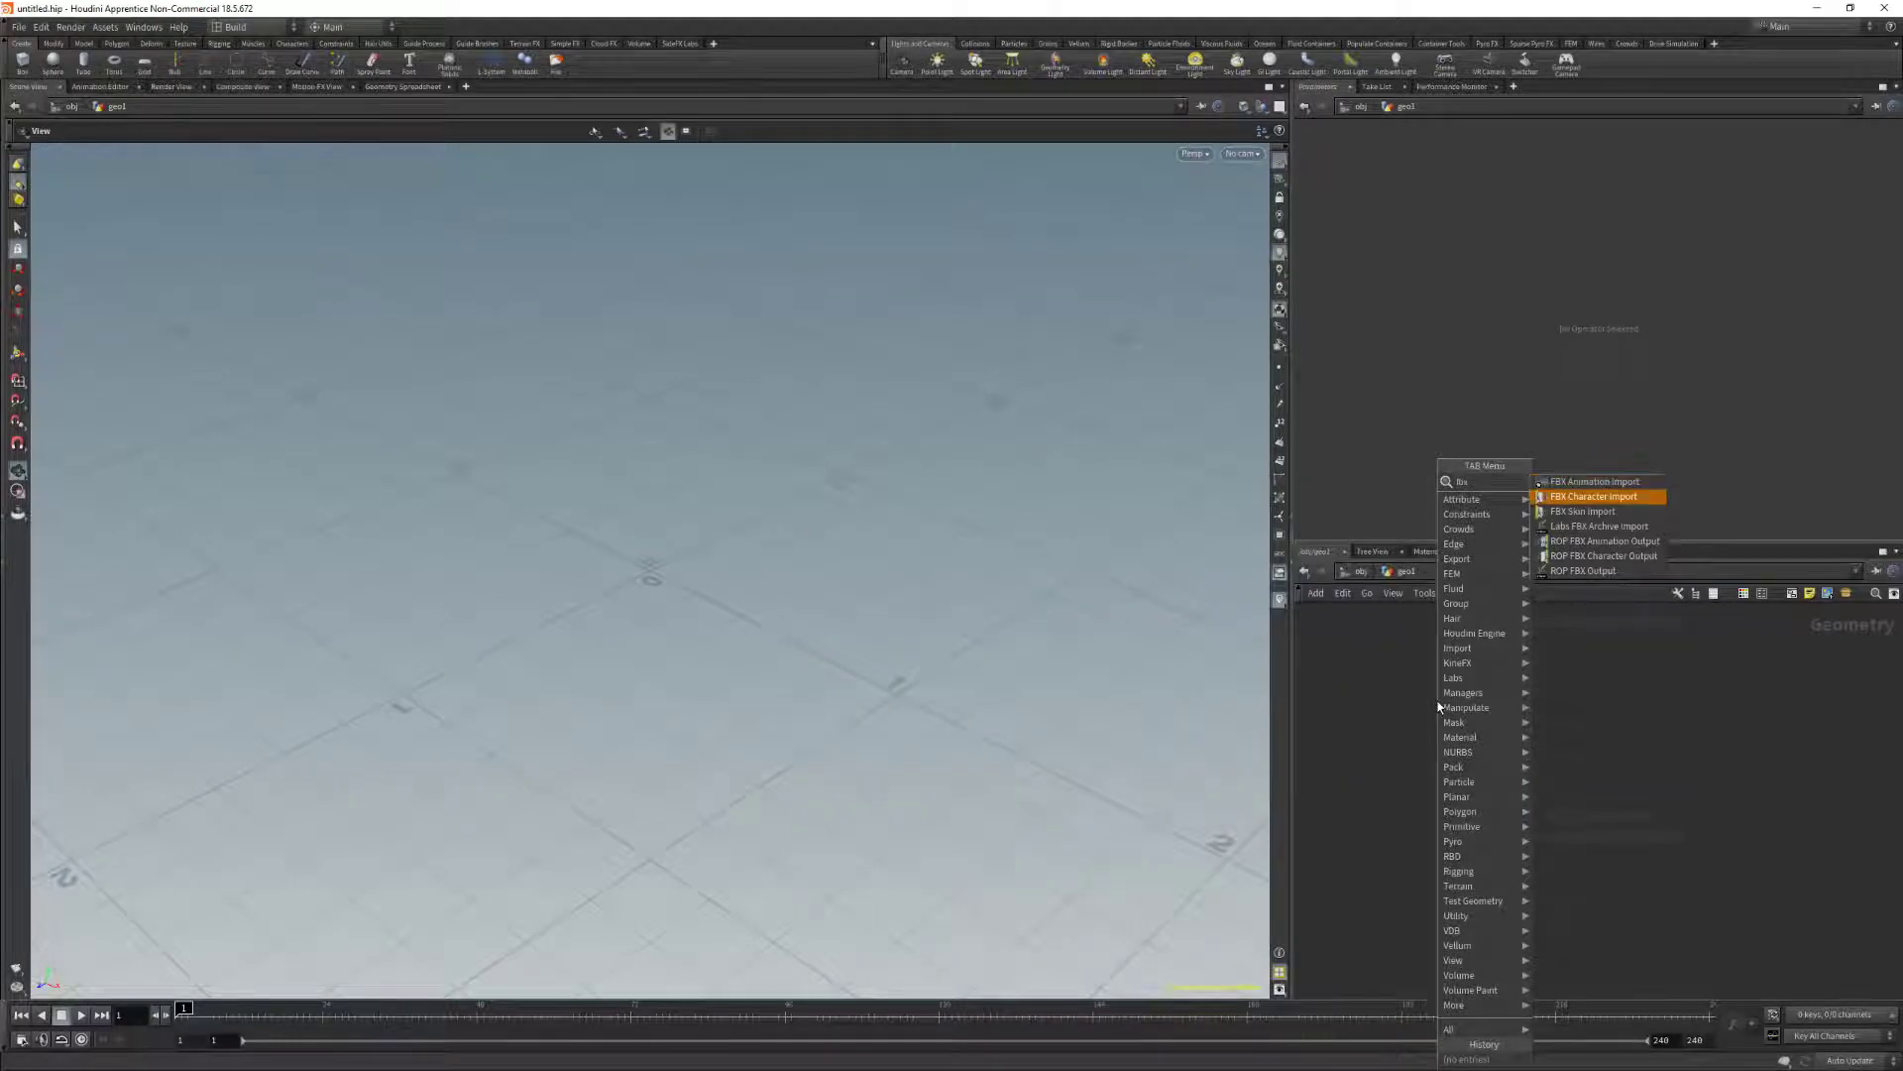
Add an FBX Character Import node and browse its file chooser to the Downloads folder
left_click(1594, 496)
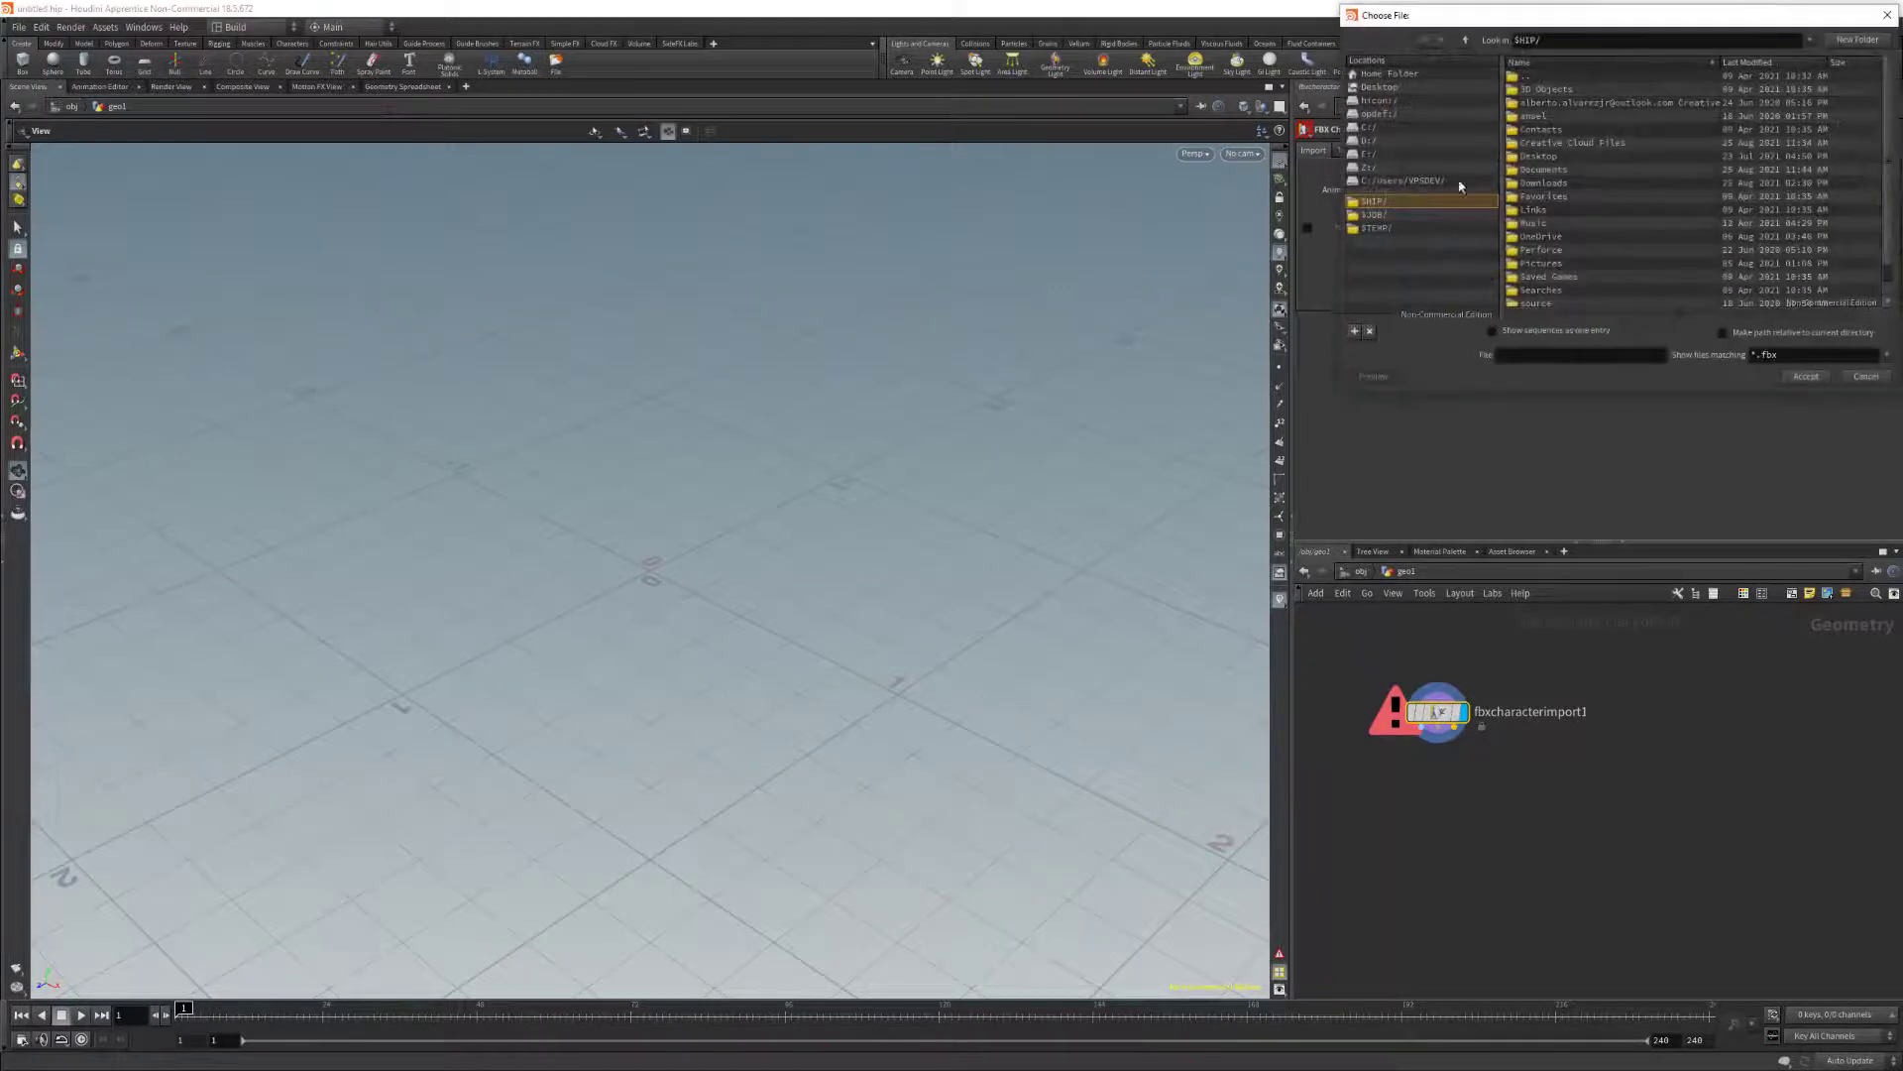
double_click(1544, 182)
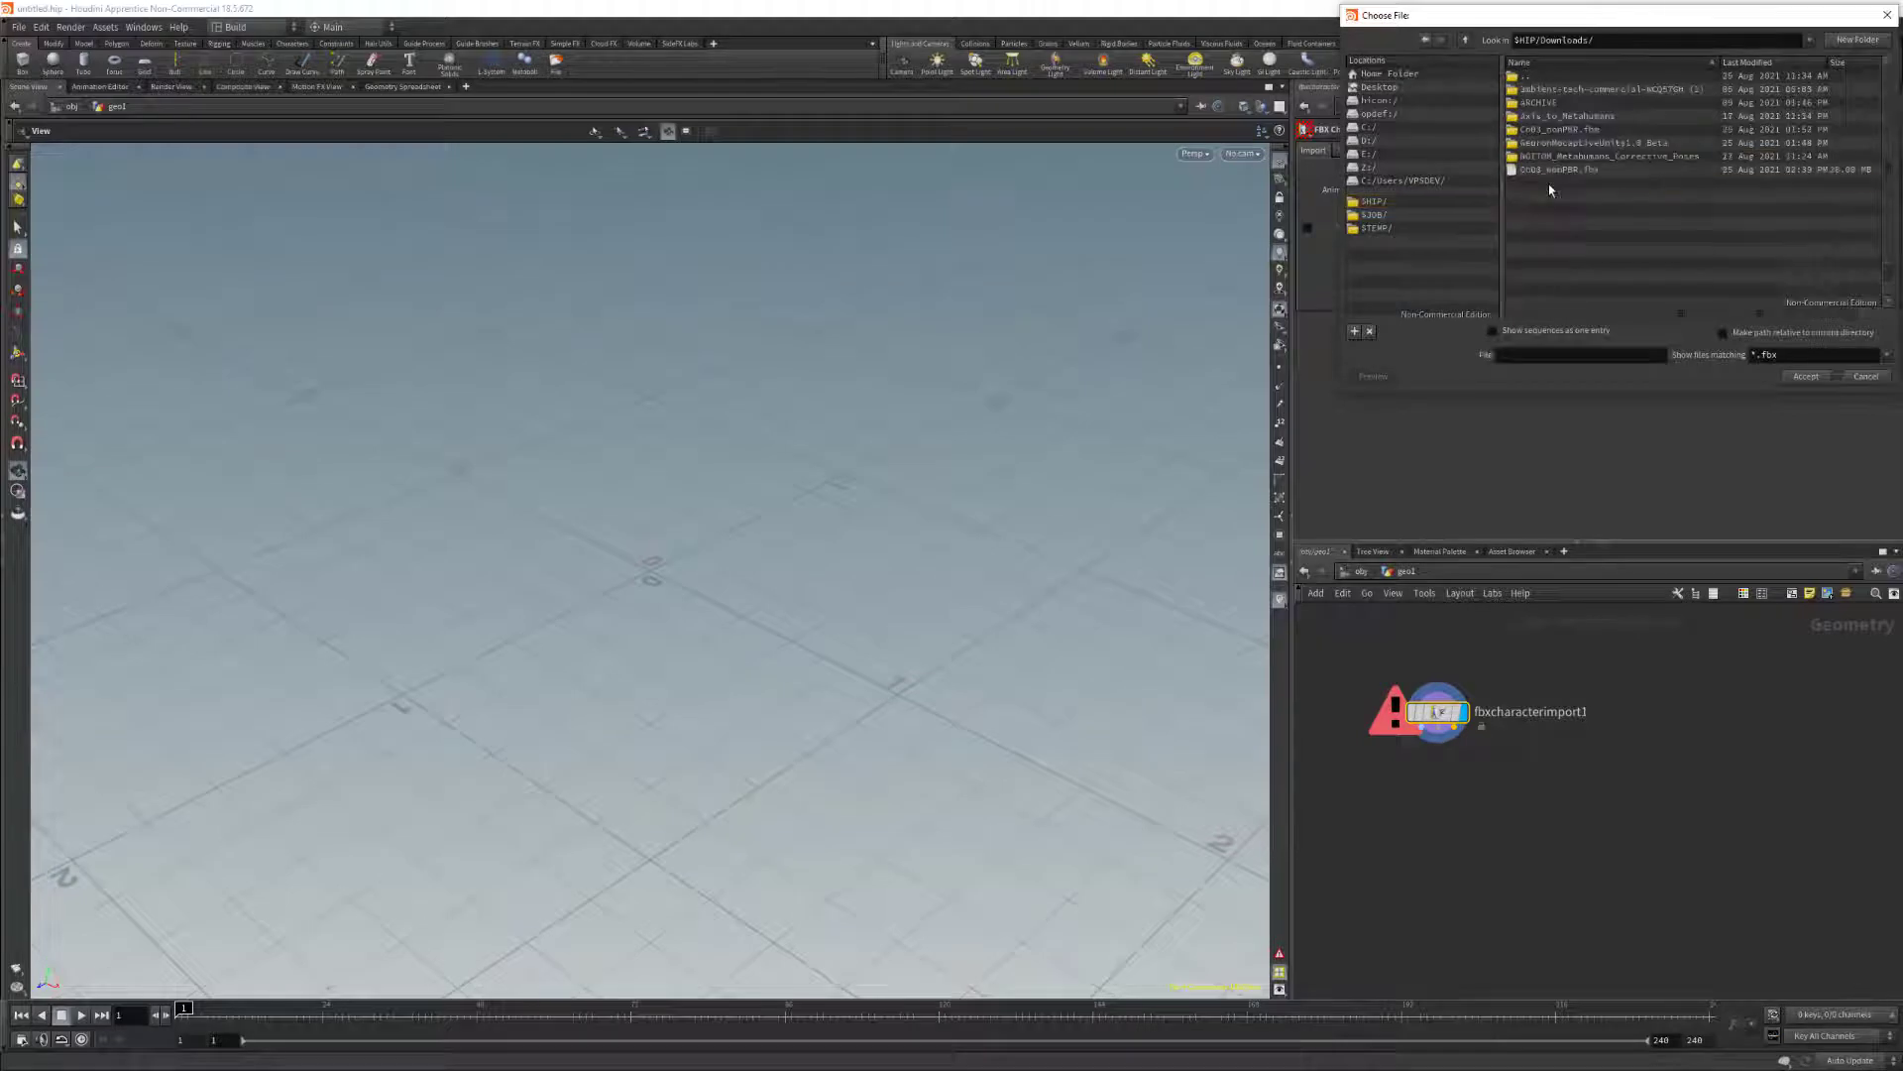
left_click(1555, 169)
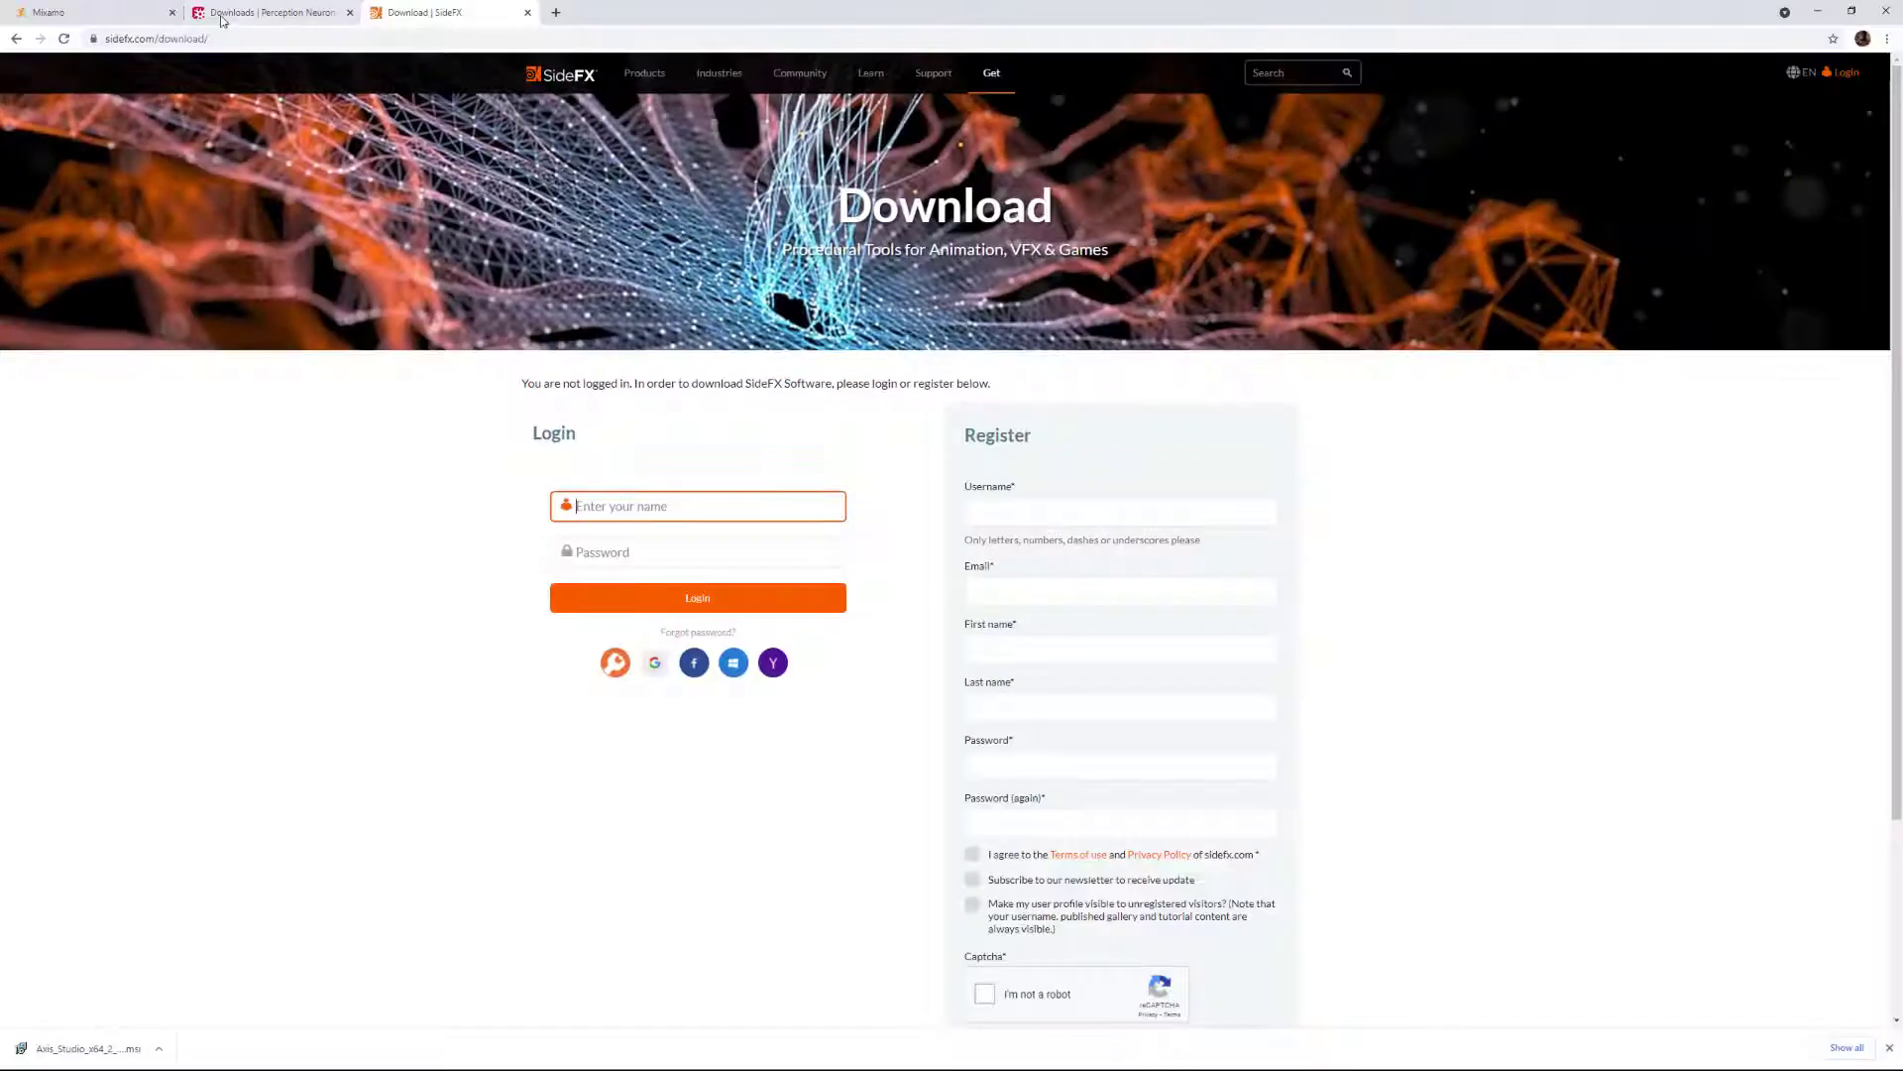
left_click(60, 10)
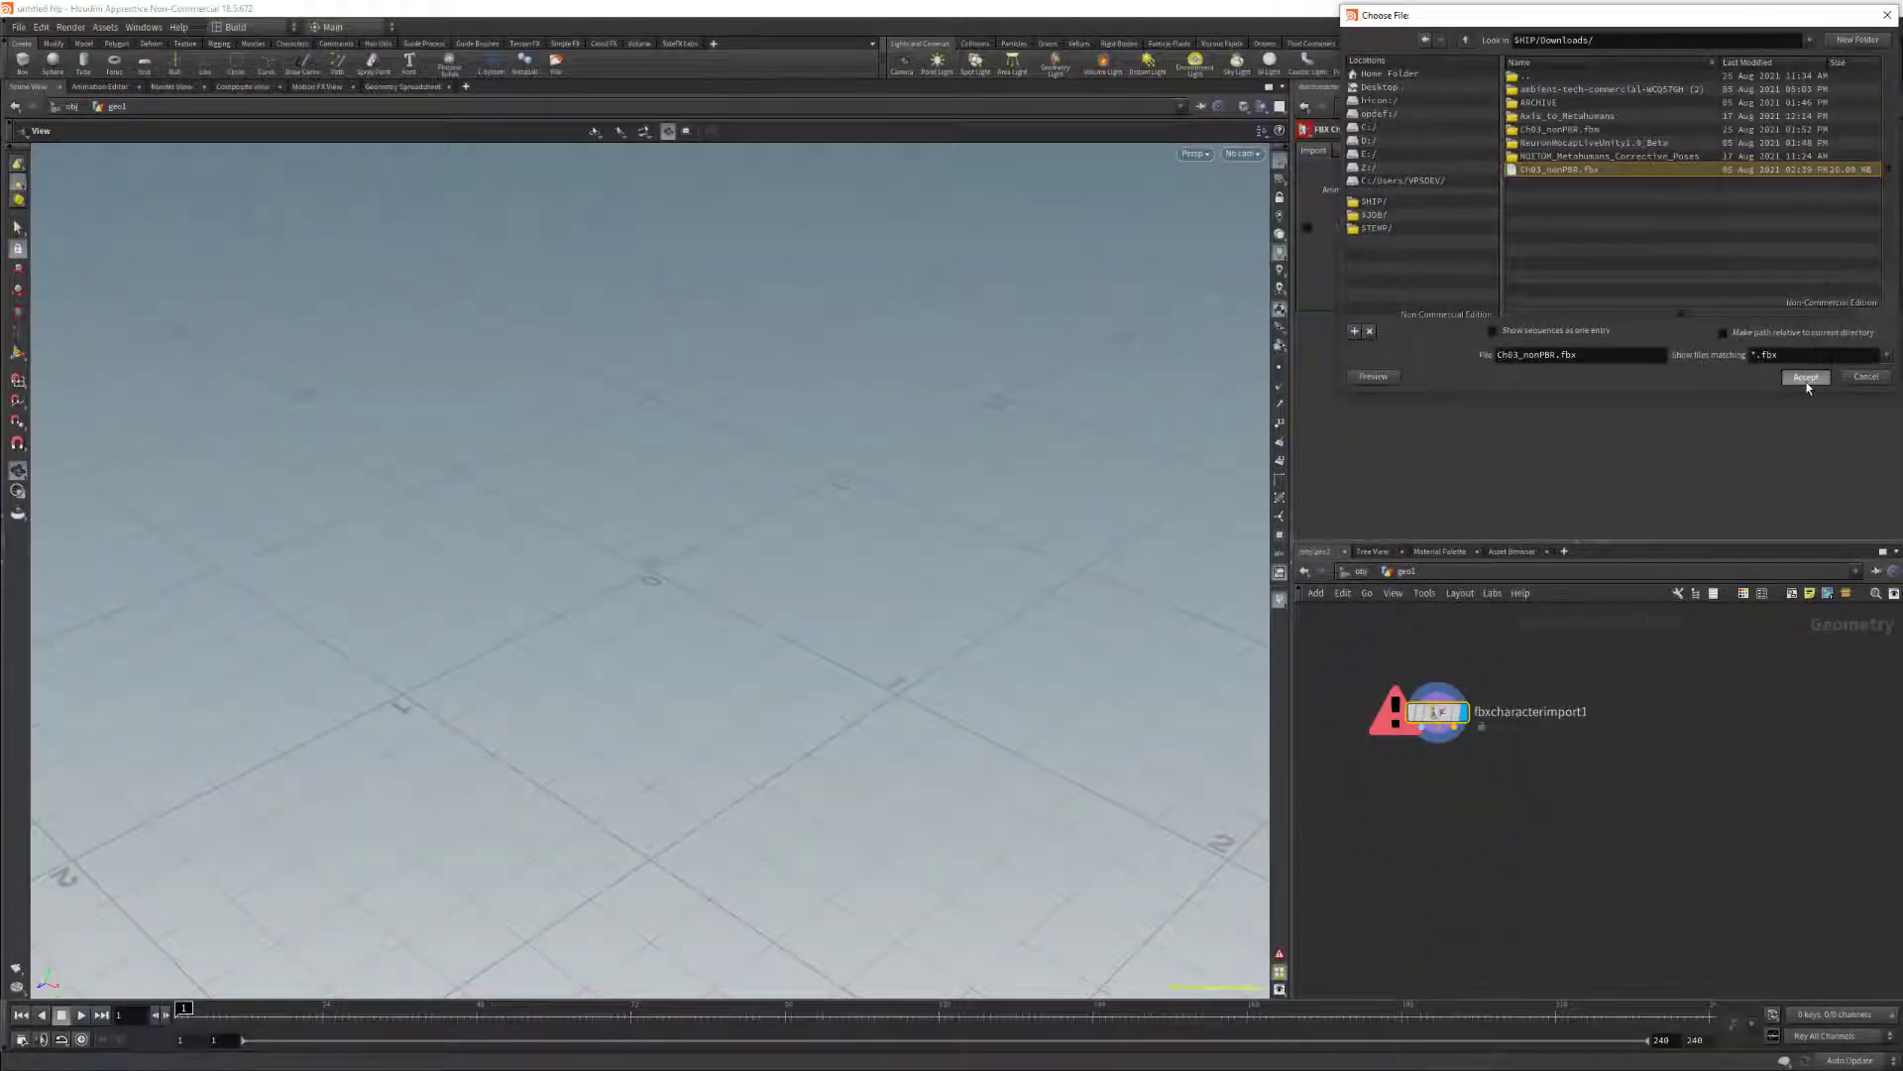
Load $HIP/Downloads/Ch03_nonPBR.fbx so the T-posed character appears
left_click(1830, 377)
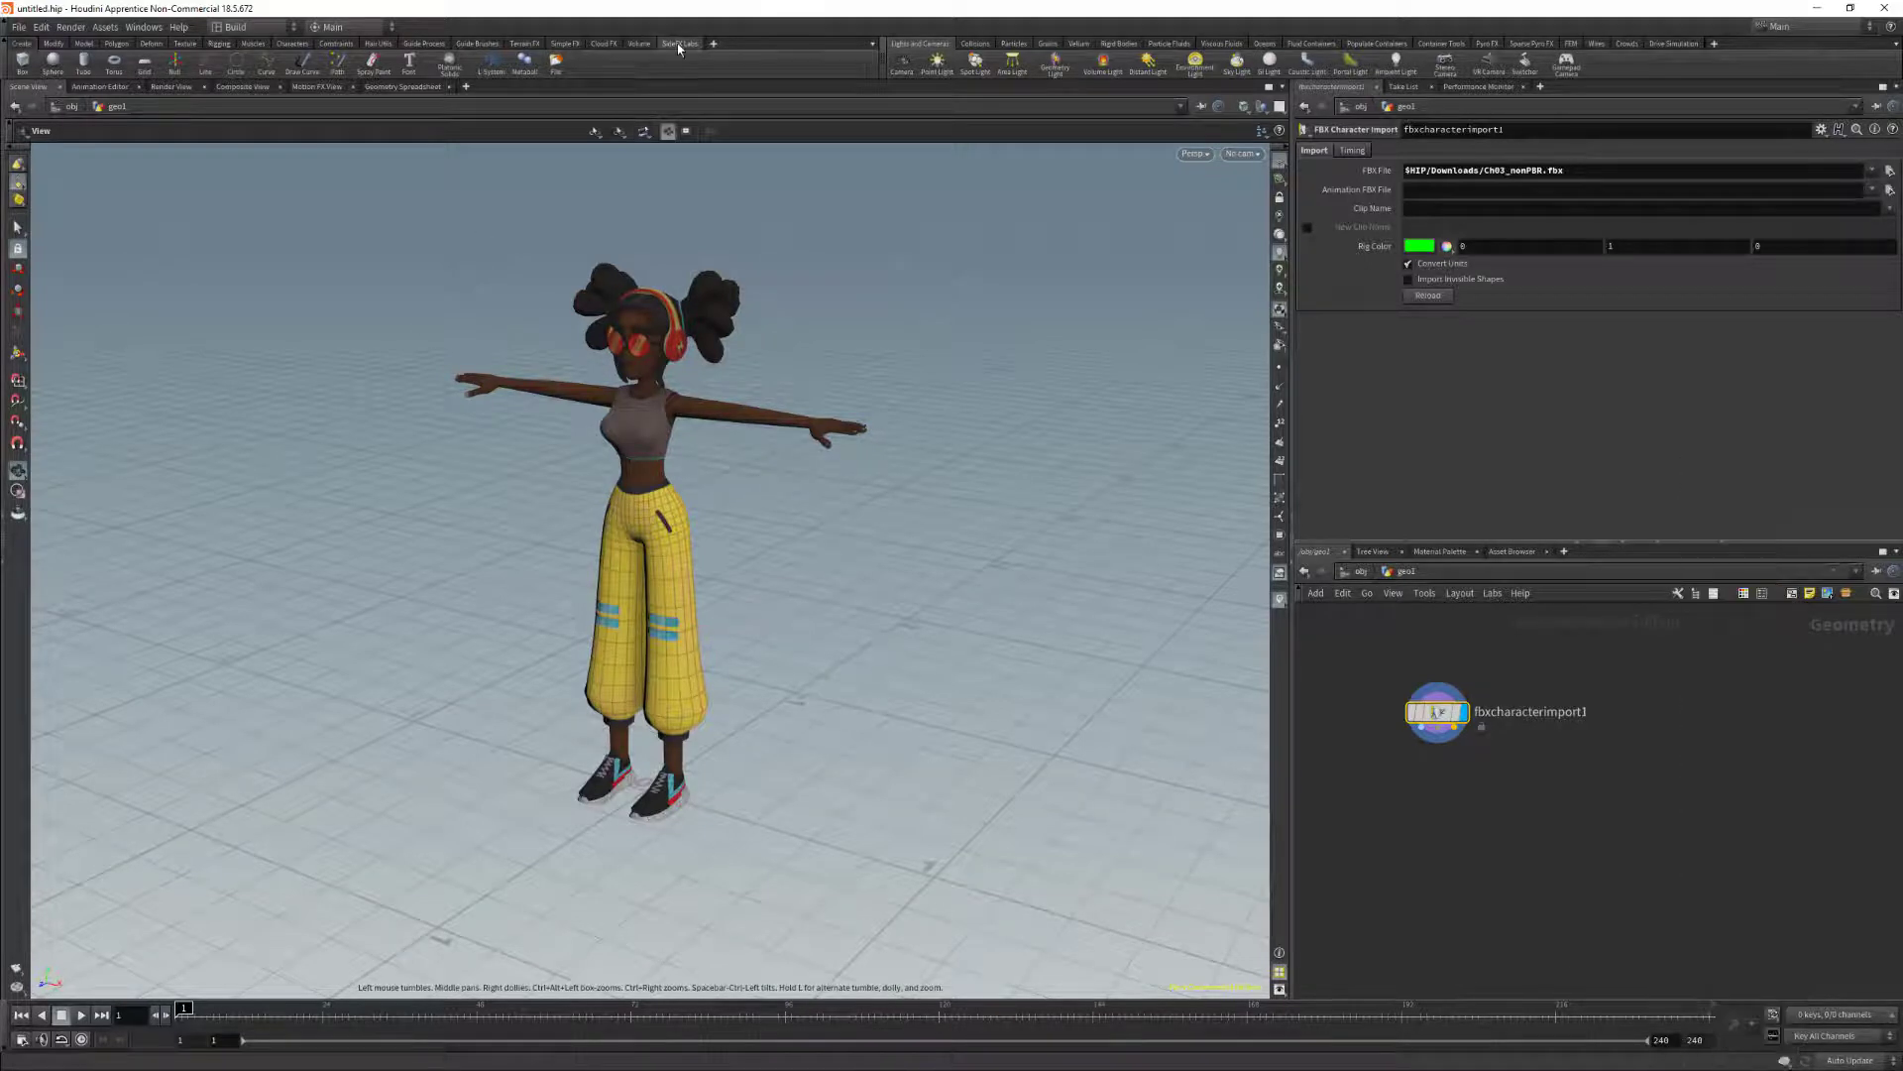
Show the SideFX Labs shelf, review the installed Labs version and close the dialog
left_click(148, 28)
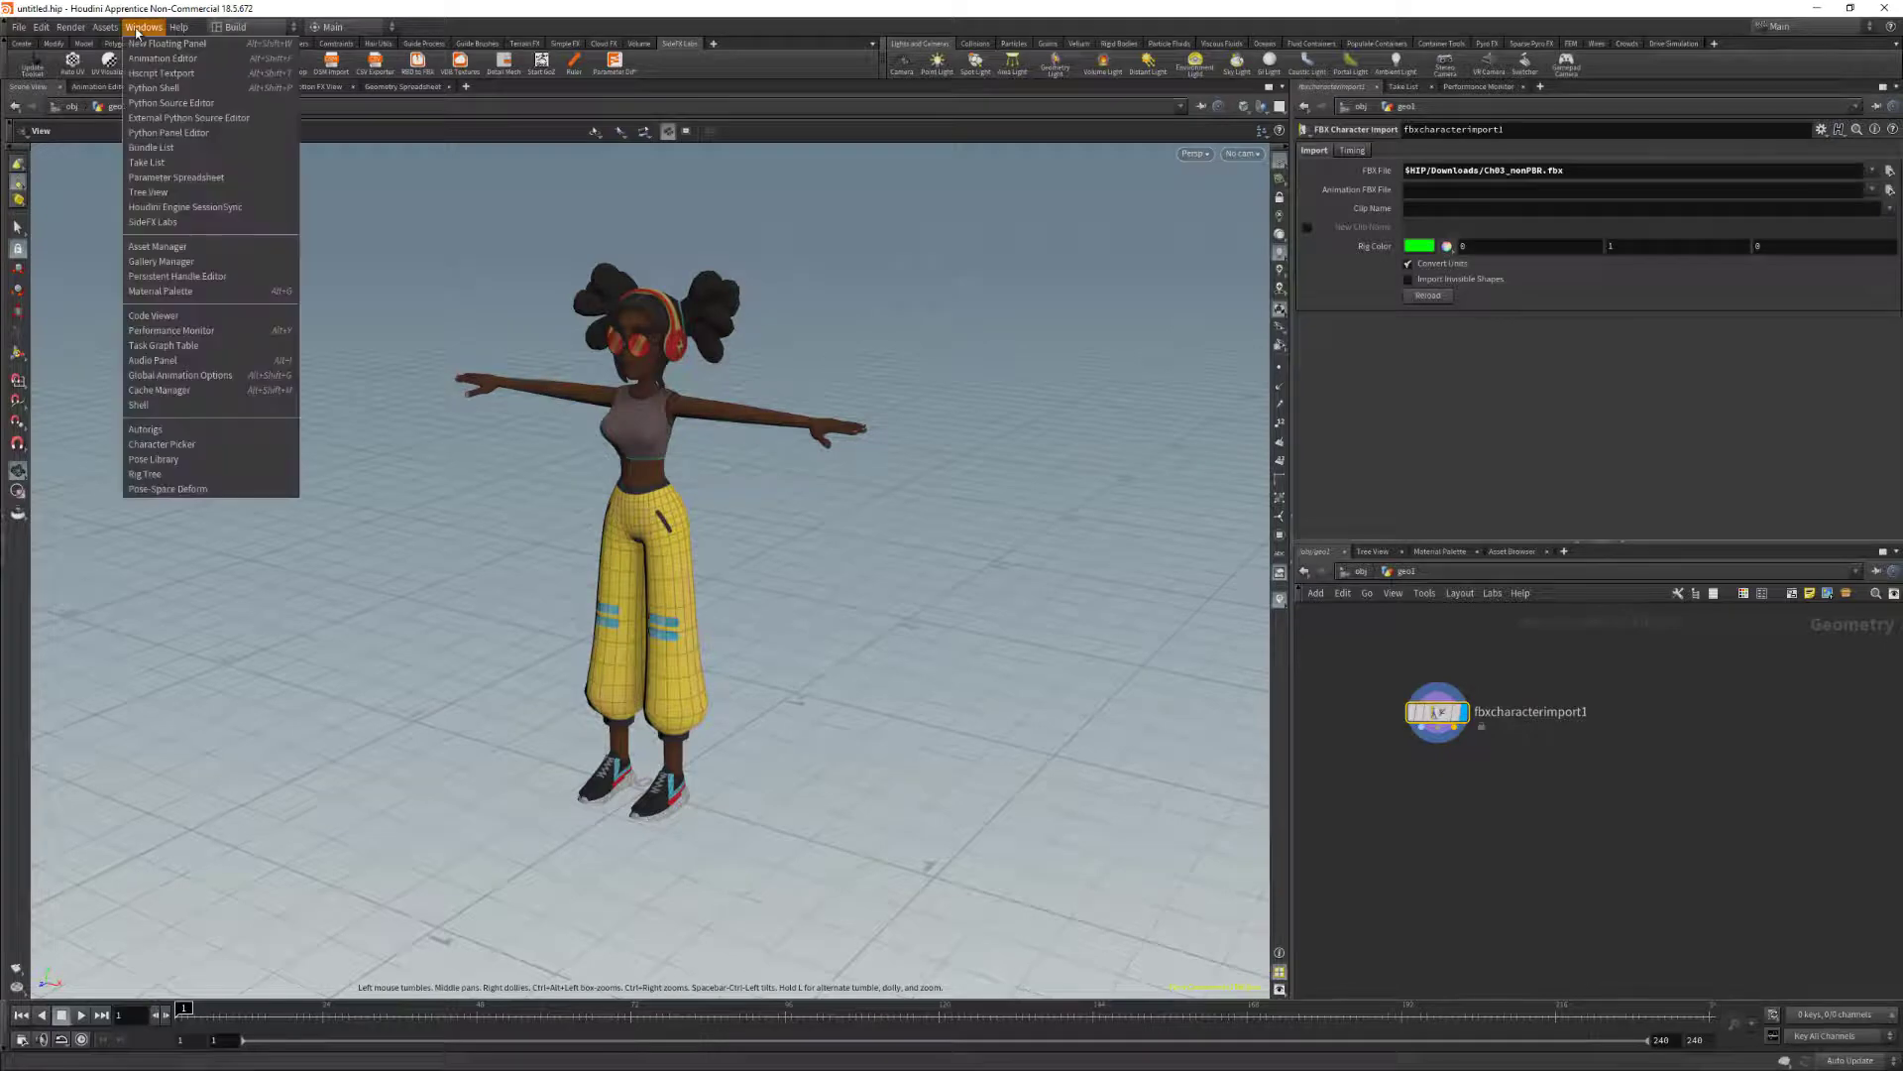
mouse_move(182, 404)
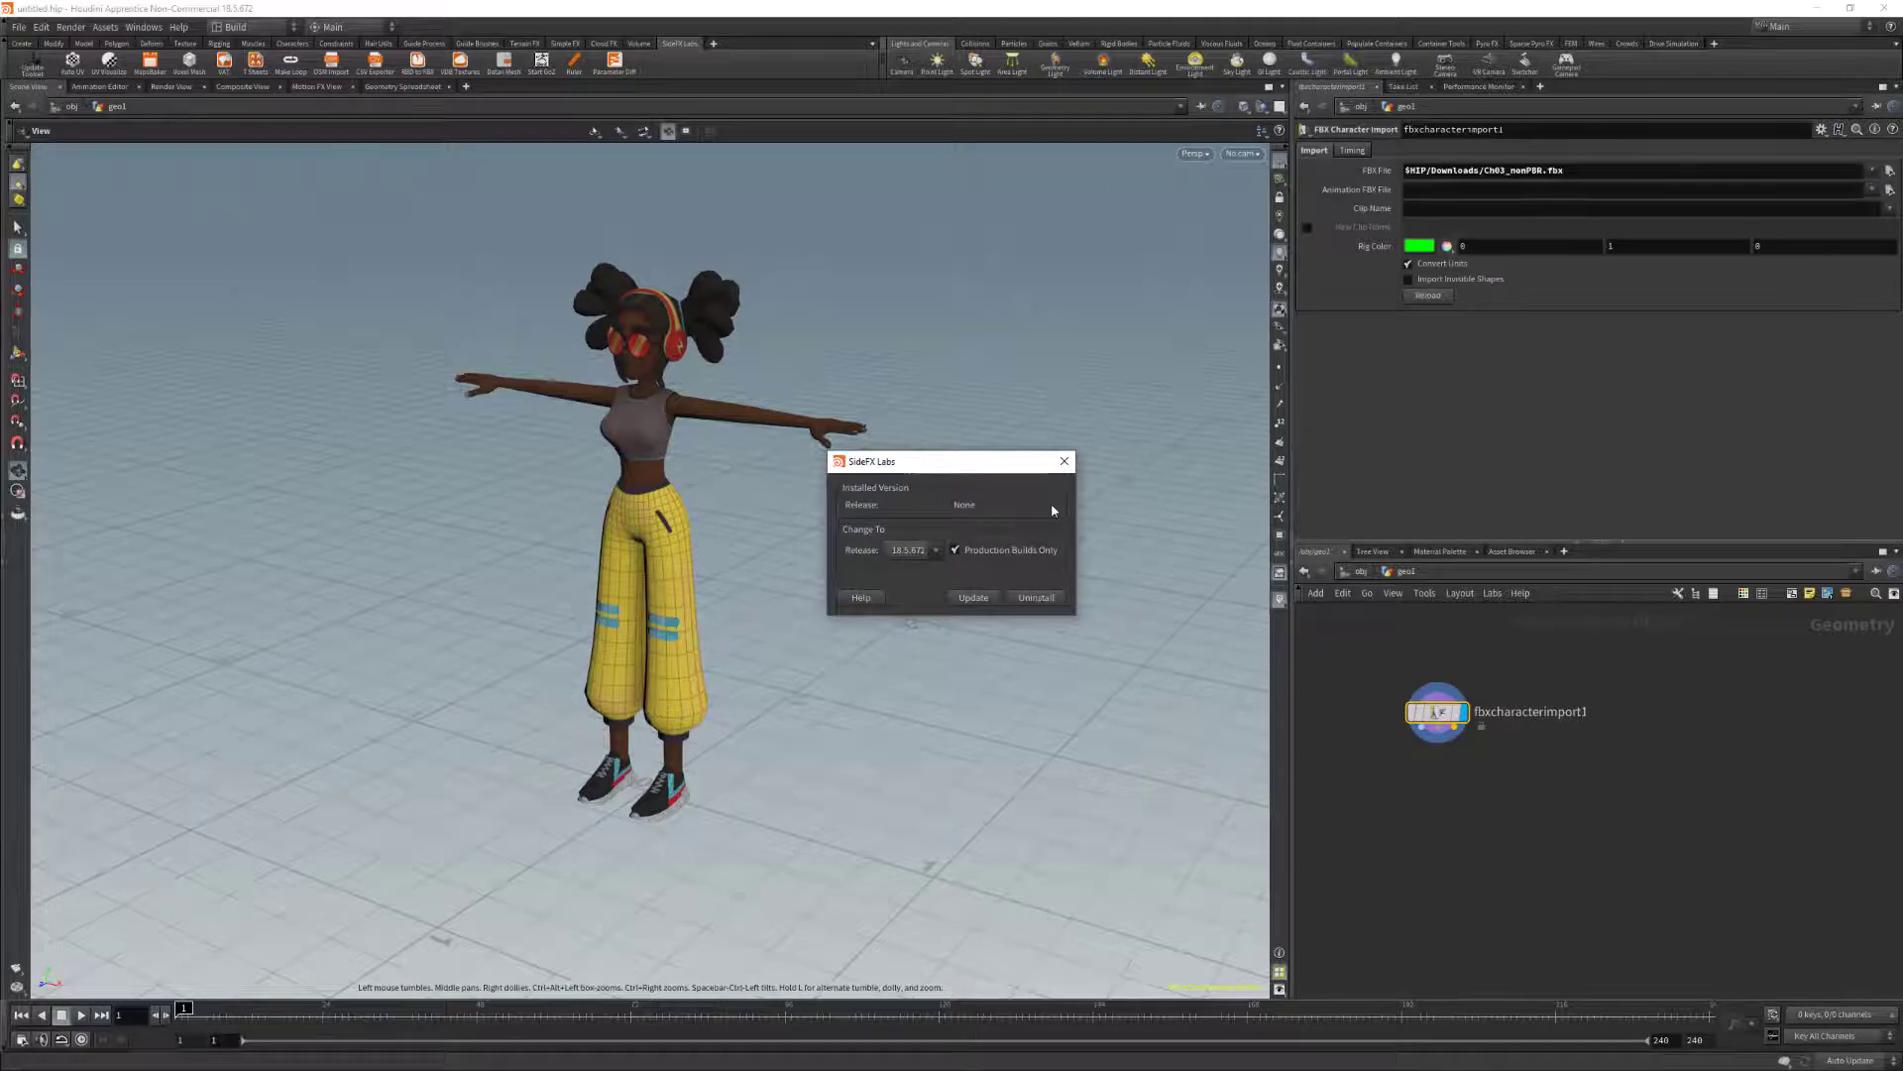
mouse_move(1065, 460)
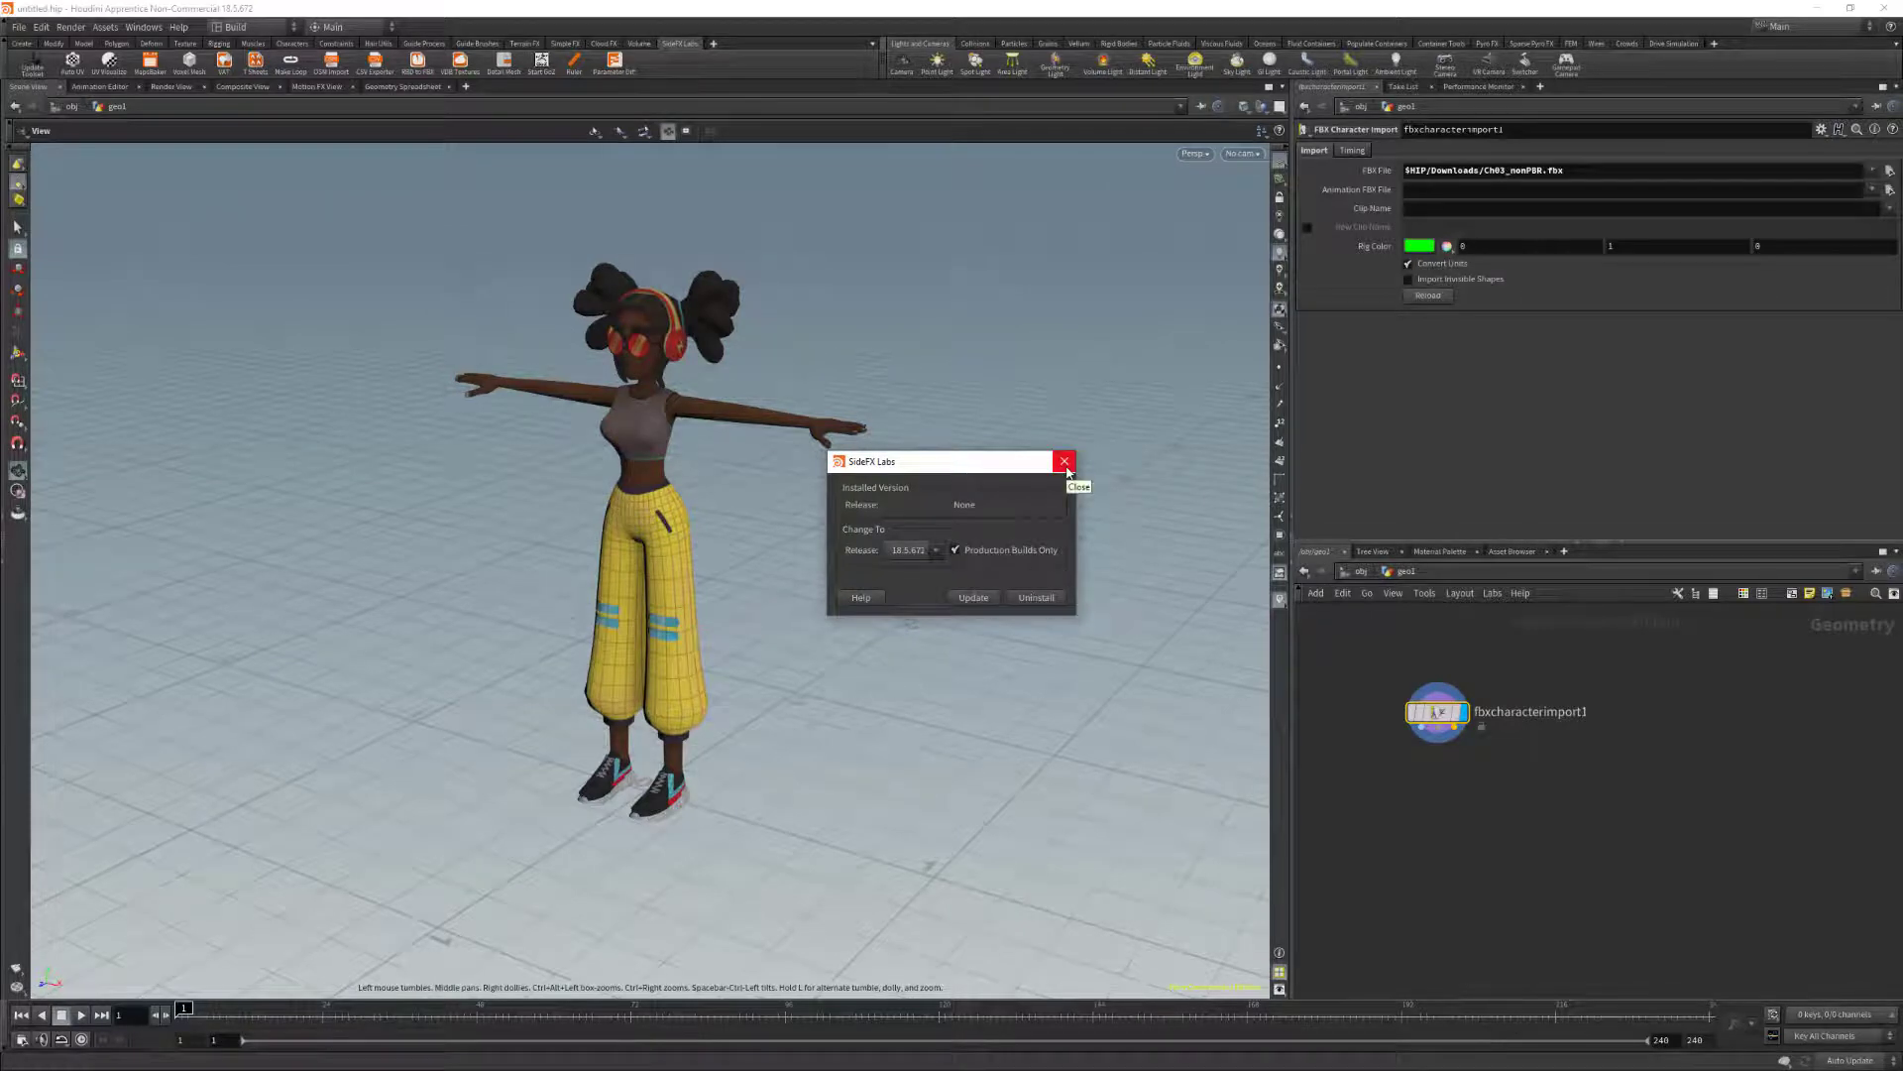
left_click(1063, 460)
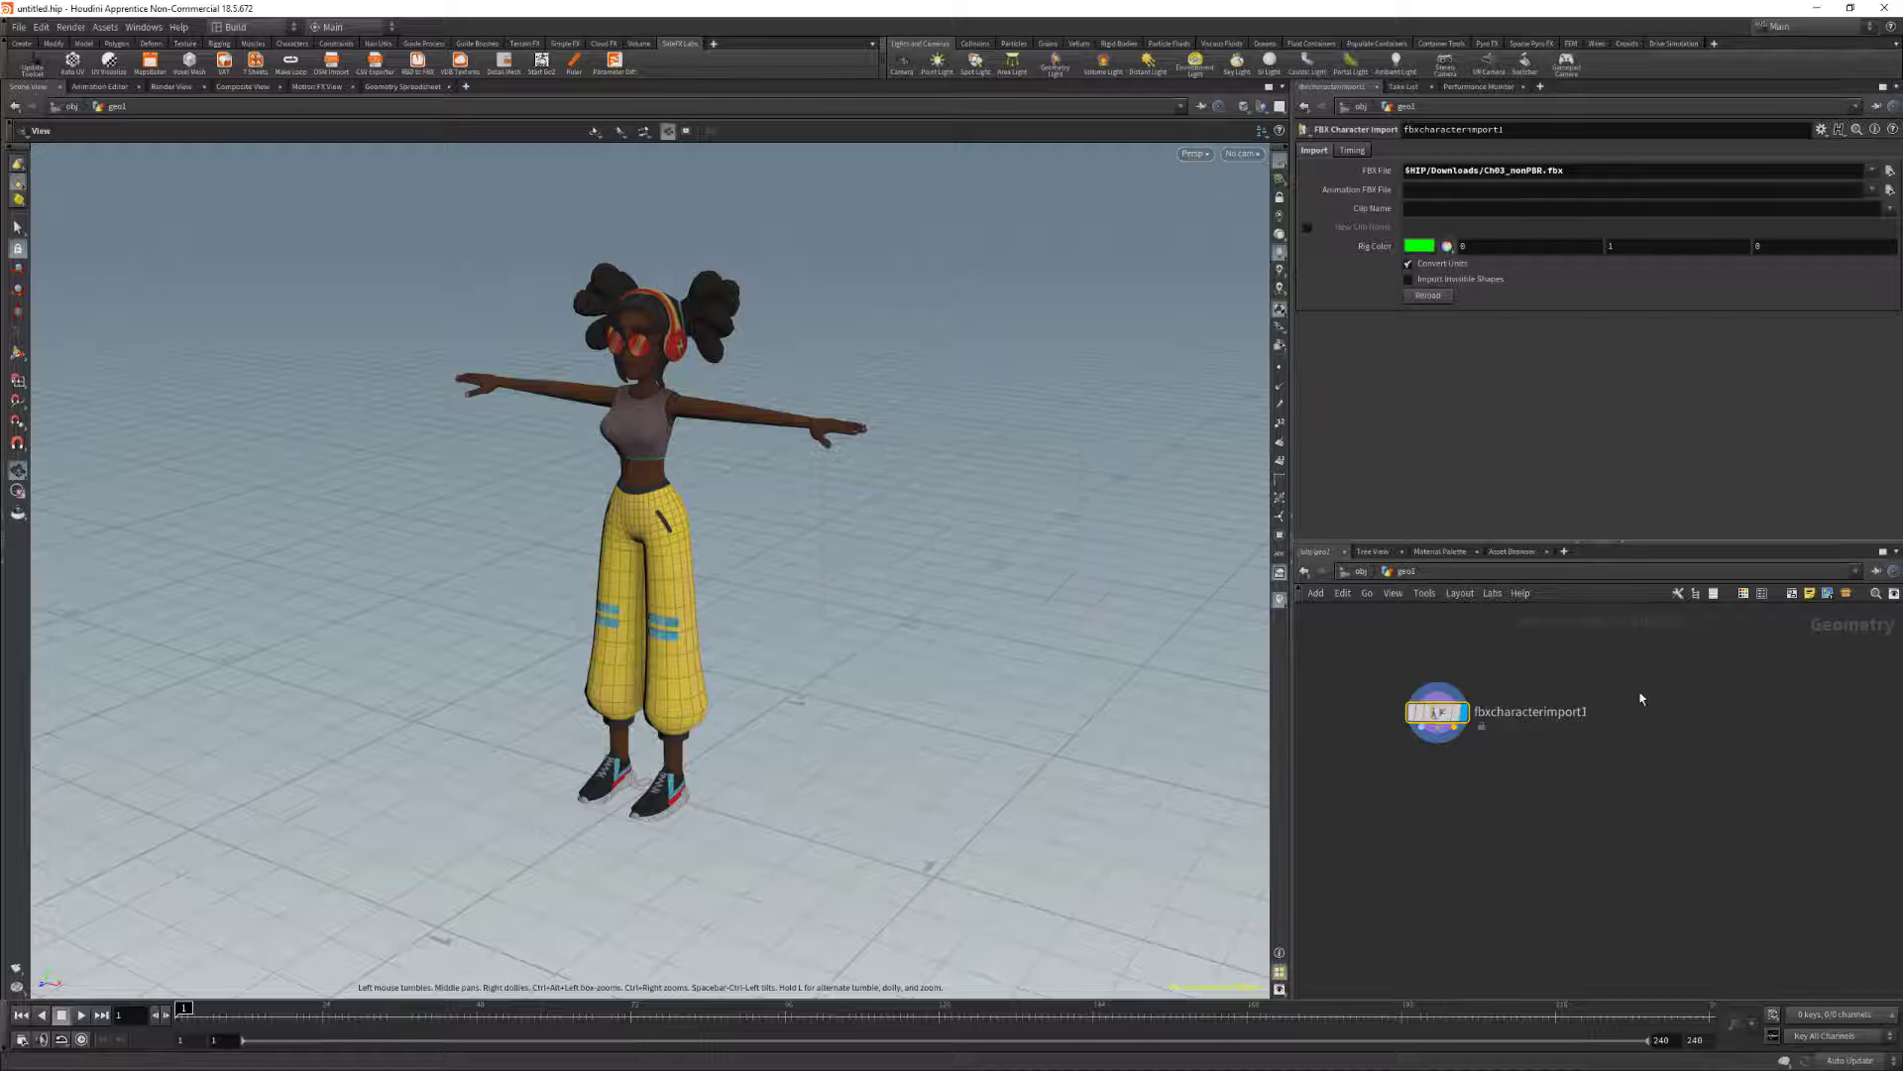
Create a Labs Neuron Mocap node and connect it to 127.0.0.1 port 7001
key("Tab")
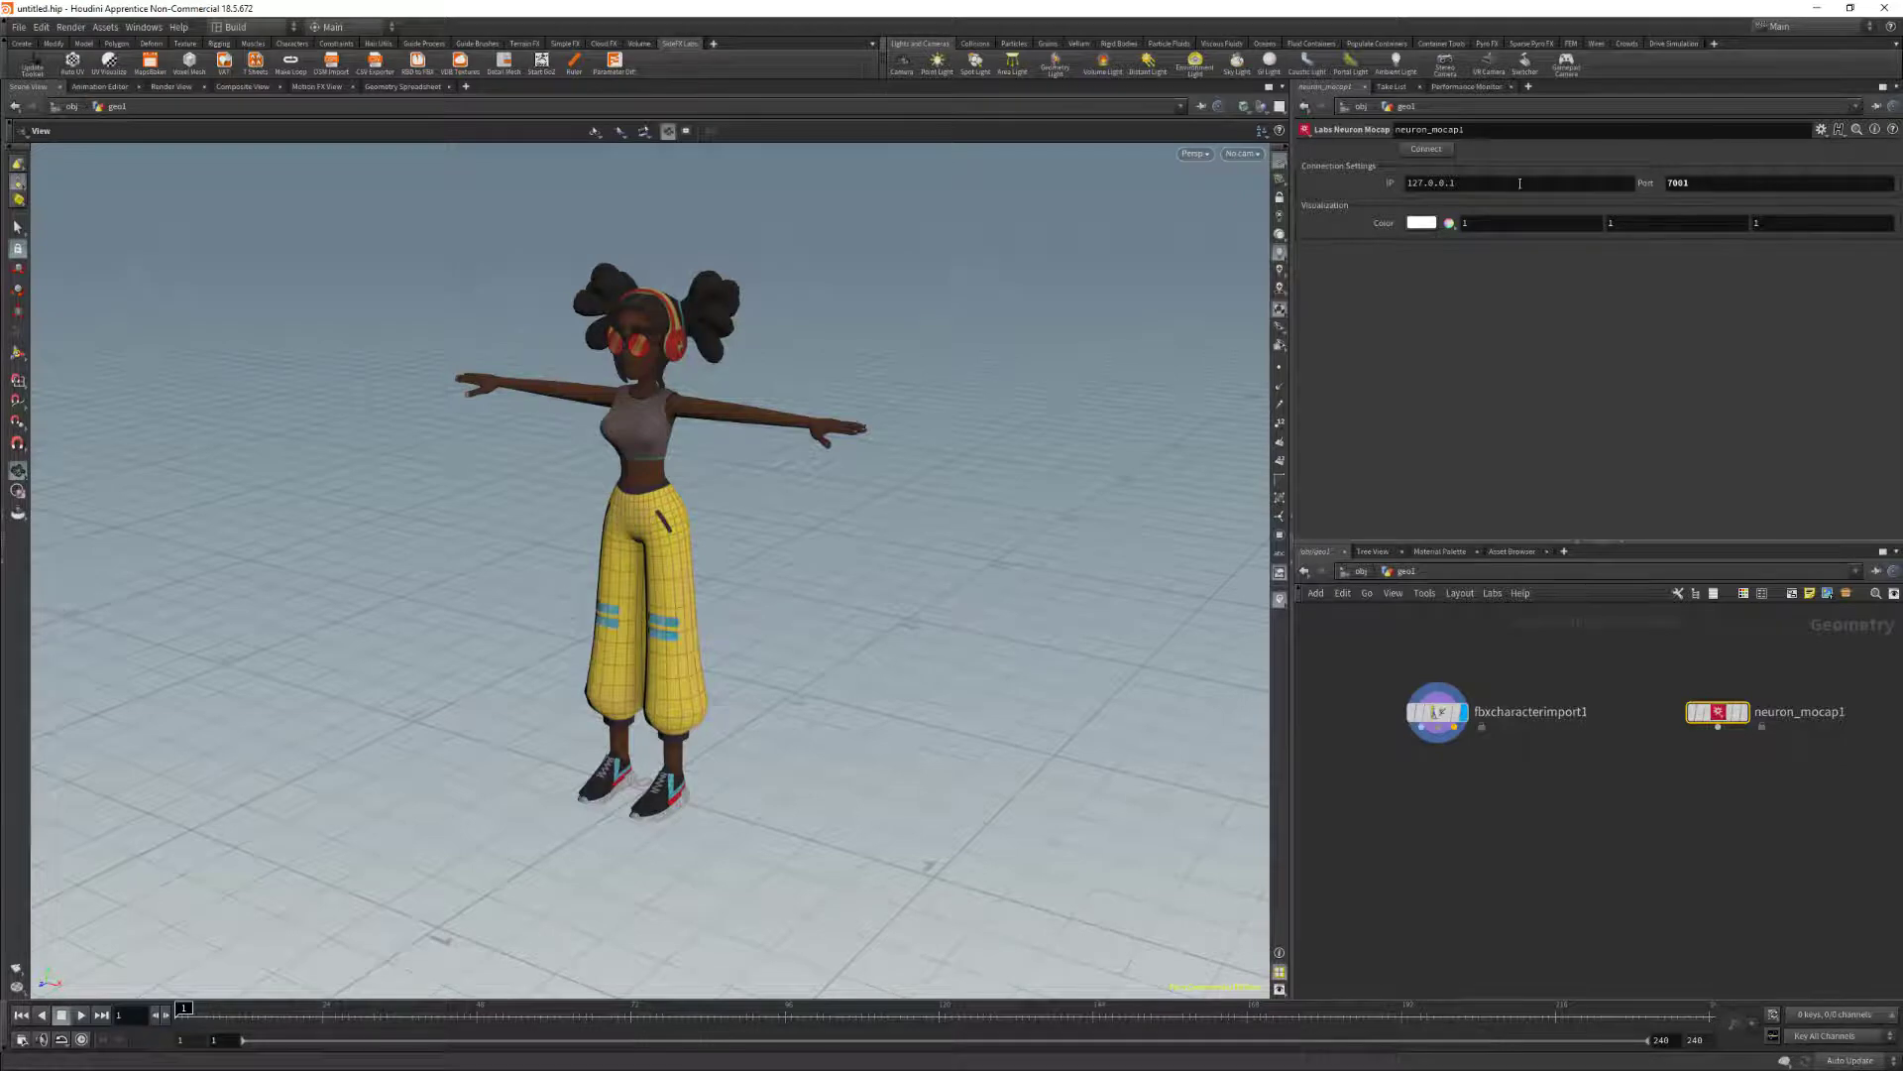
left_click(1428, 149)
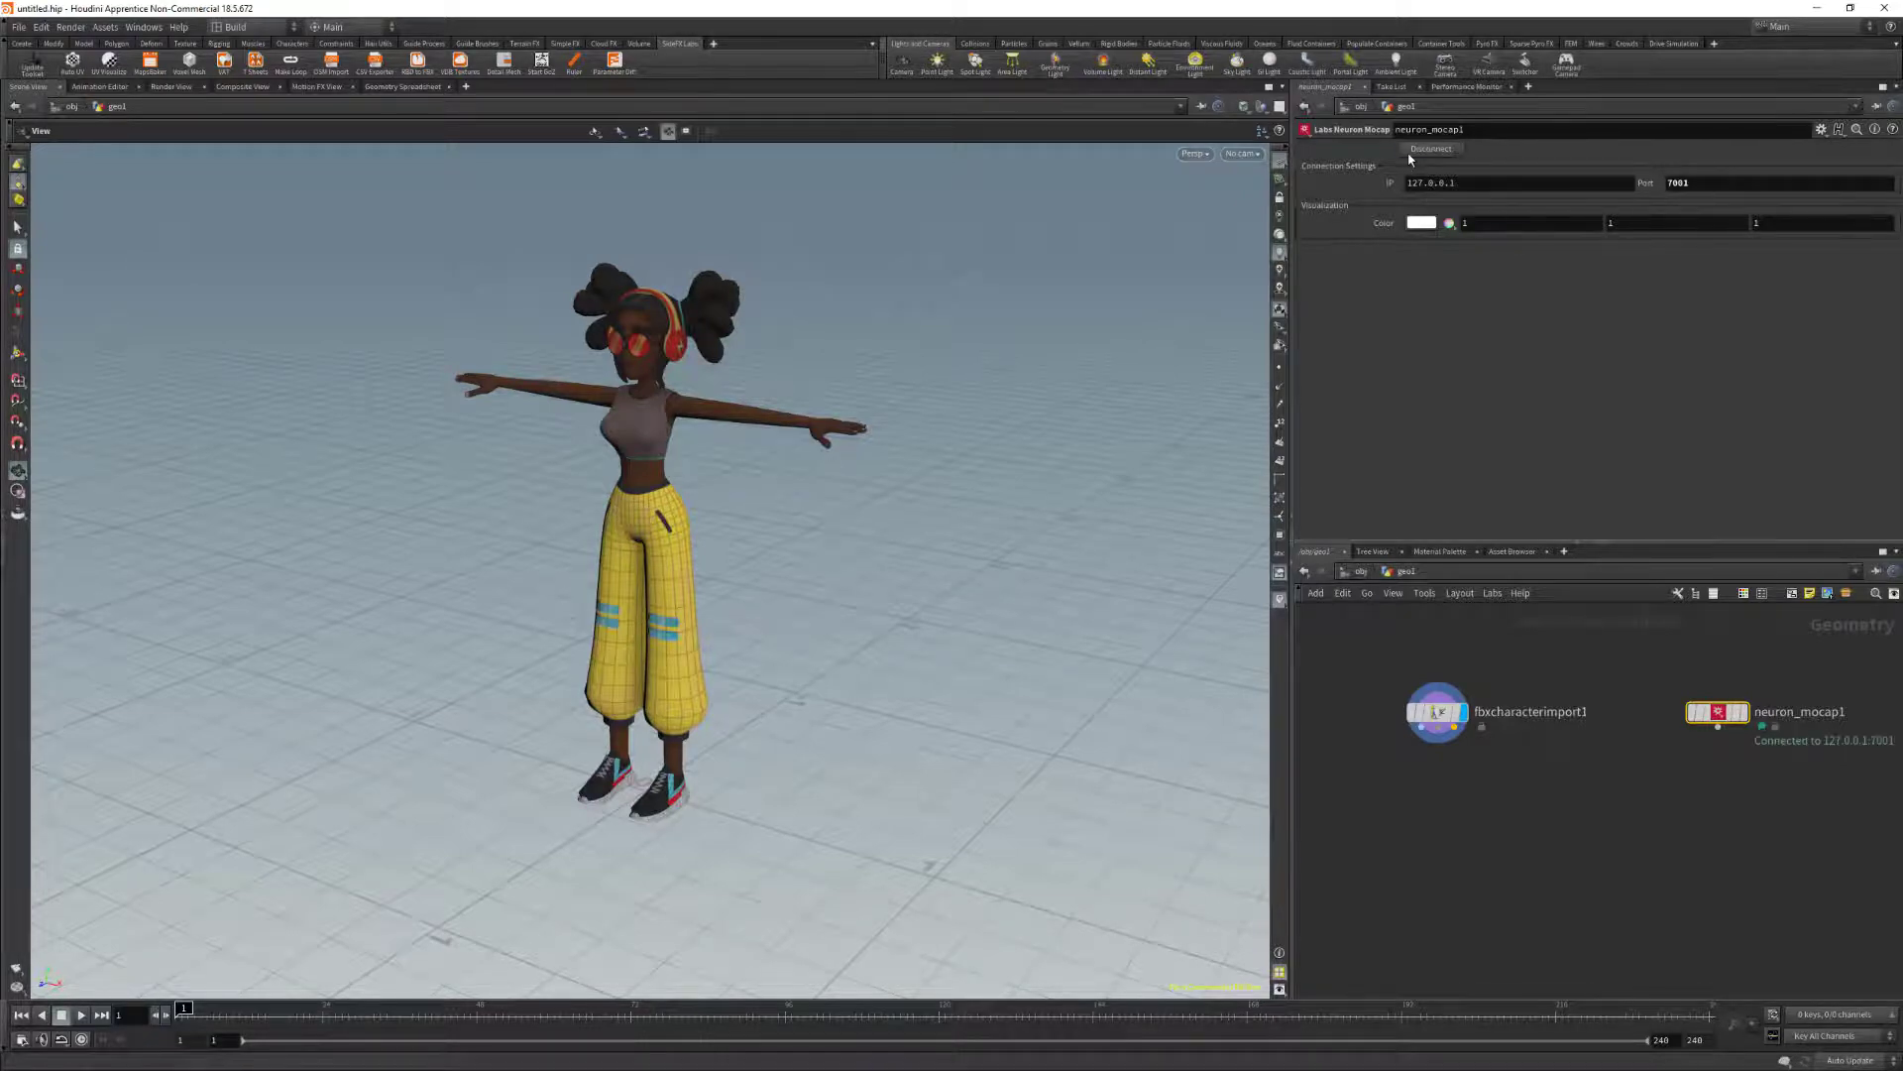
left_click(1717, 712)
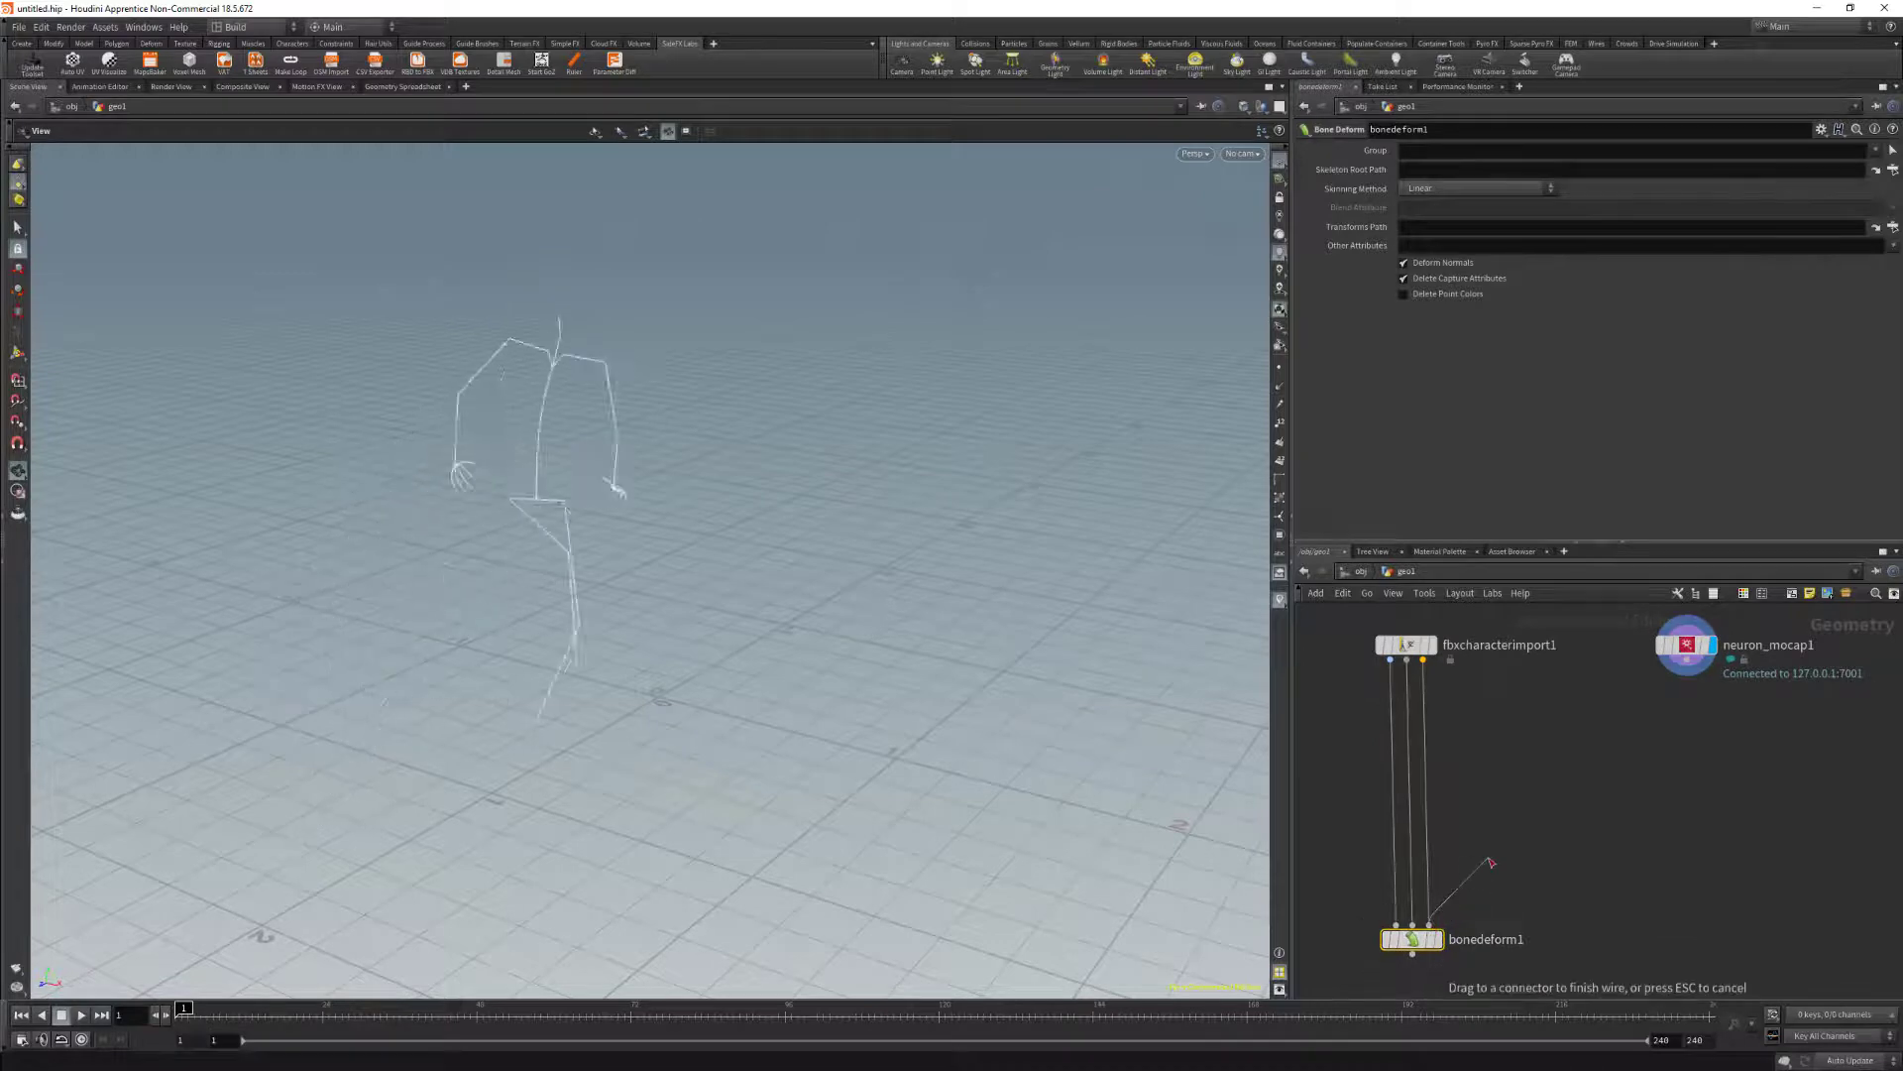
Wire the three fbxcharacterimport1 outputs into a Bone Deform SOP
key("Tab")
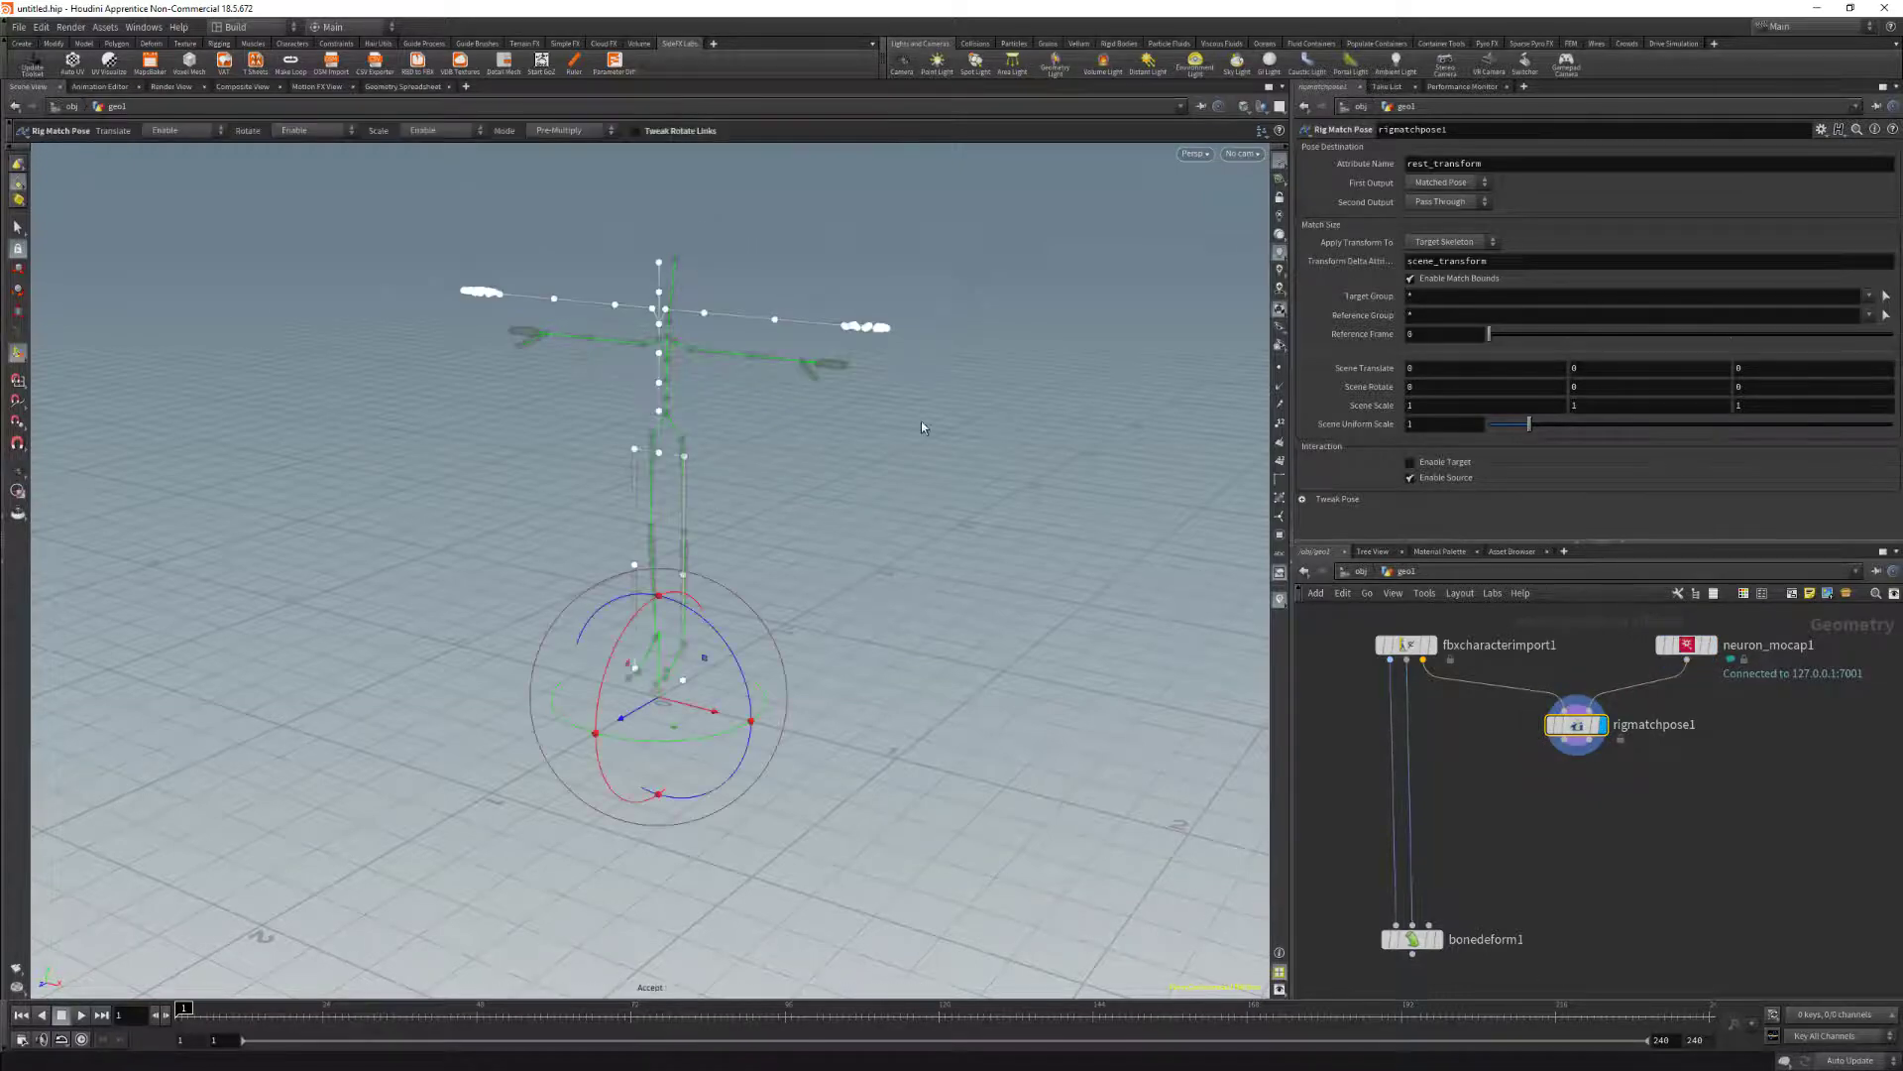
Tumble the viewport to inspect the skeleton's hand and leg joints
left_click_drag(922, 426, 1099, 468)
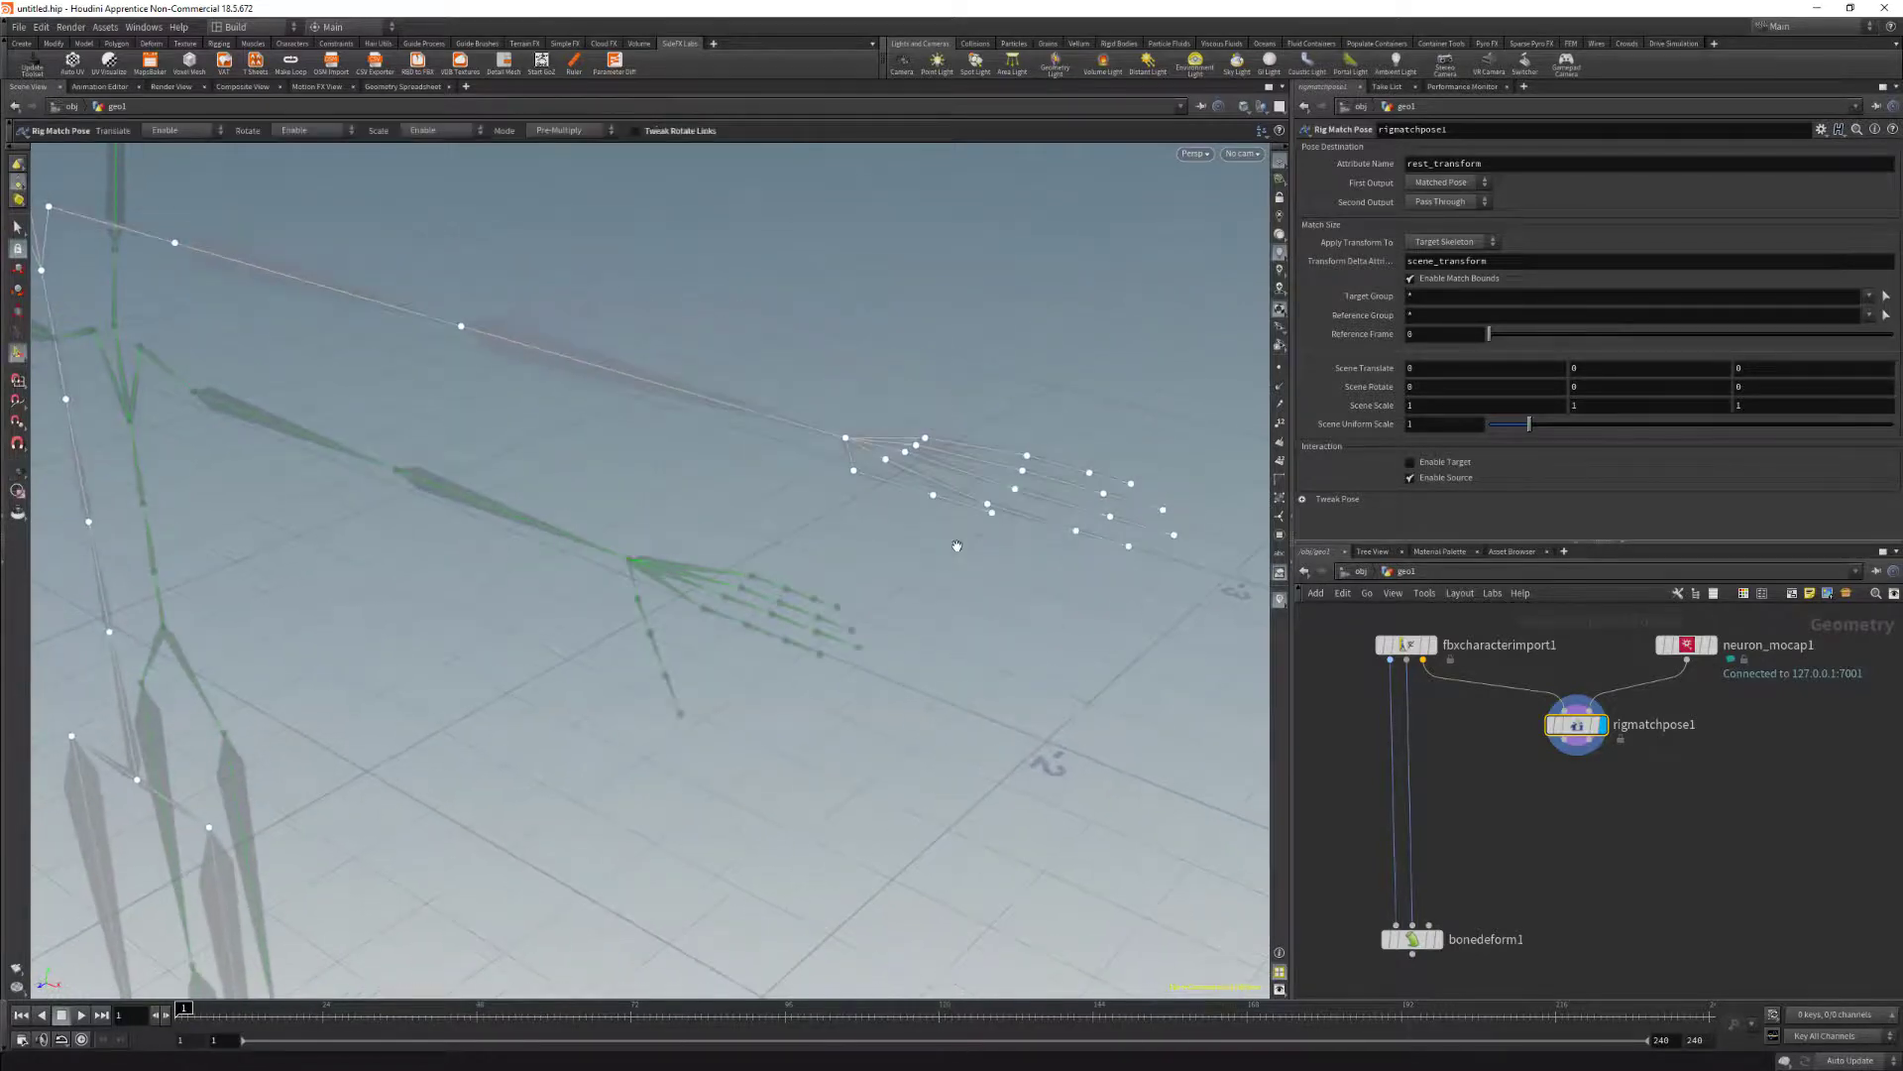
mouse_move(852, 474)
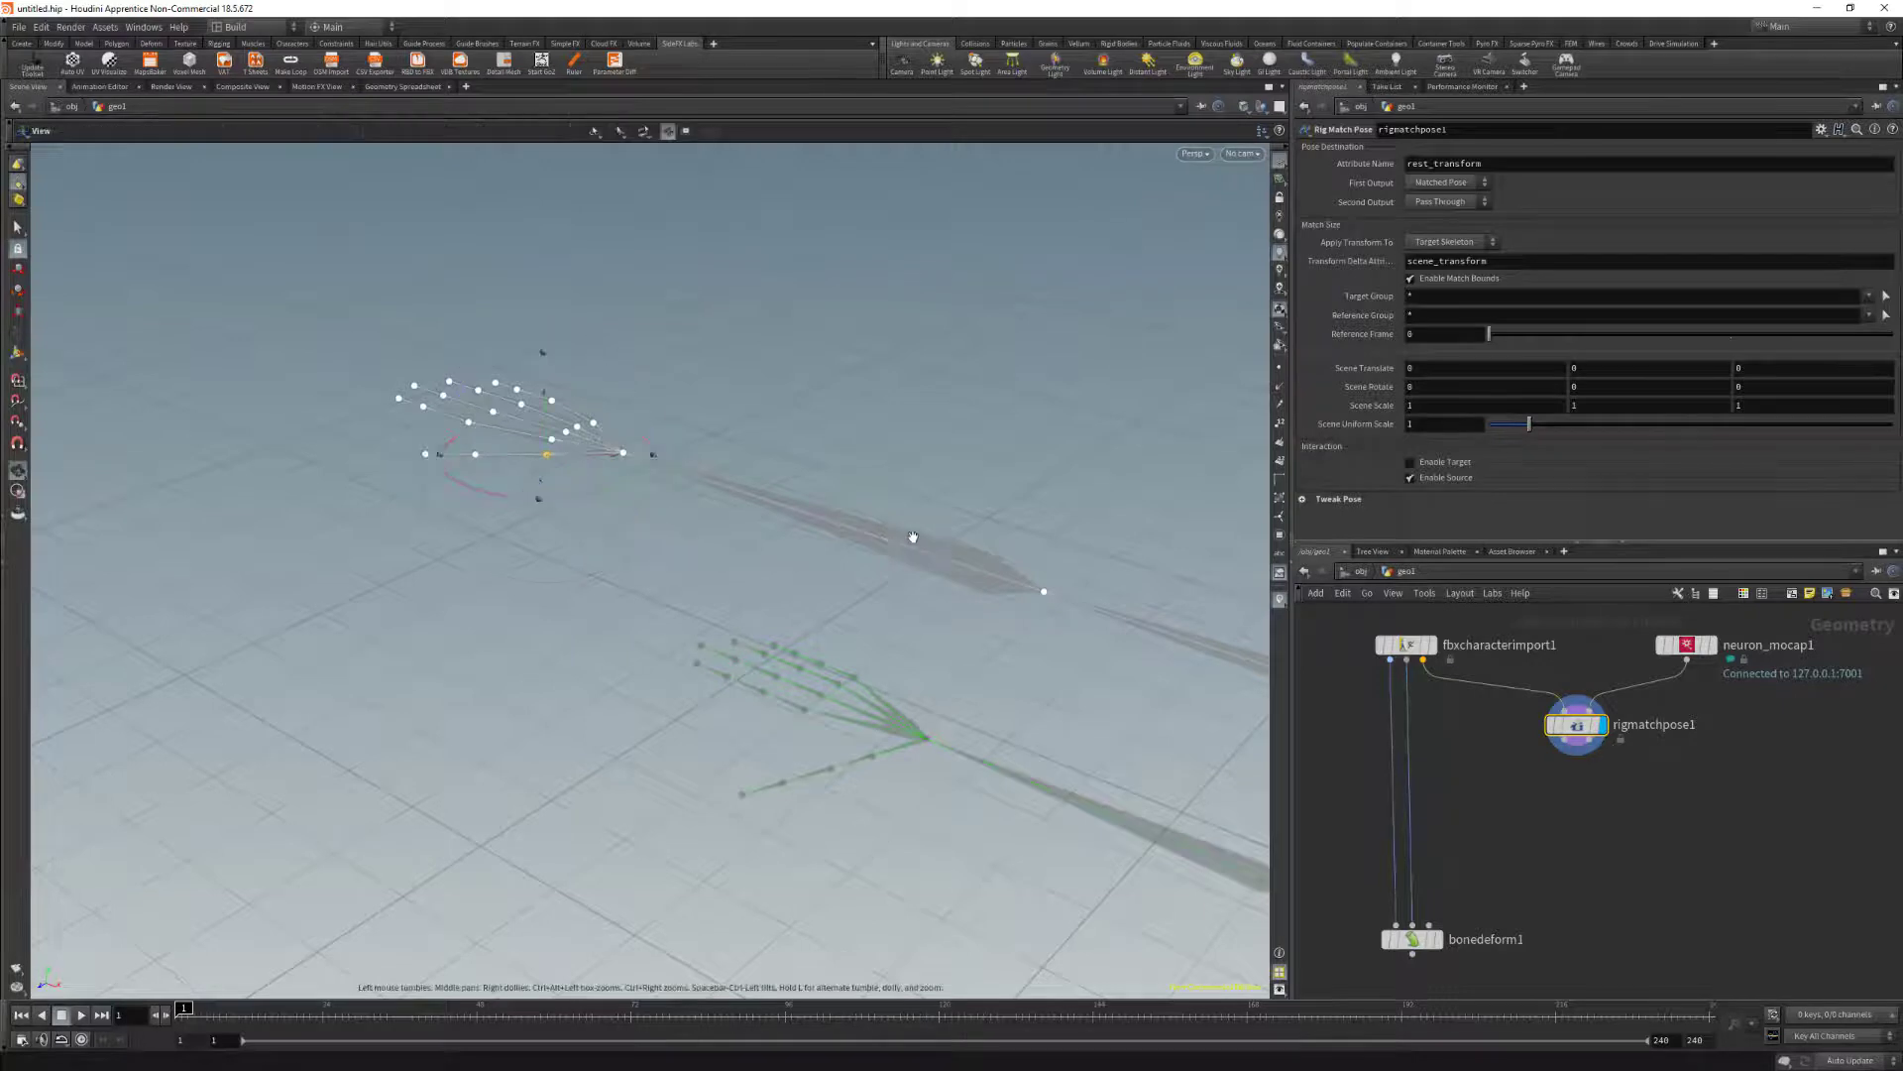
left_click_drag(910, 537, 987, 555)
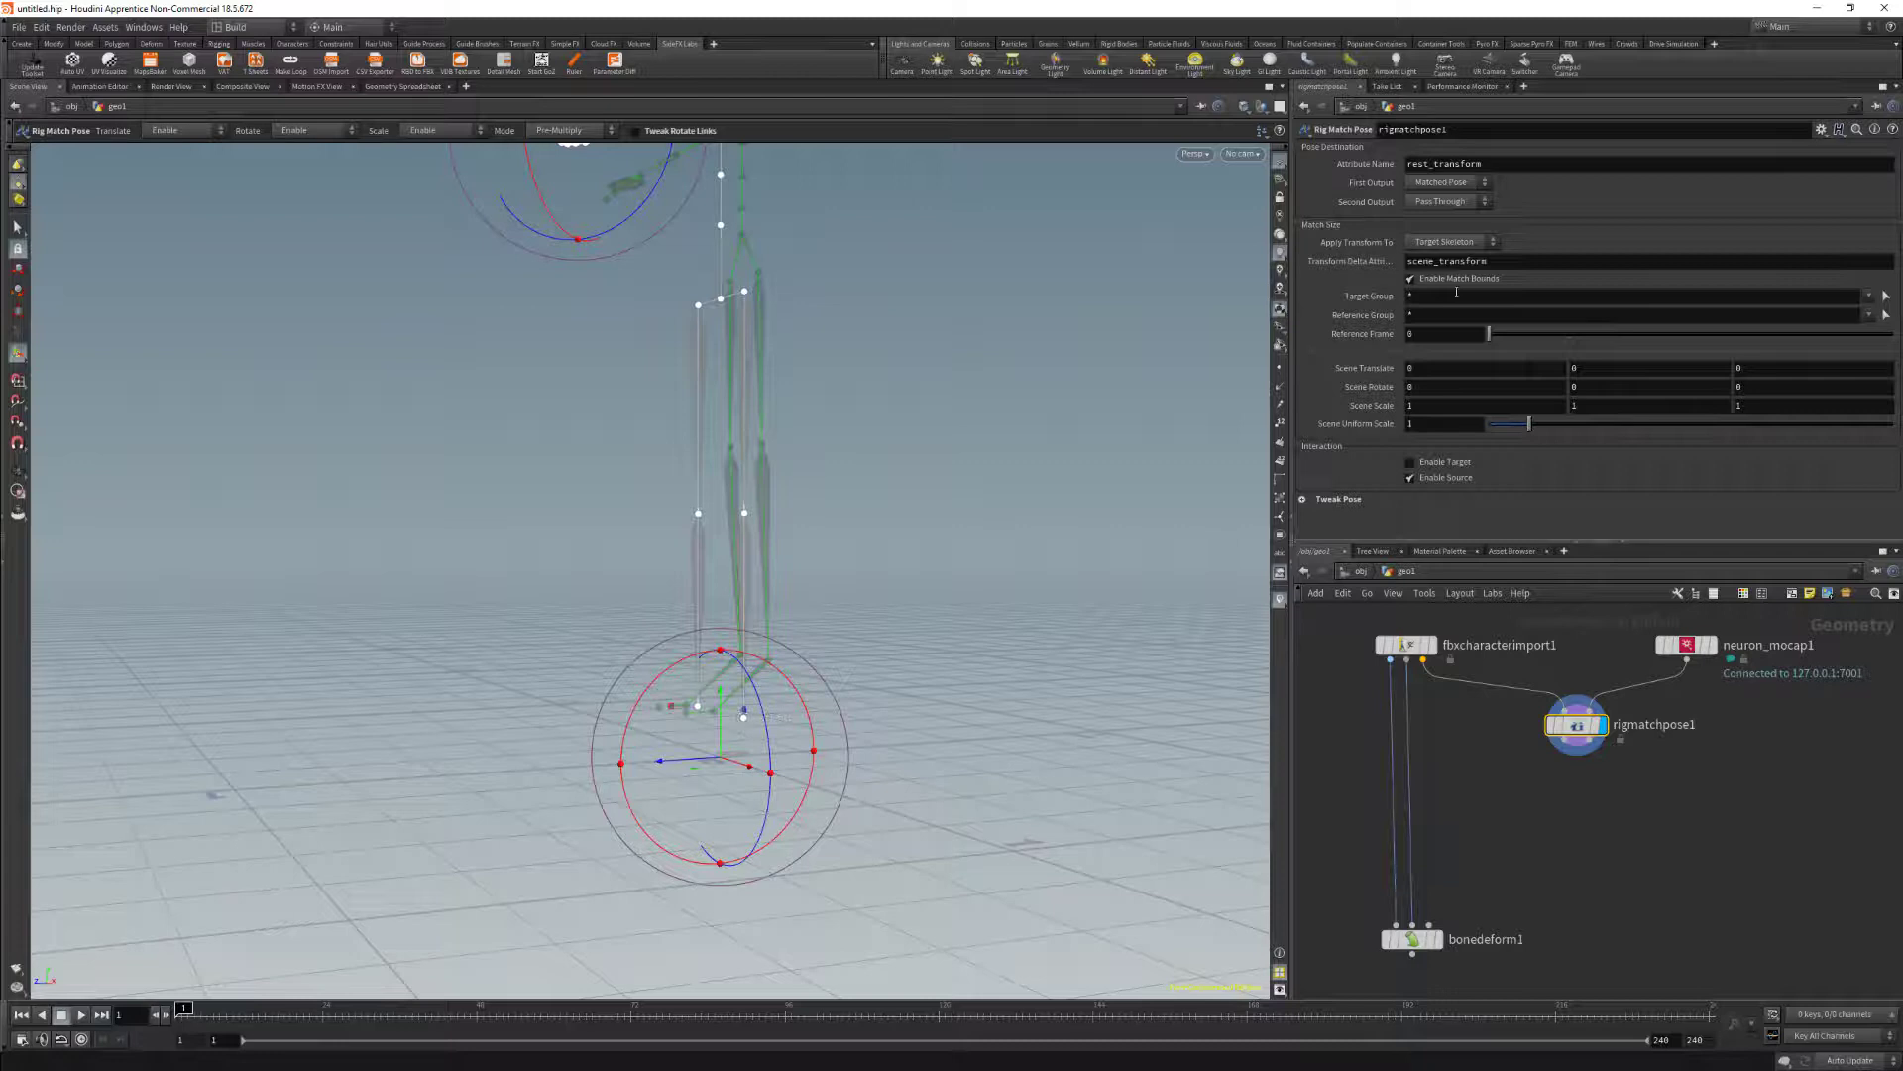
mouse_move(1412, 285)
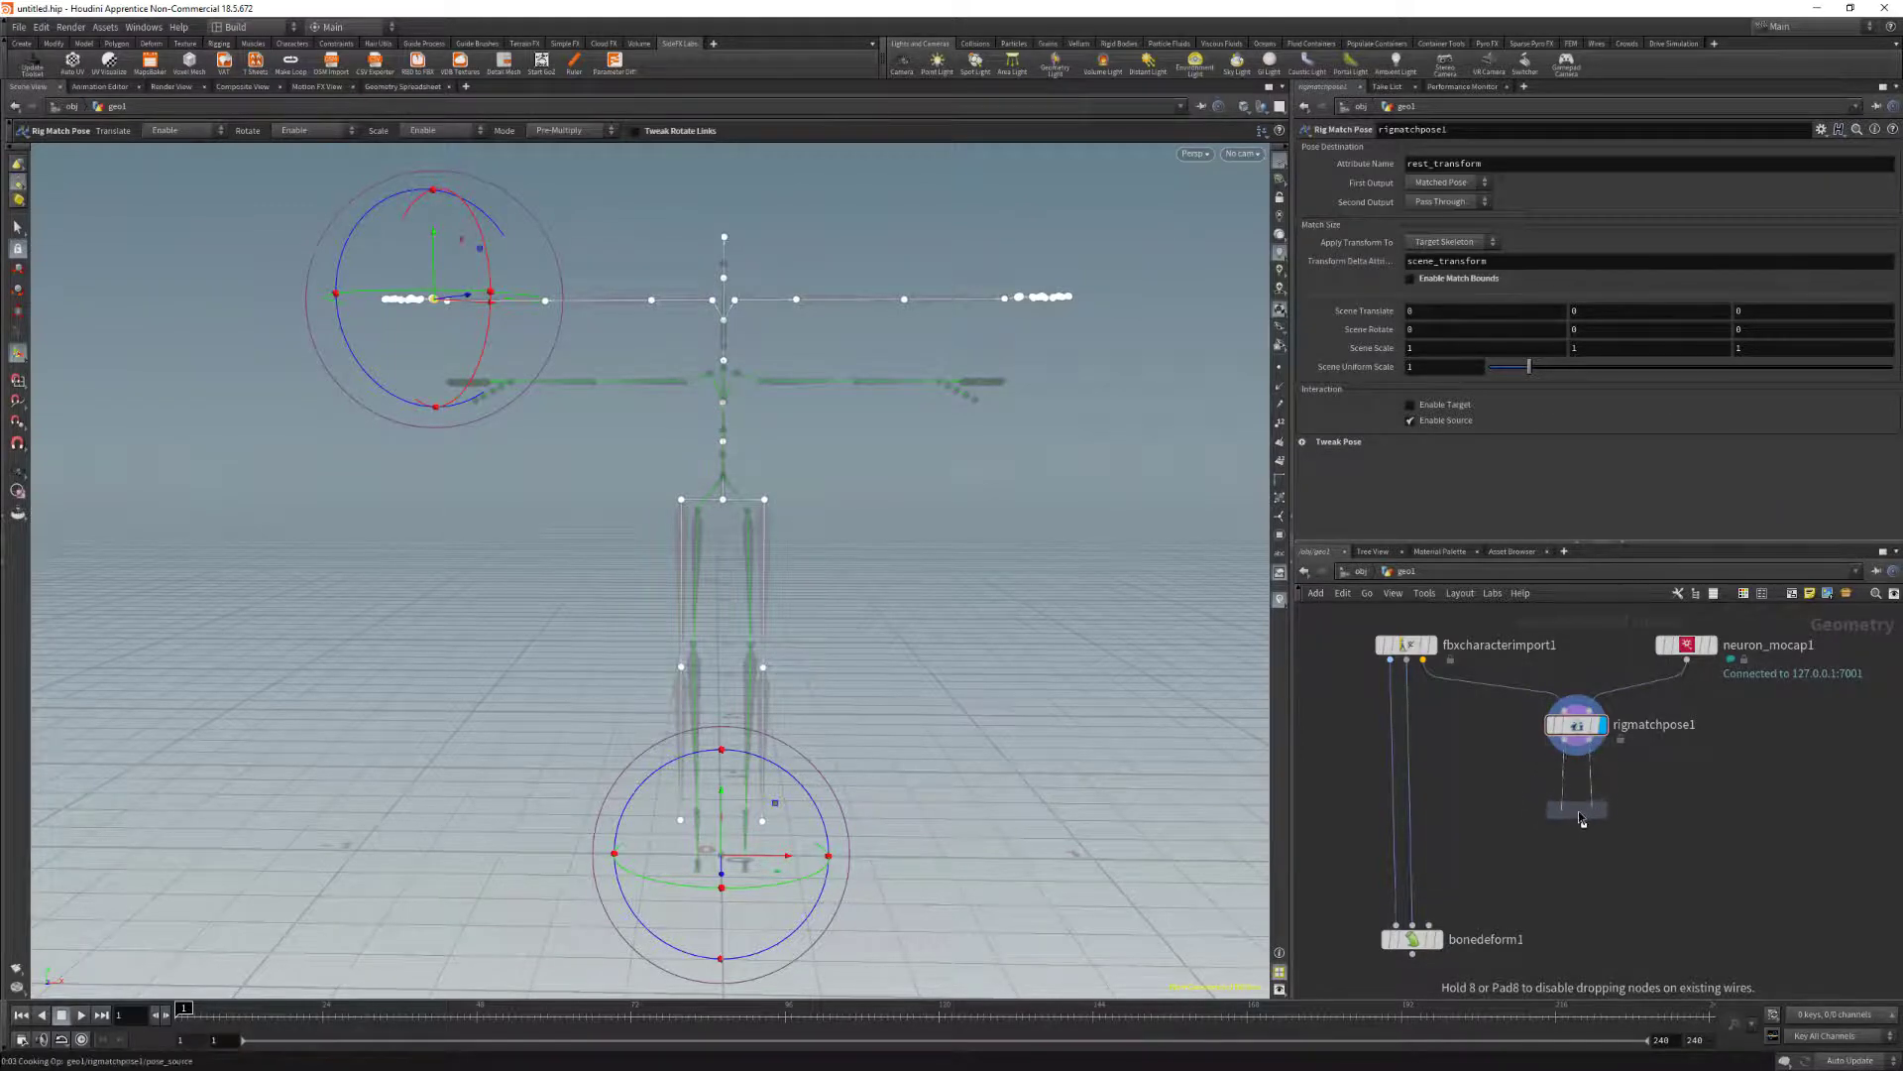
Place a Map Points node under rigmatchpose1 and pair Mixamo joints with mocap joints, e.g. LeftArm to LeftArm
left_click(1578, 809)
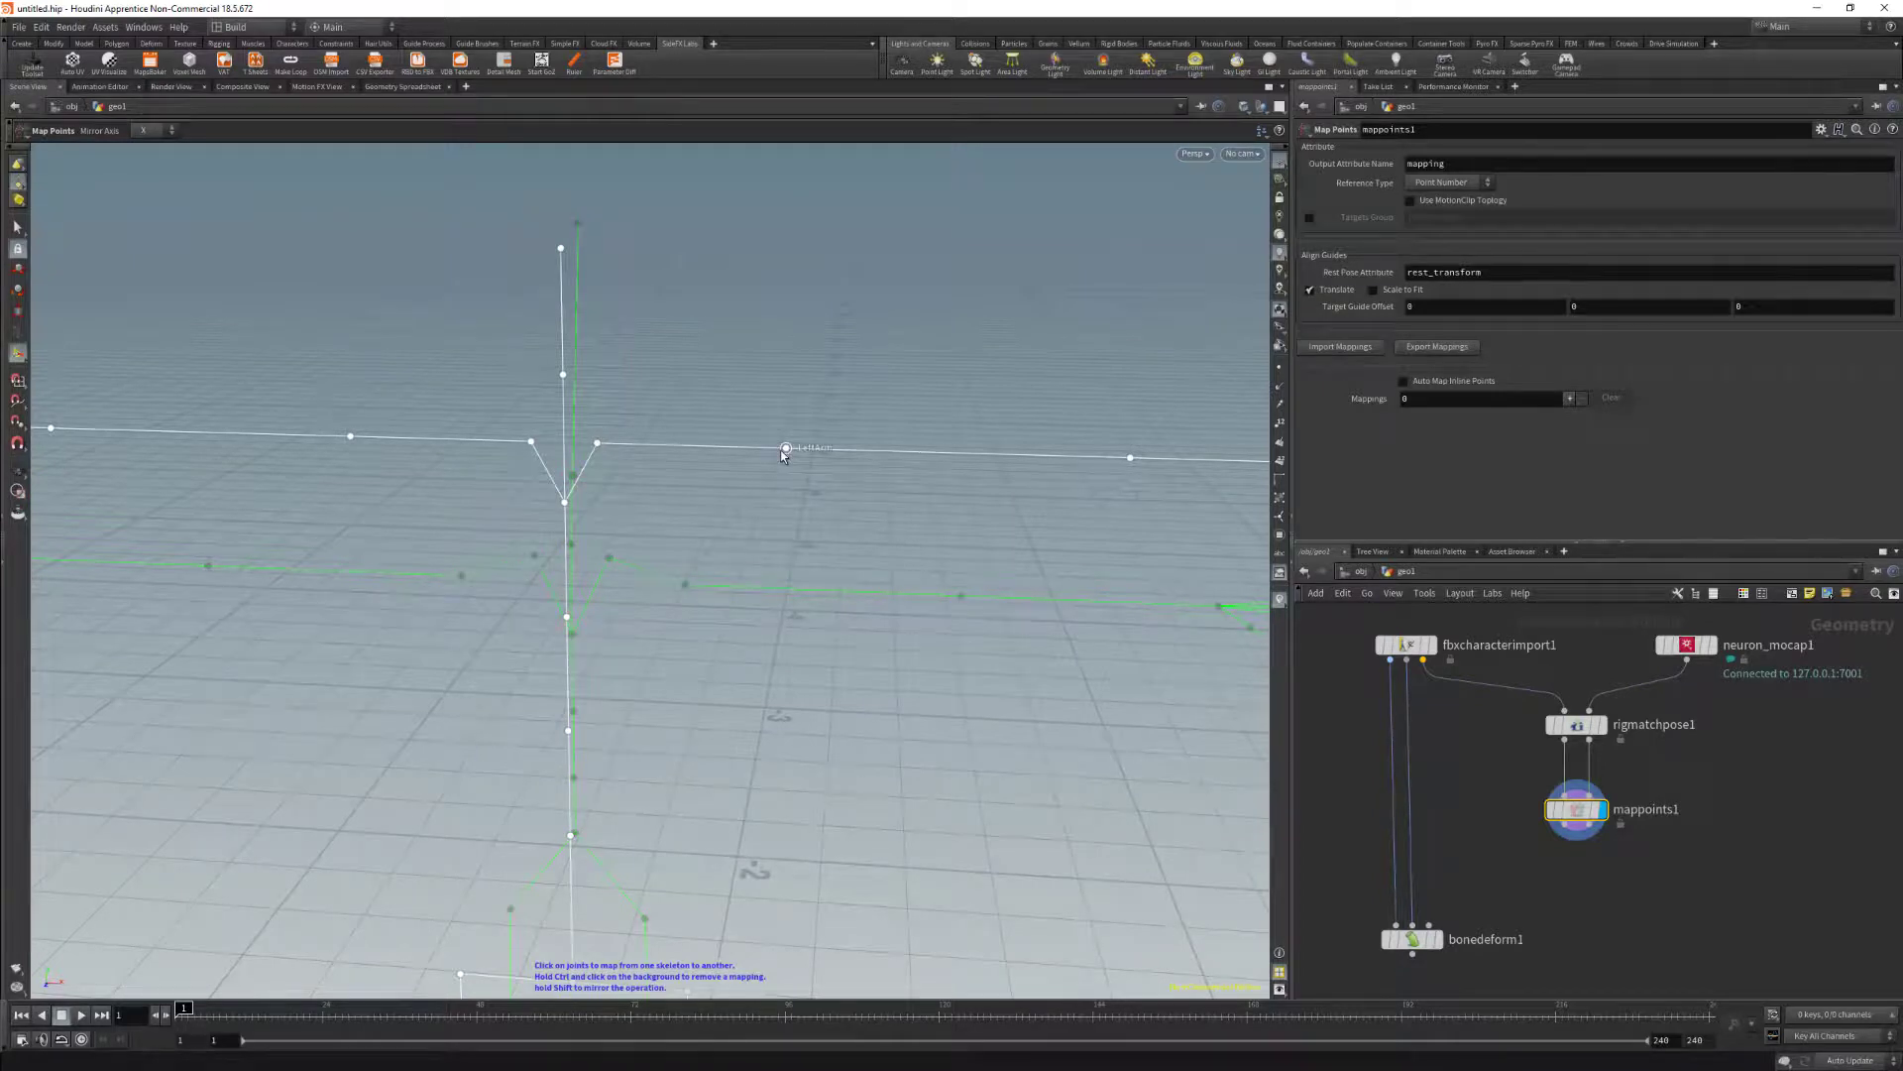
left_click(782, 448)
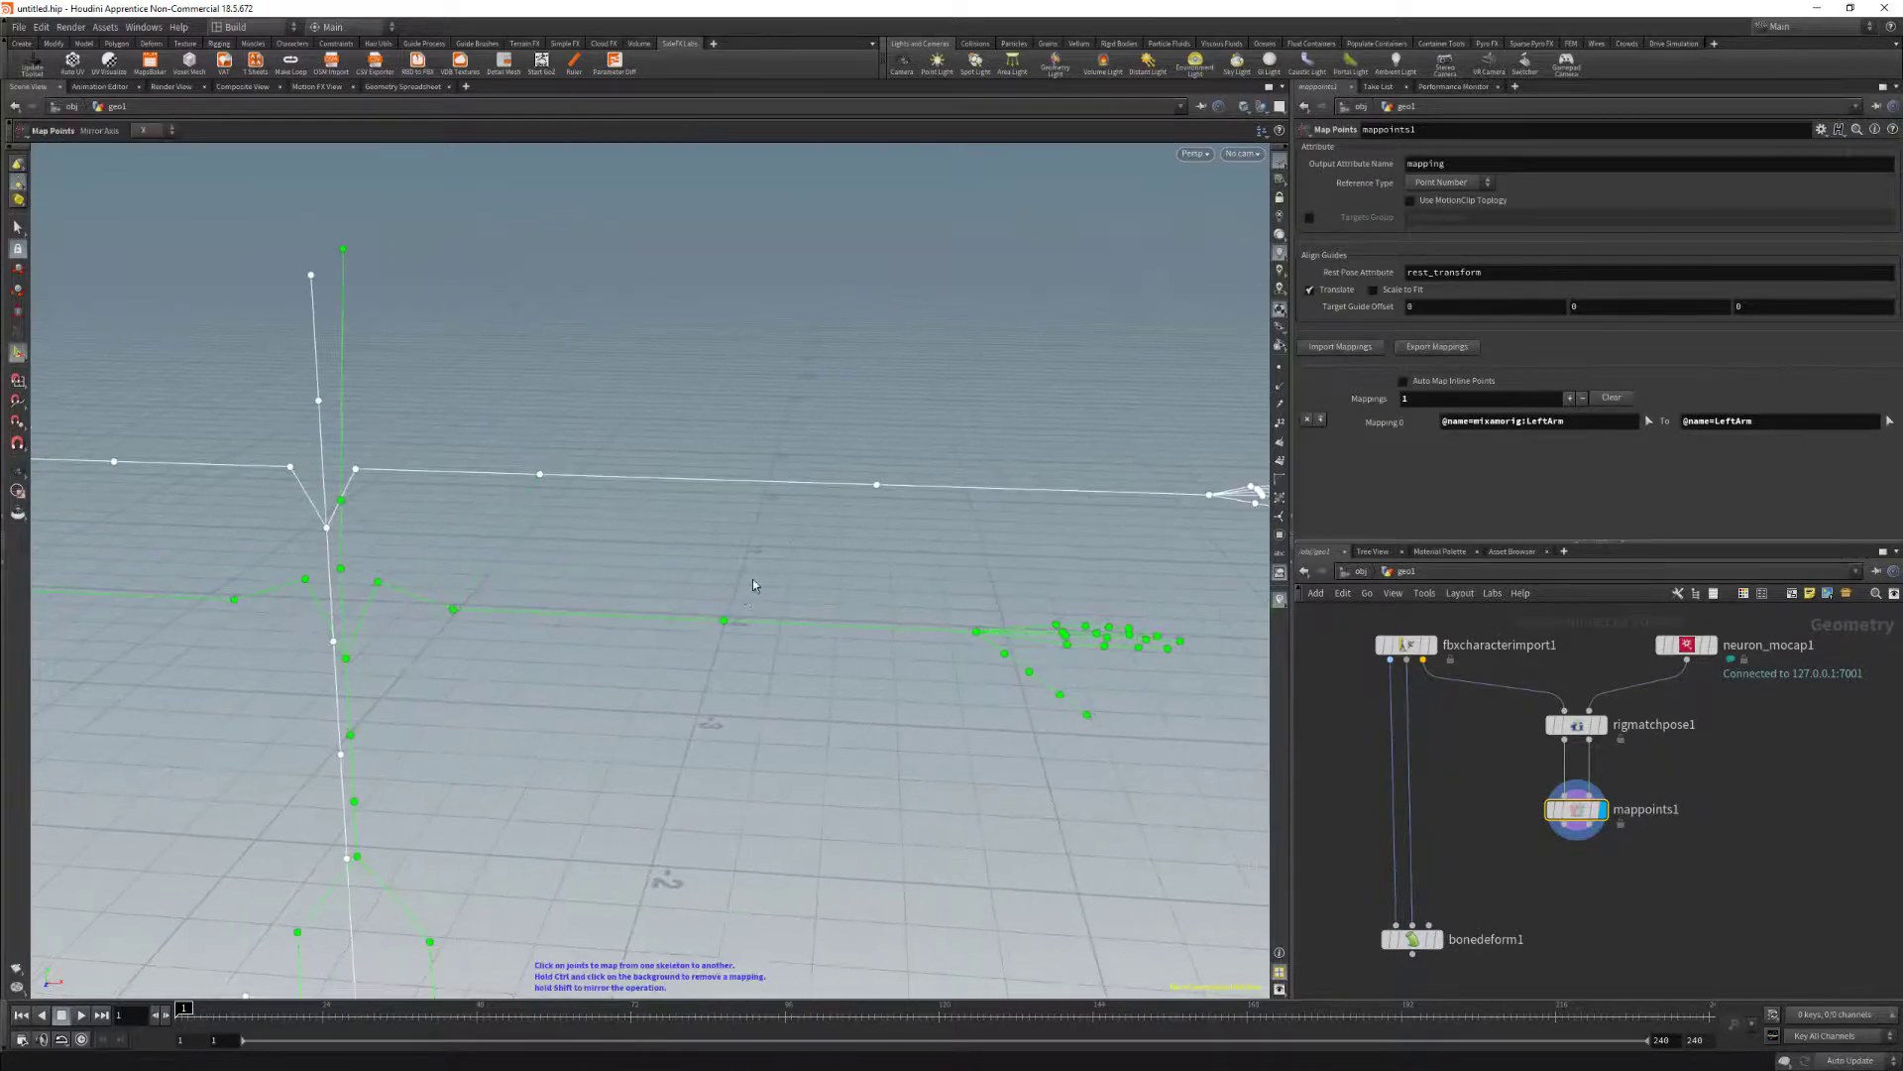
left_click(877, 484)
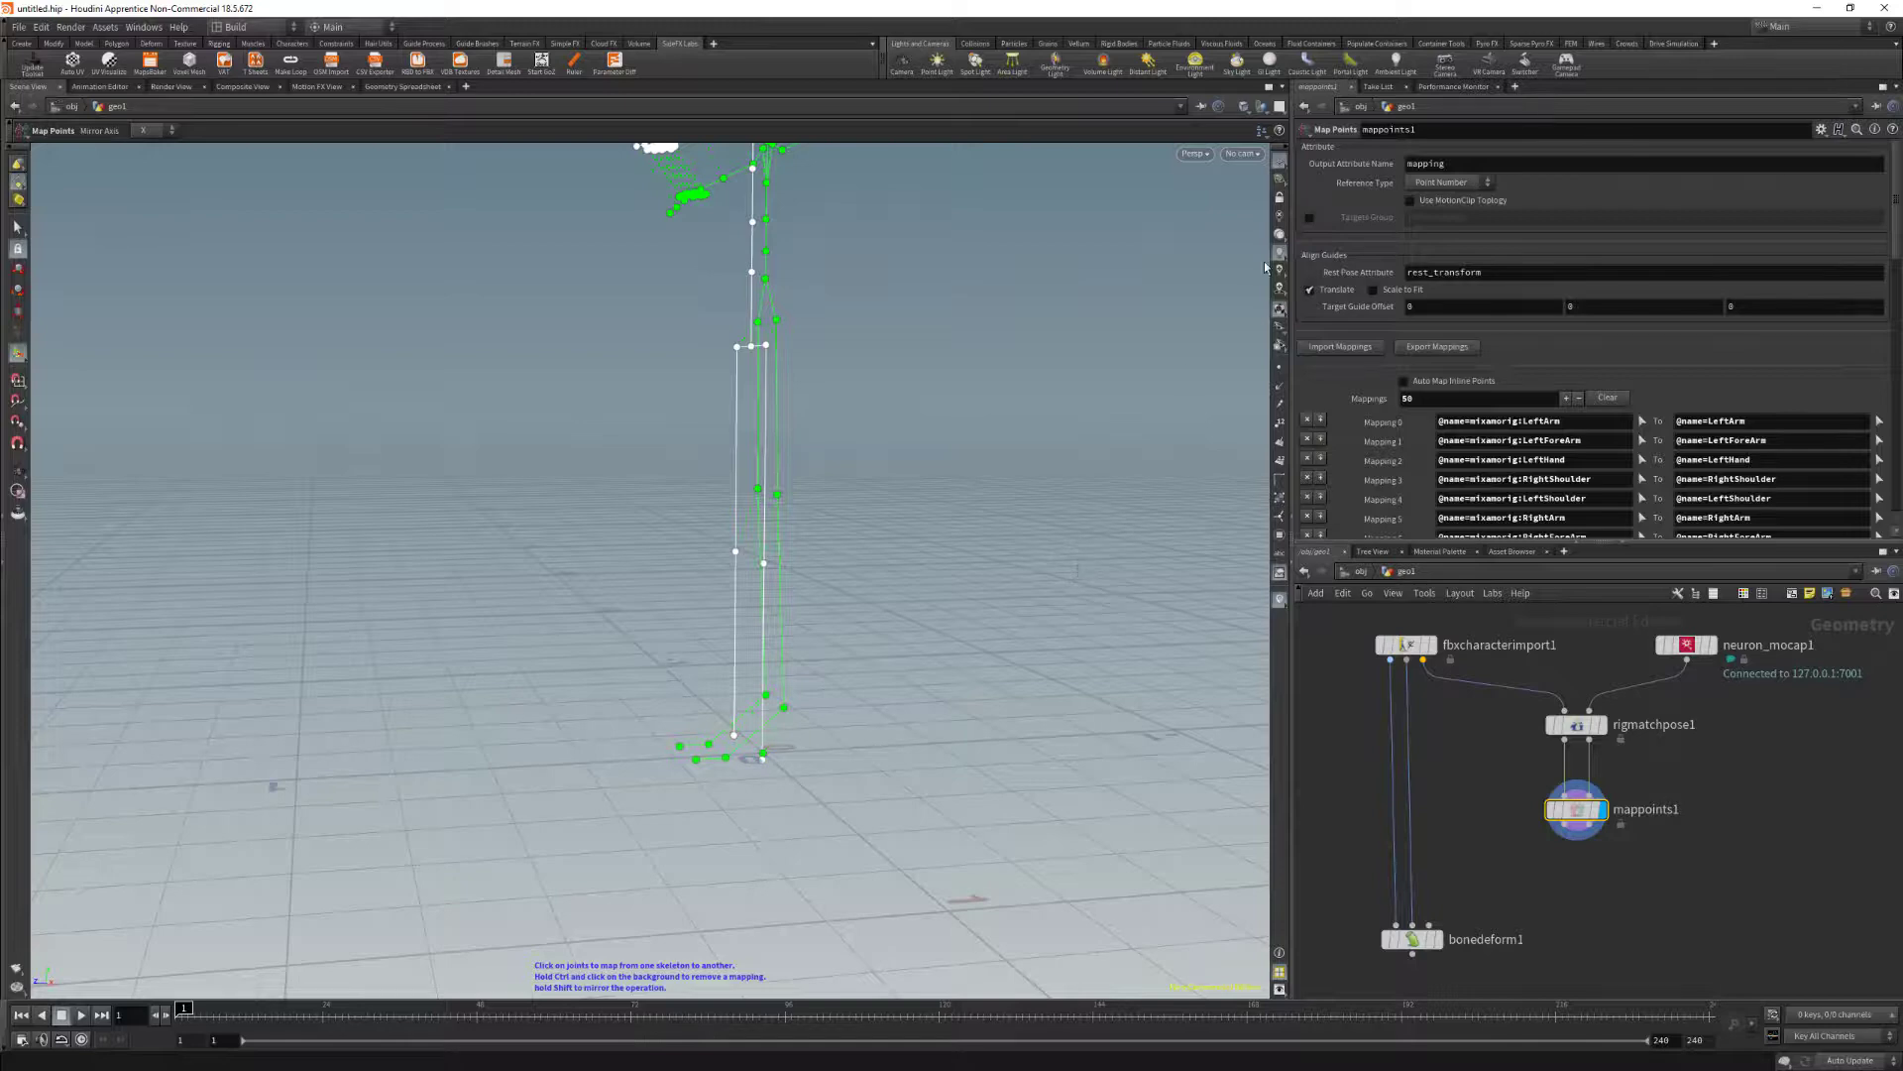
mouse_move(1318, 294)
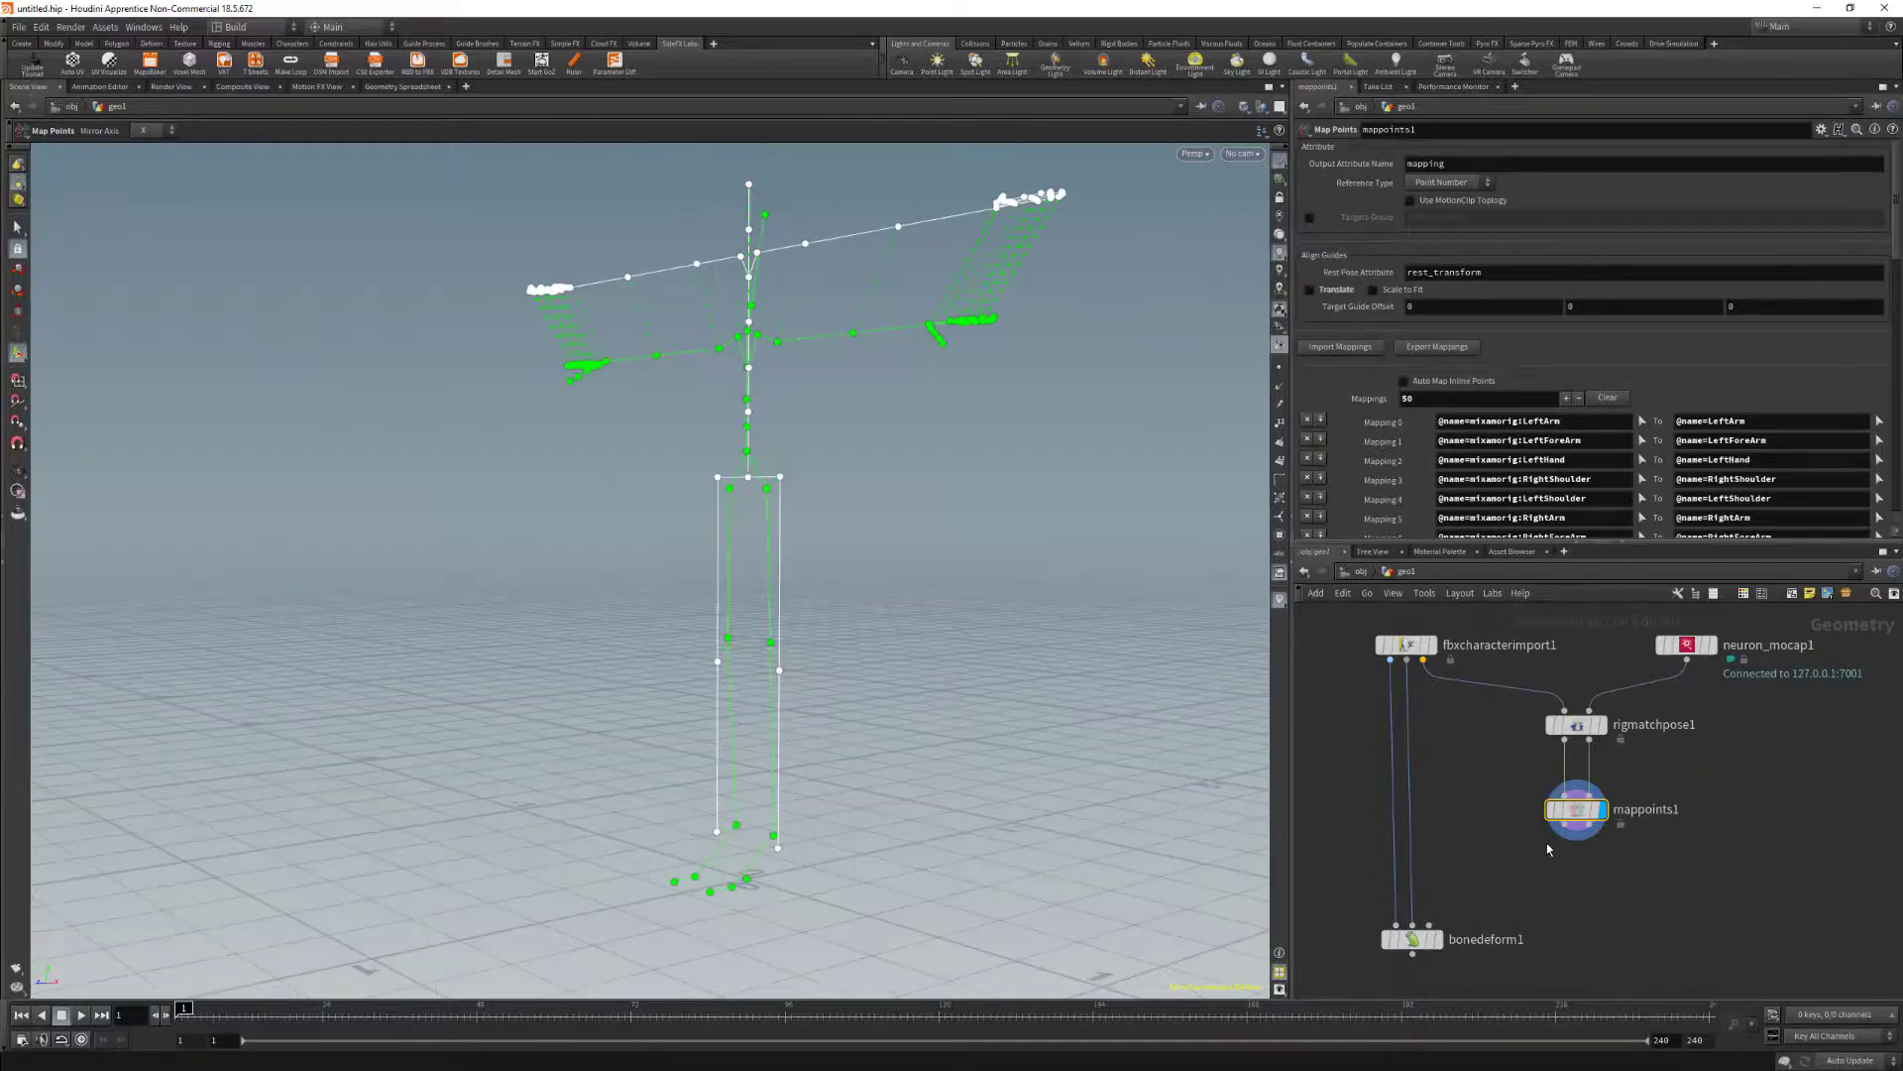
Place a Full Body IK node below mappoints1, feed bonedeform1's skeleton input, and display bonedeform1
key("Tab")
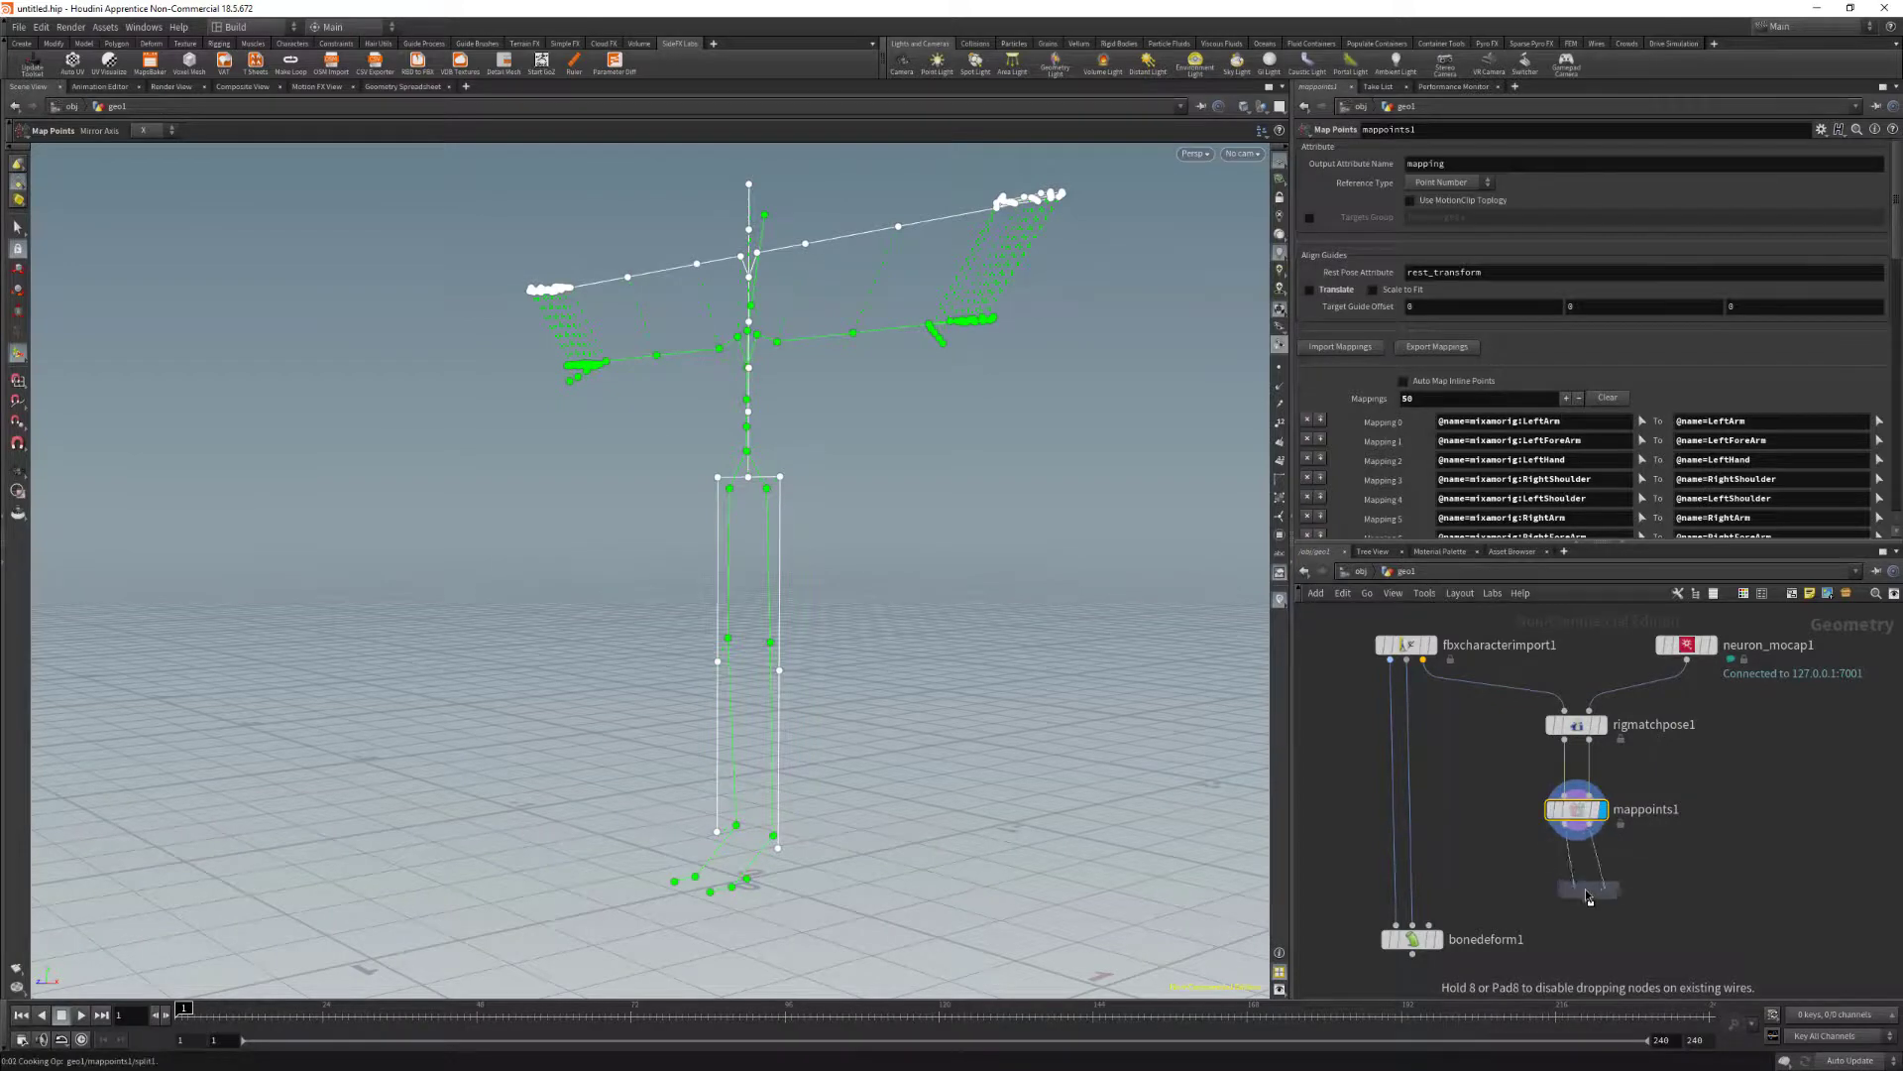
left_click(1576, 883)
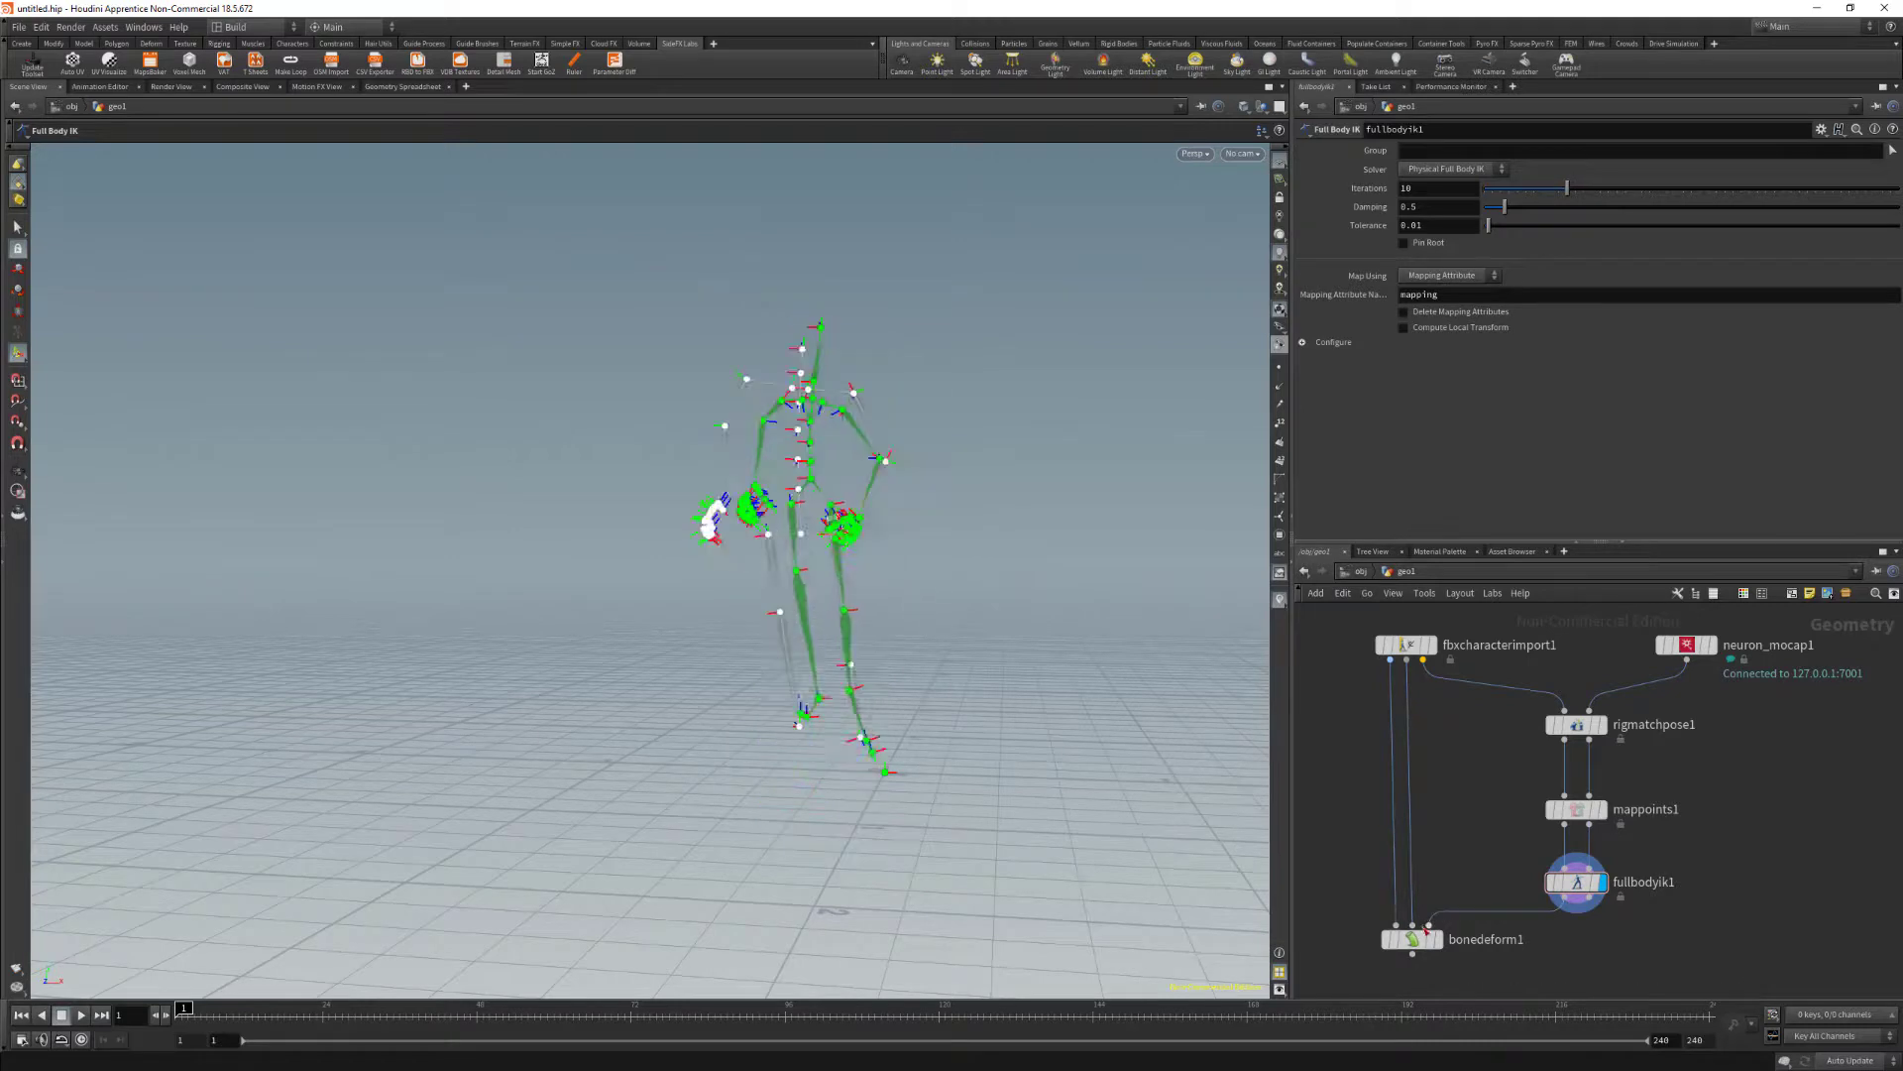
left_click(1410, 940)
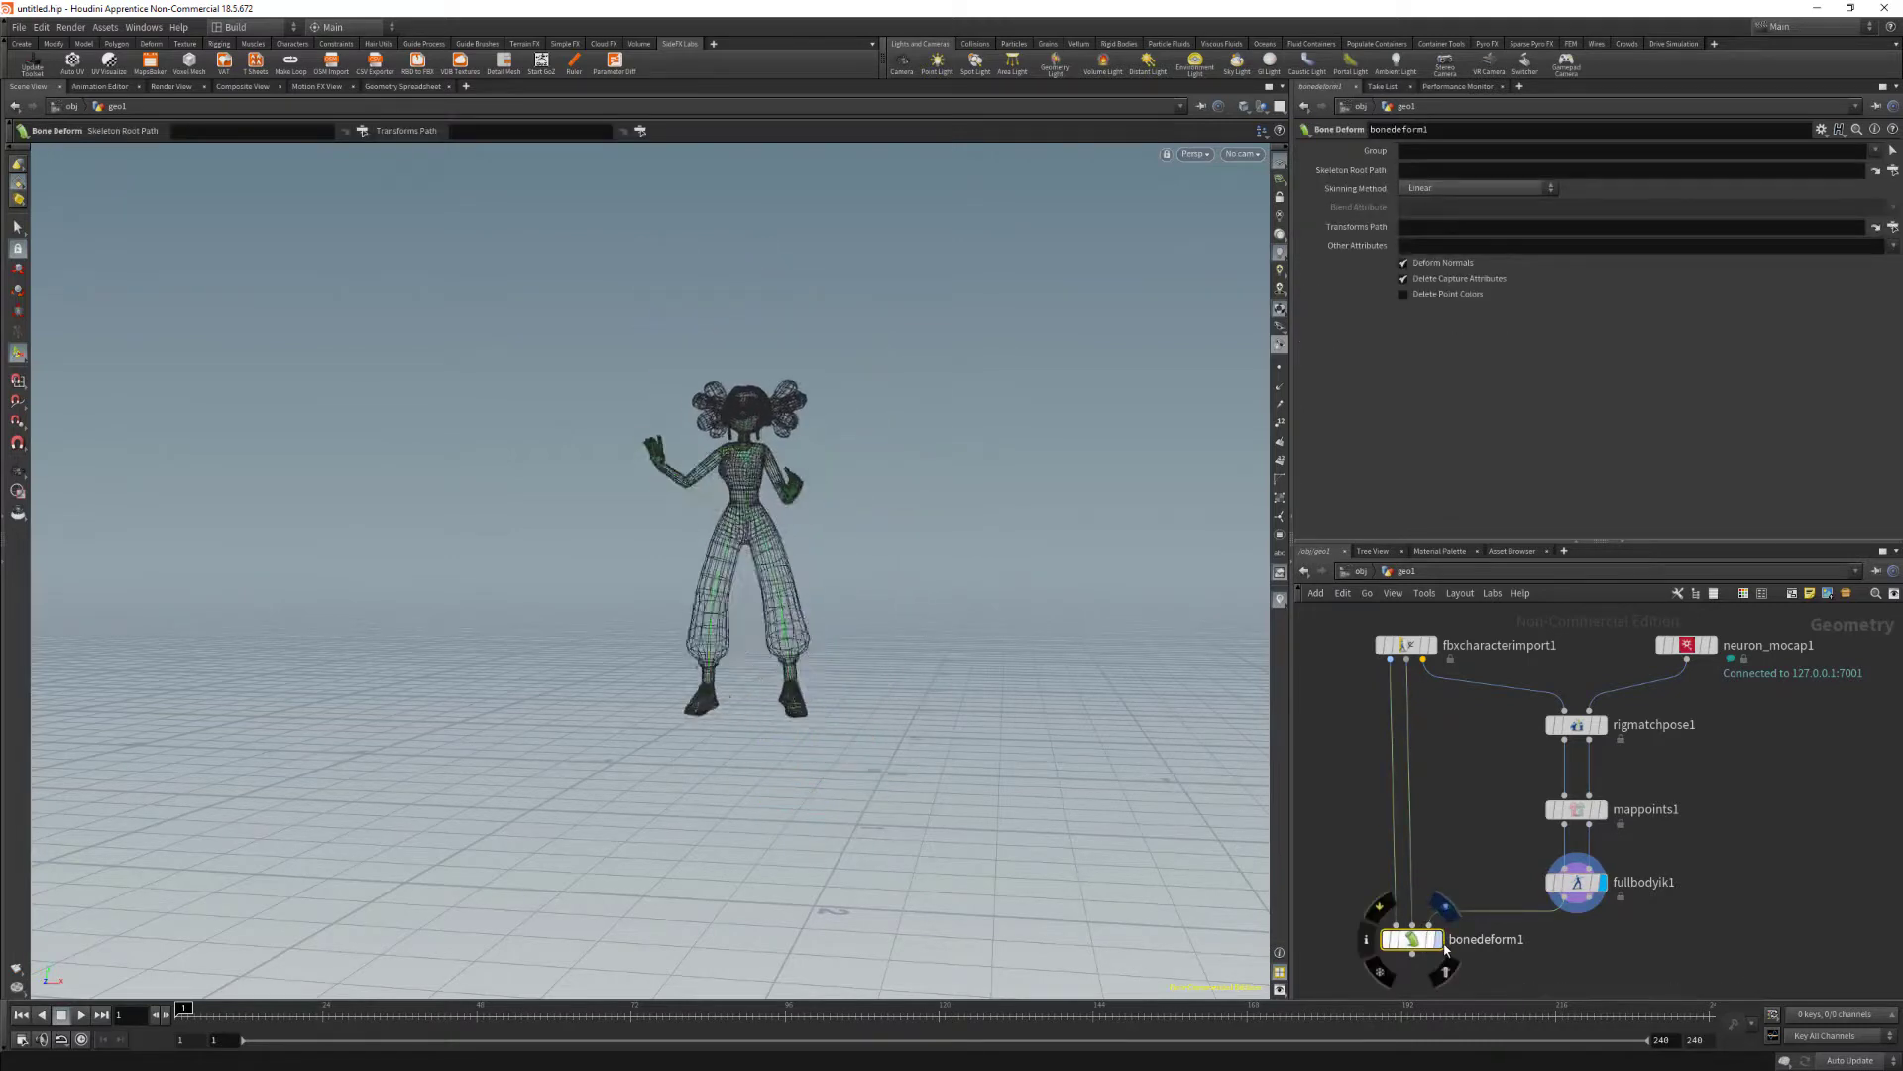